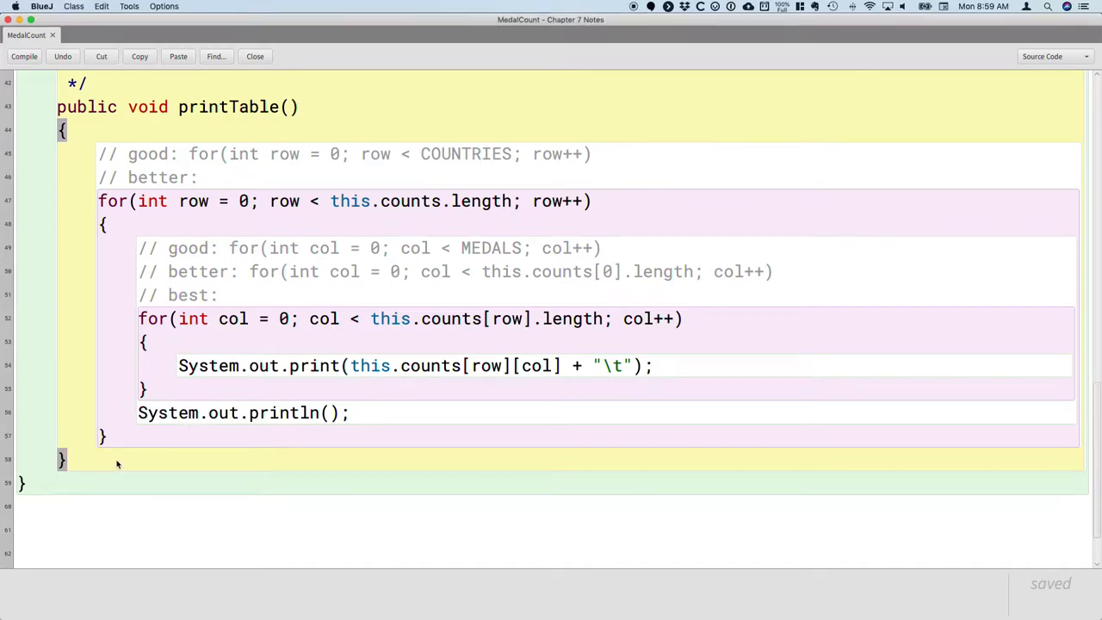
Step: Start a /** Javadoc summary: sums the medals for the specified country index
text(/**)
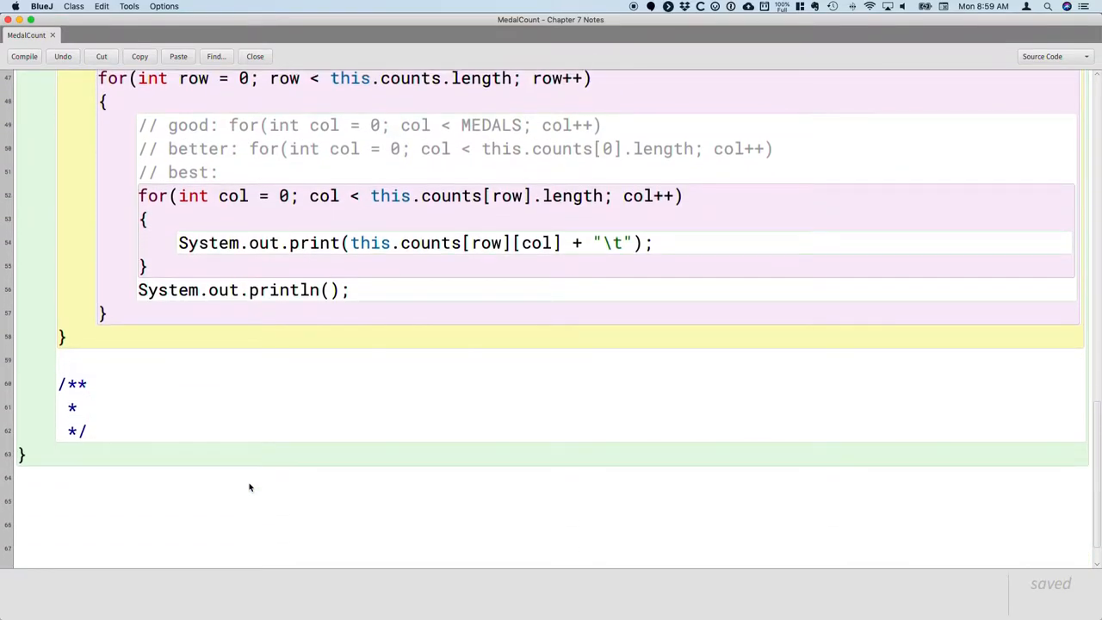
text(Sum)
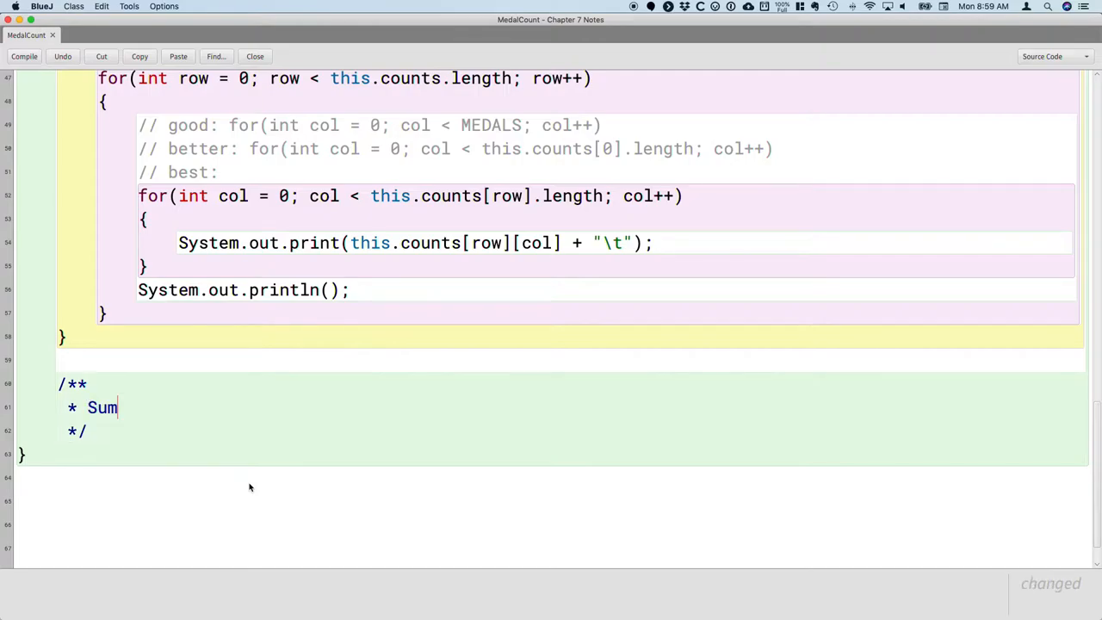
text(s the medals)
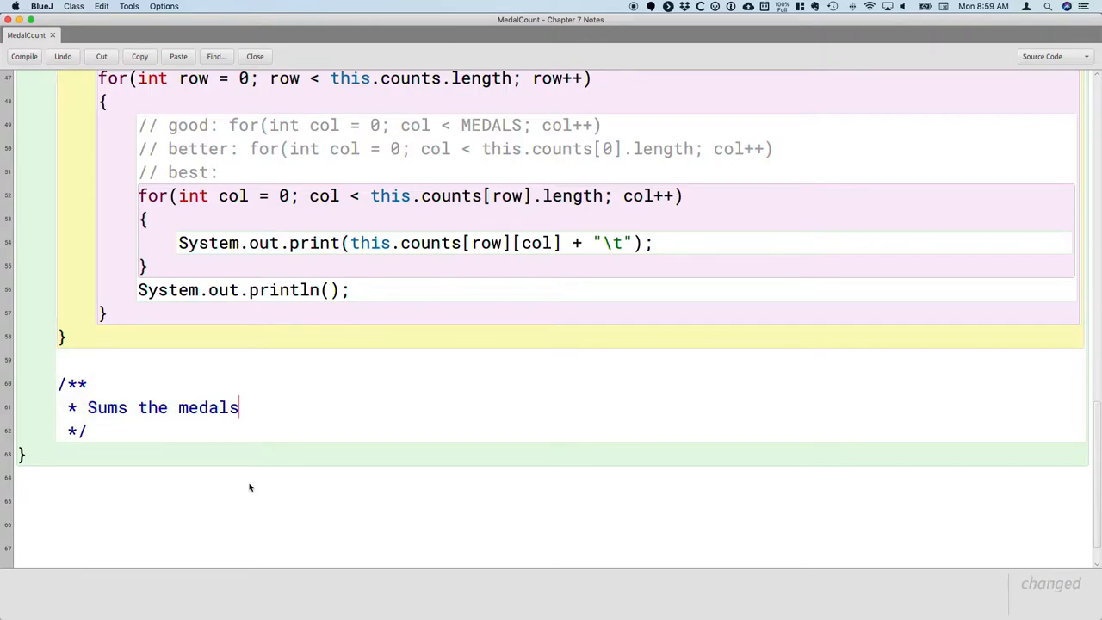
text(for the specified)
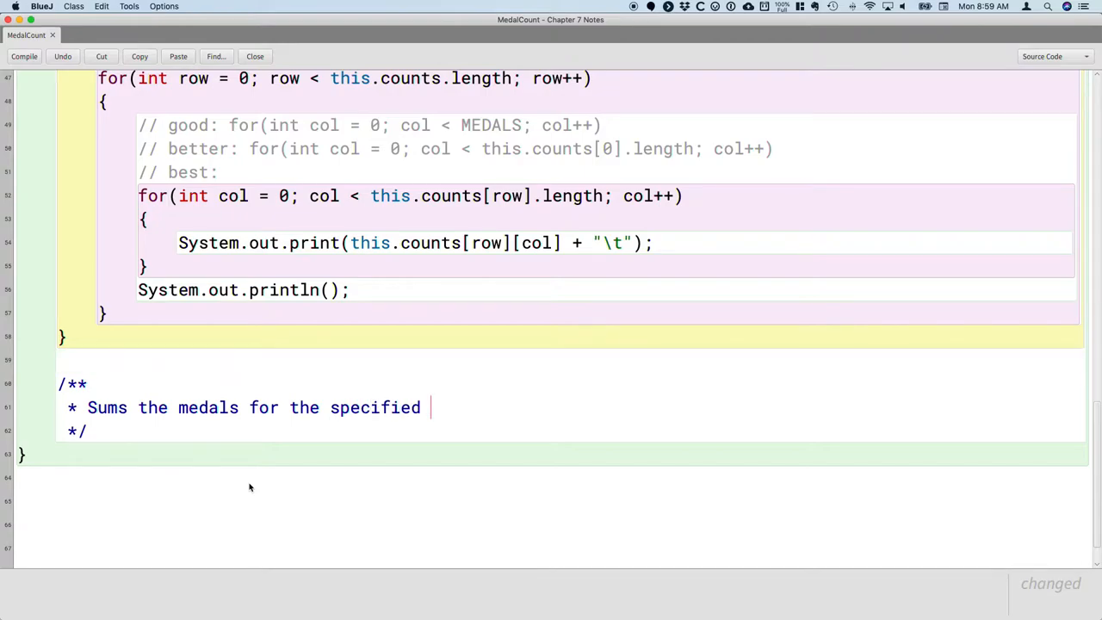
text(country inde)
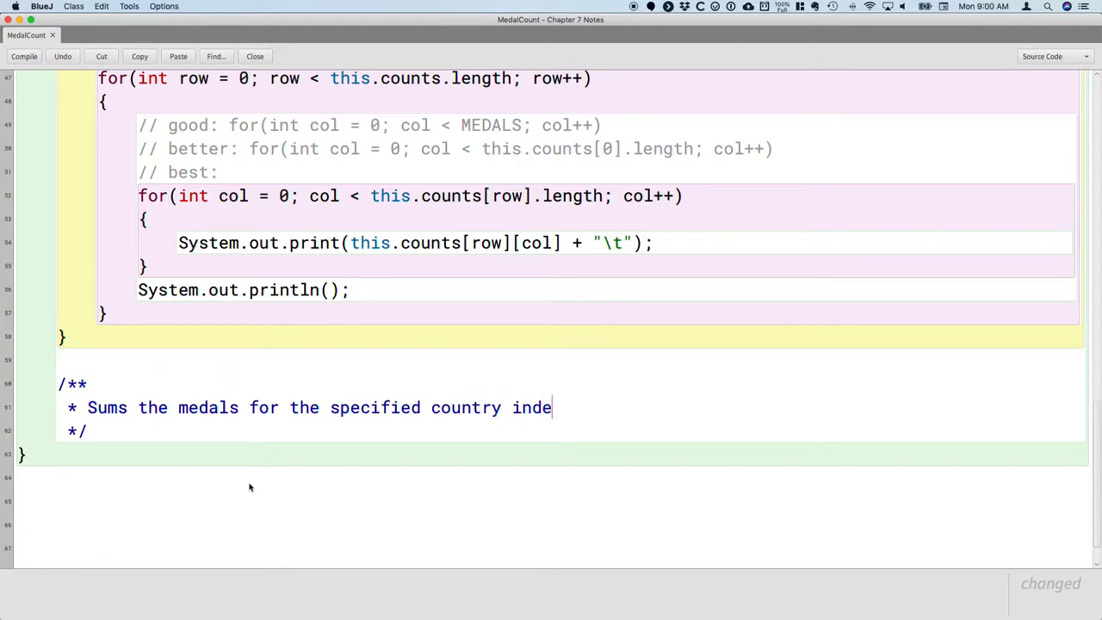
text(x)
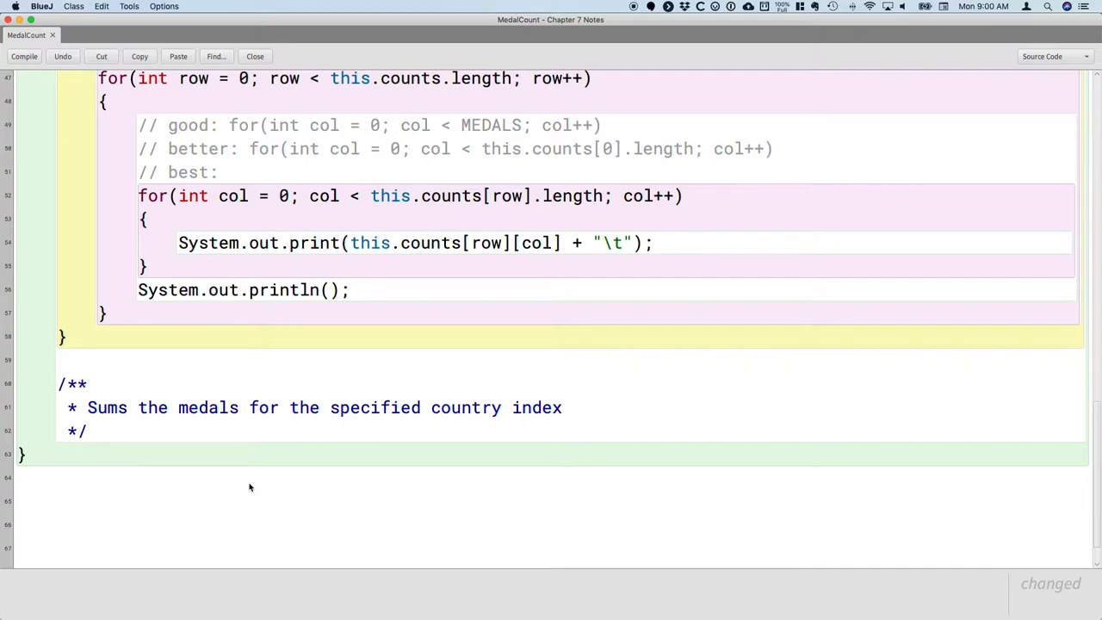
text((i.e.,)
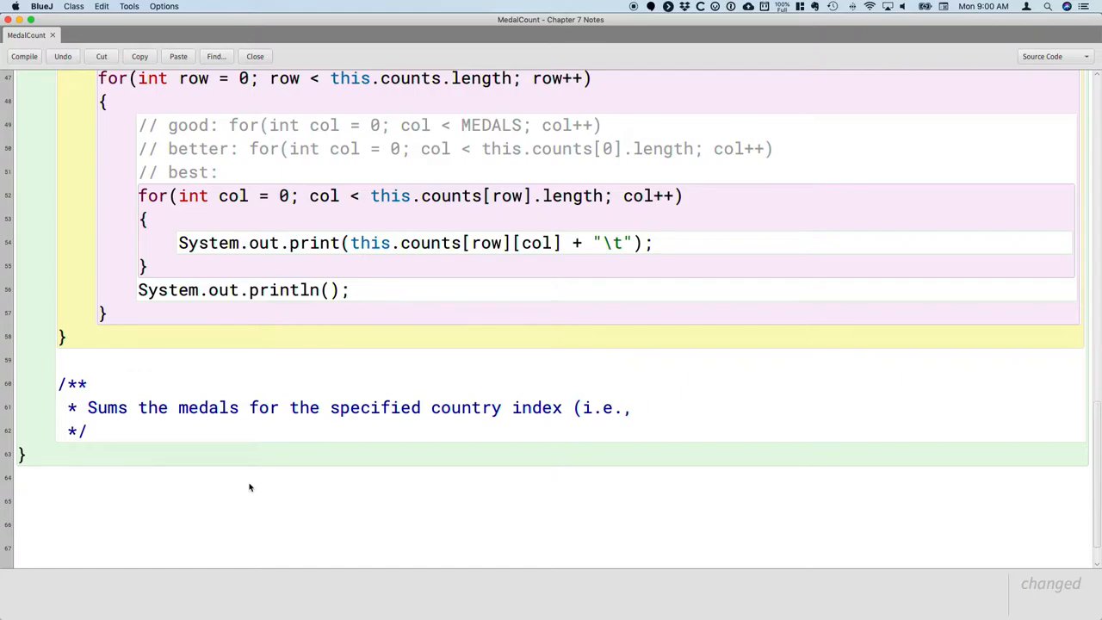
text(the specified row)
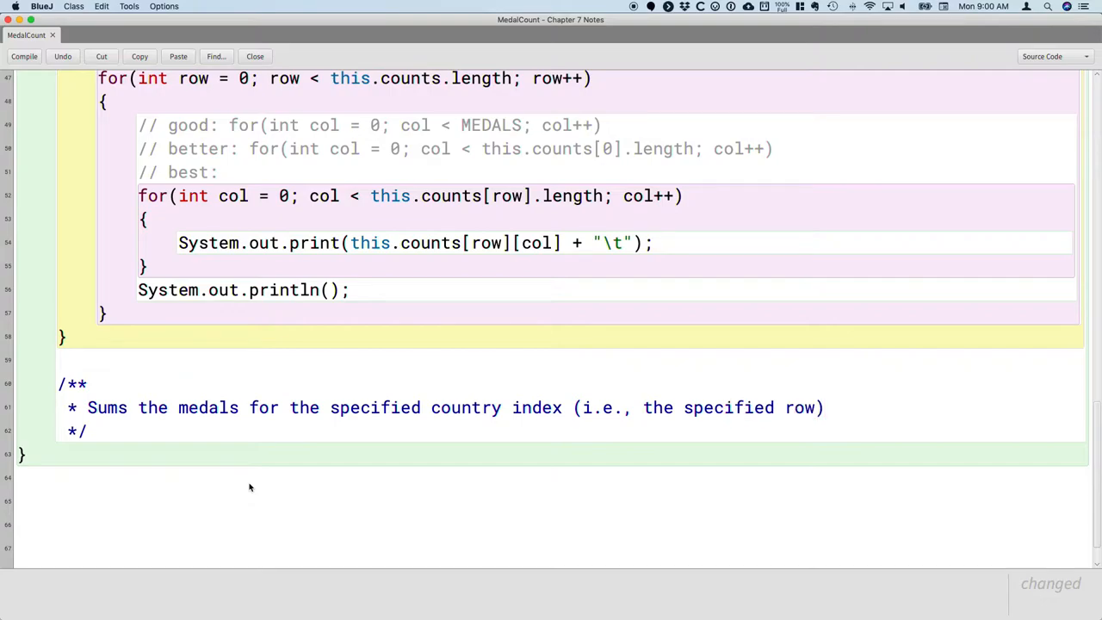
text(@par)
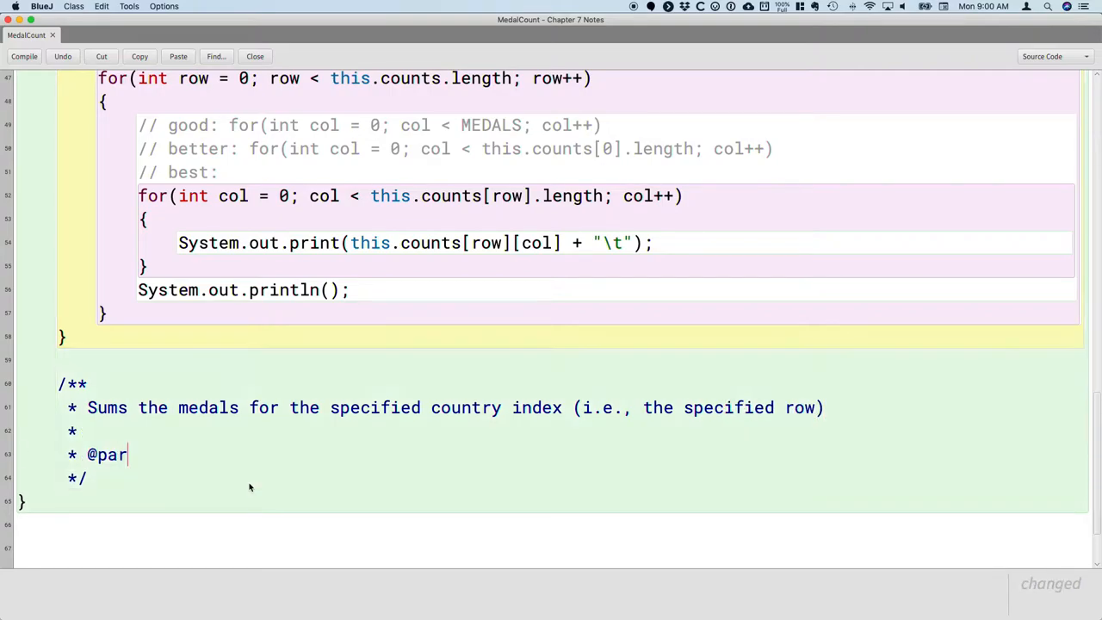
text(am)
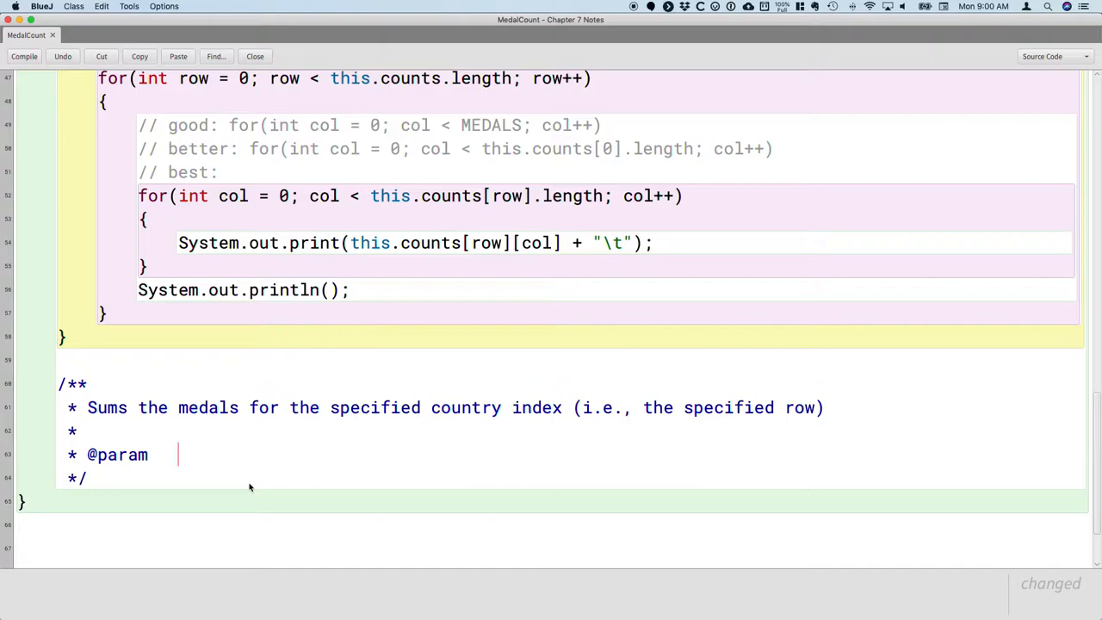
text(countryIndex)
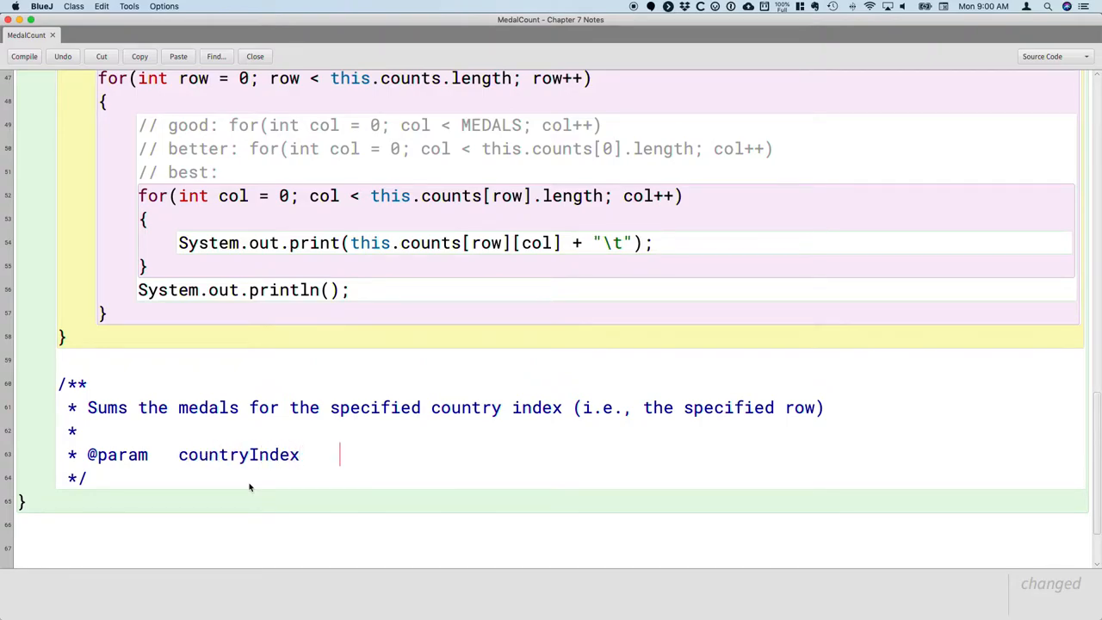
text(the index of)
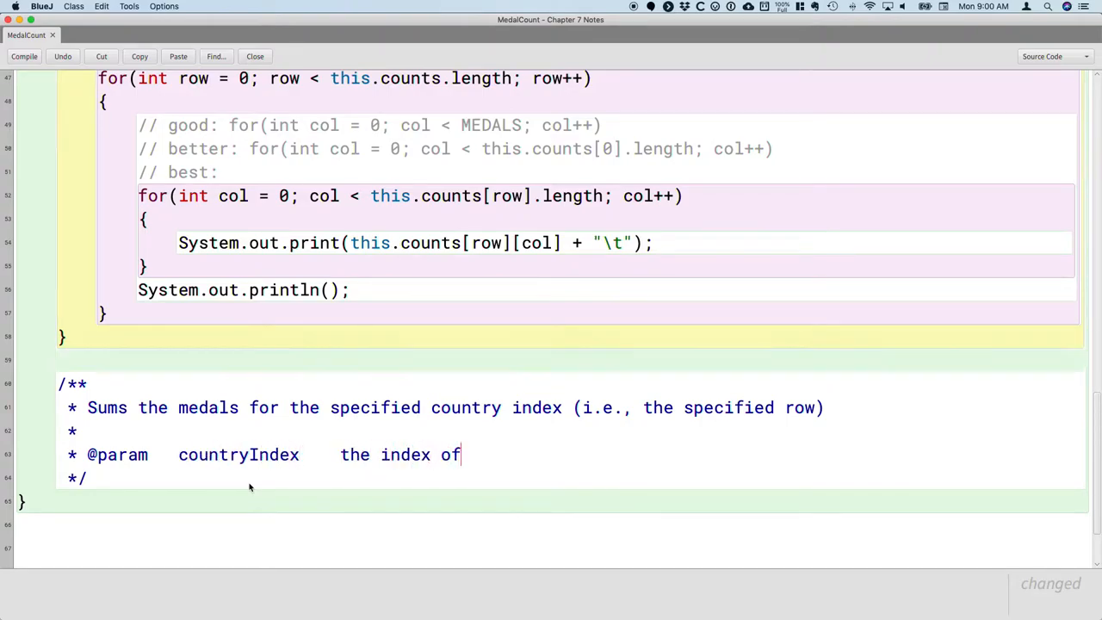
text(the country in the table)
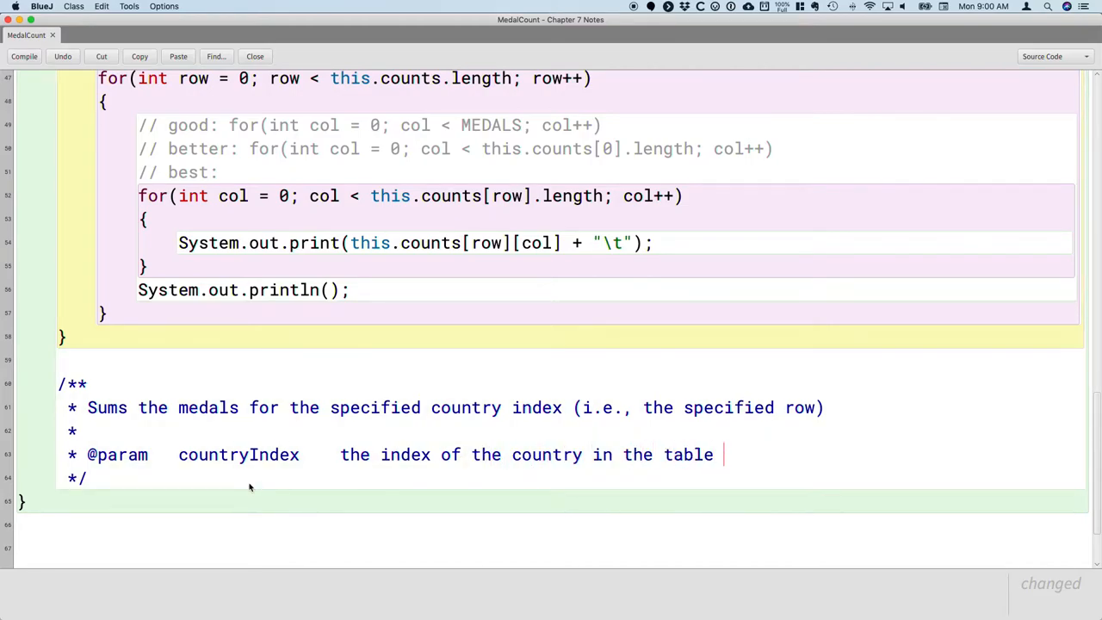
text(whose medals to sum)
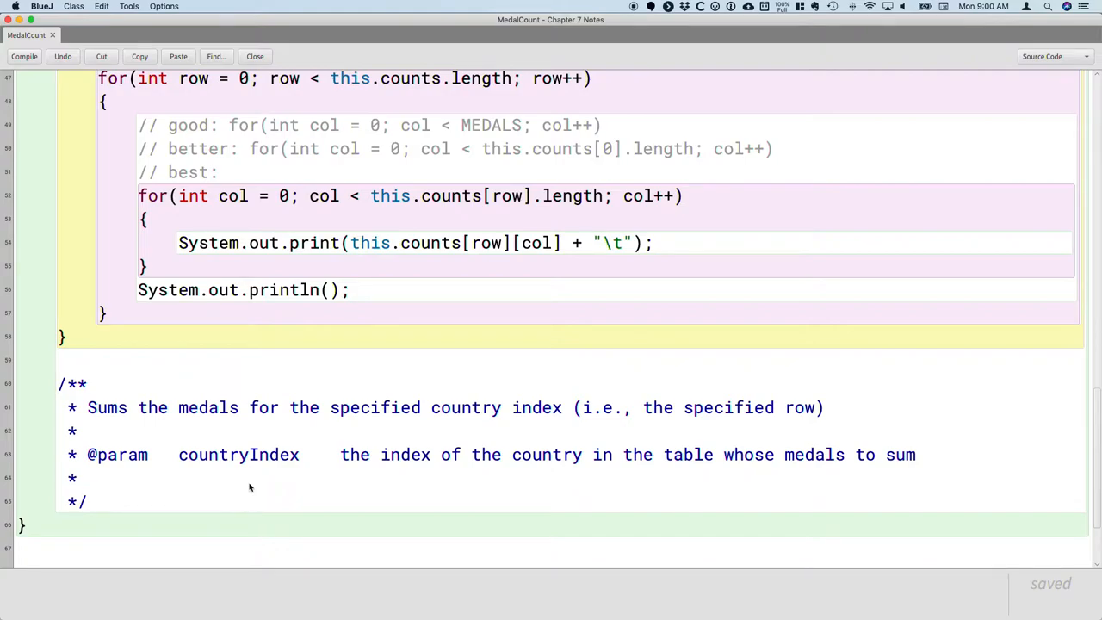
text(@return)
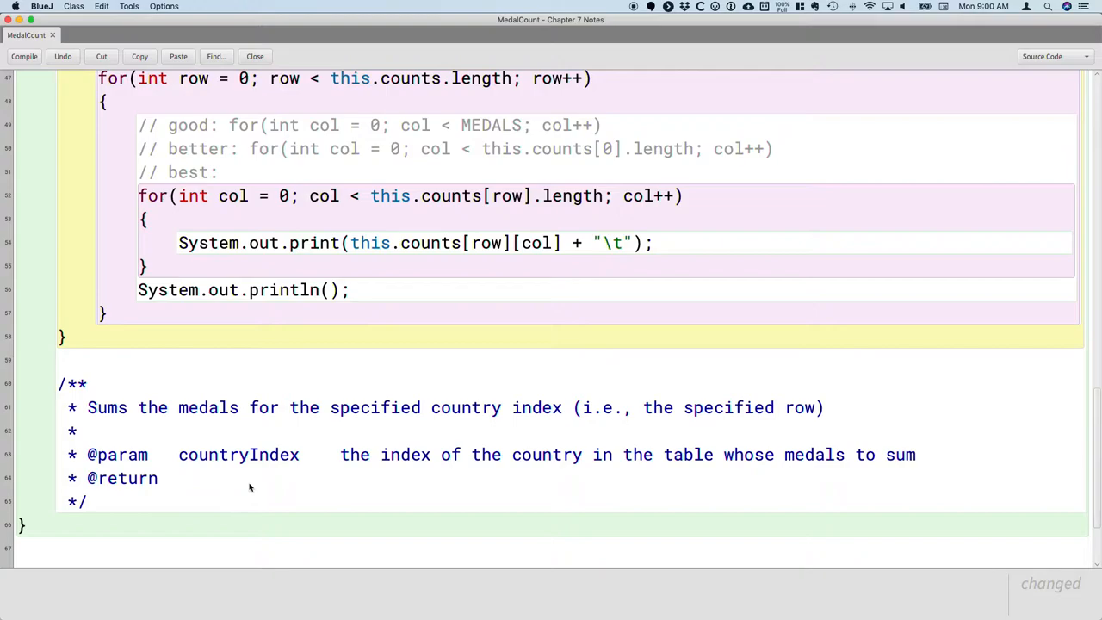
text(t)
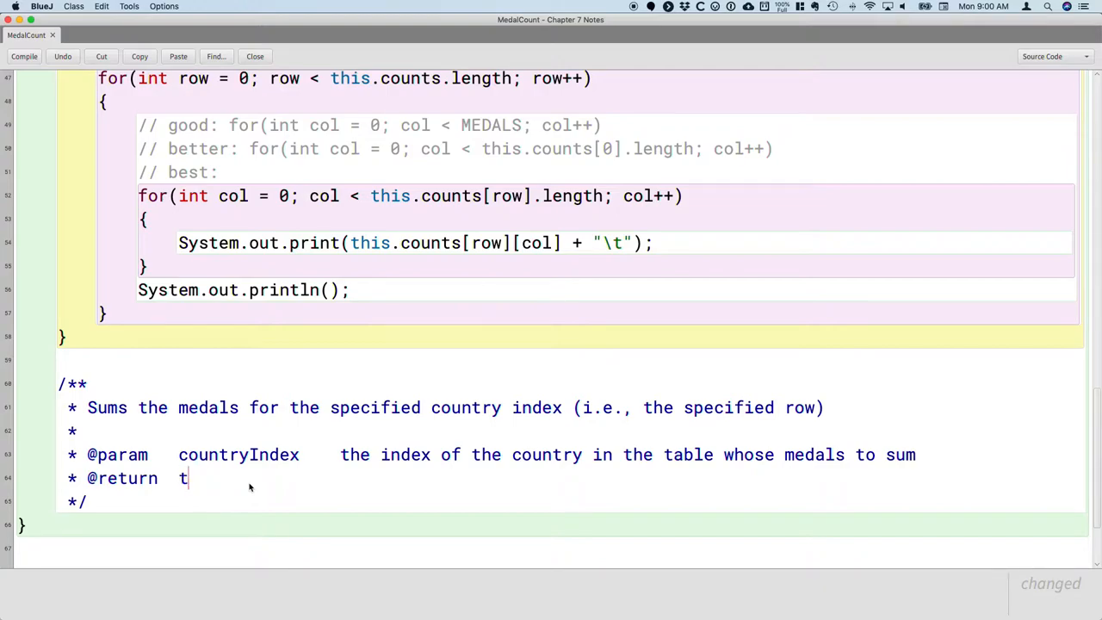
text(he sum of medals)
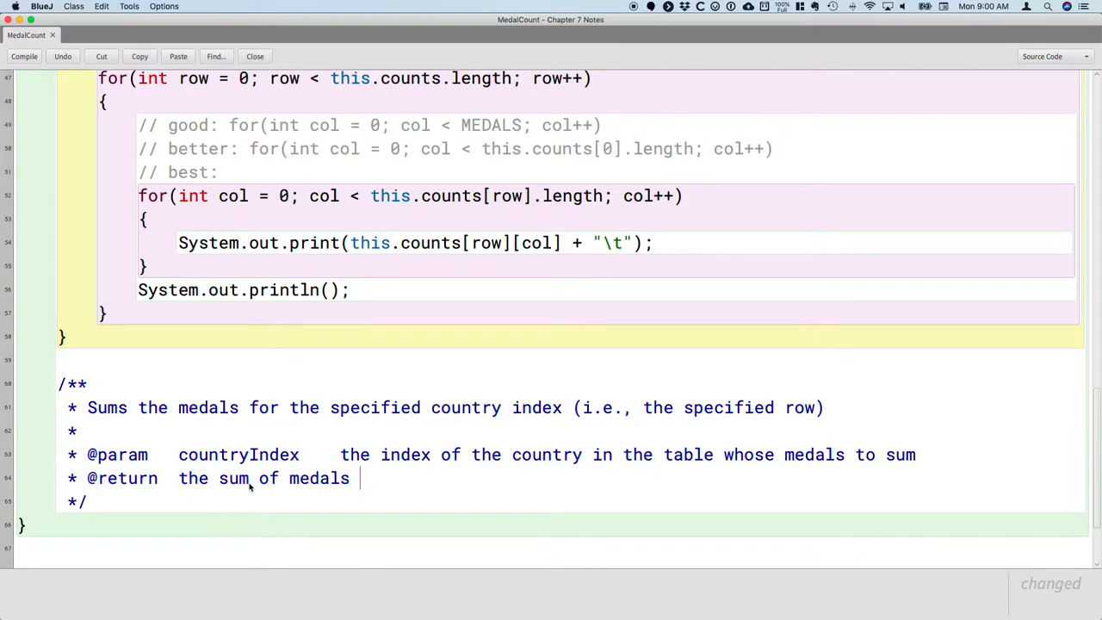
text(for the specif)
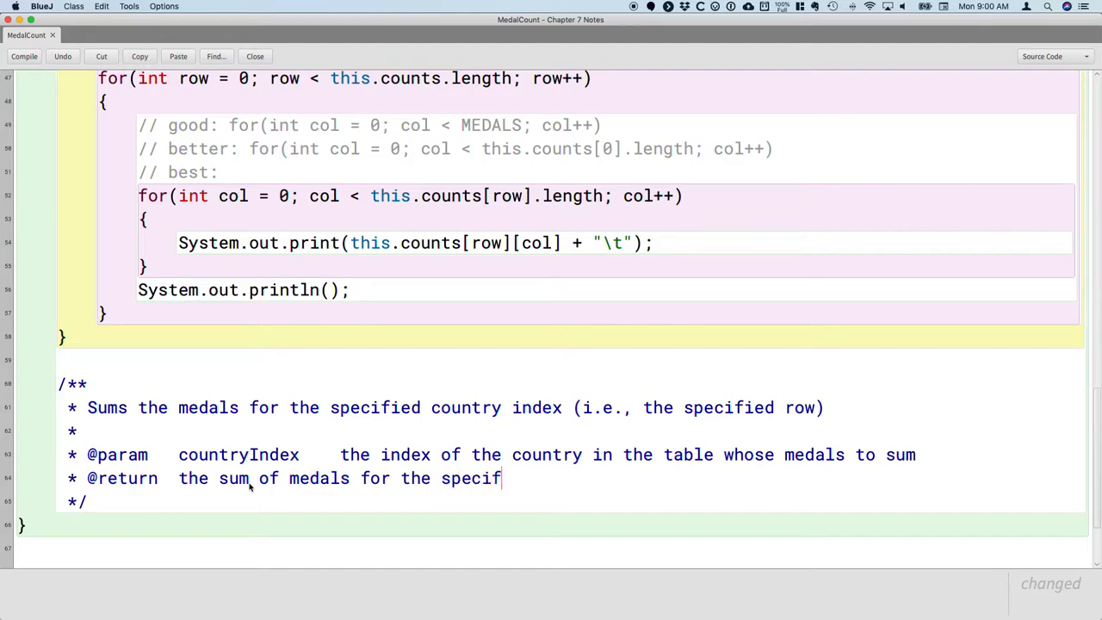
text(ied country index)
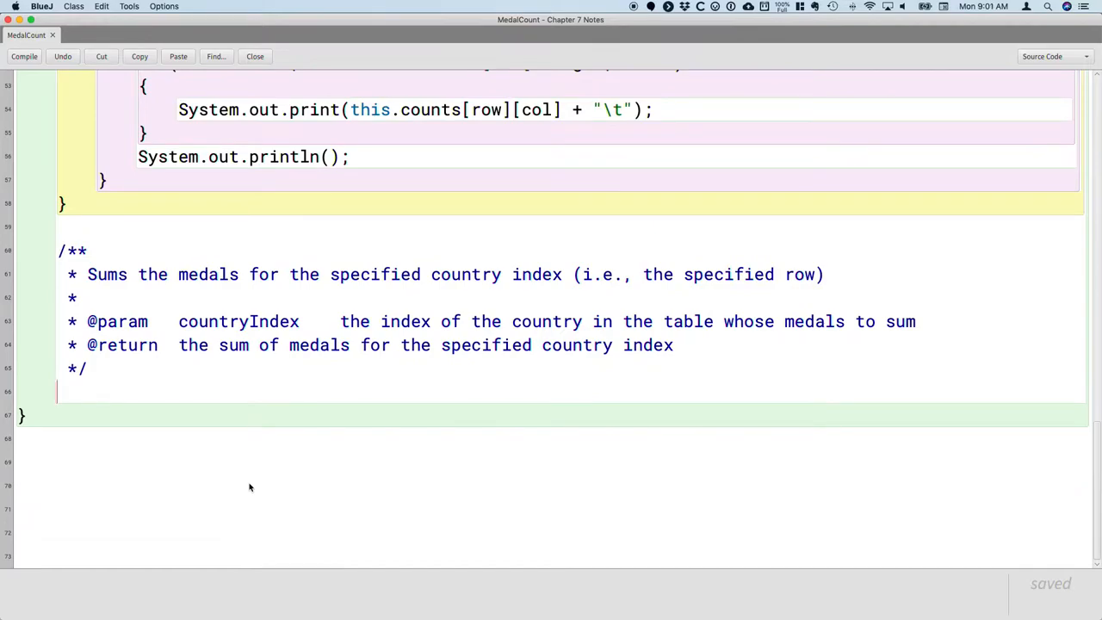
Step: Declare the header public int sumMedalsForCountry(int countryIndex)
text(public int)
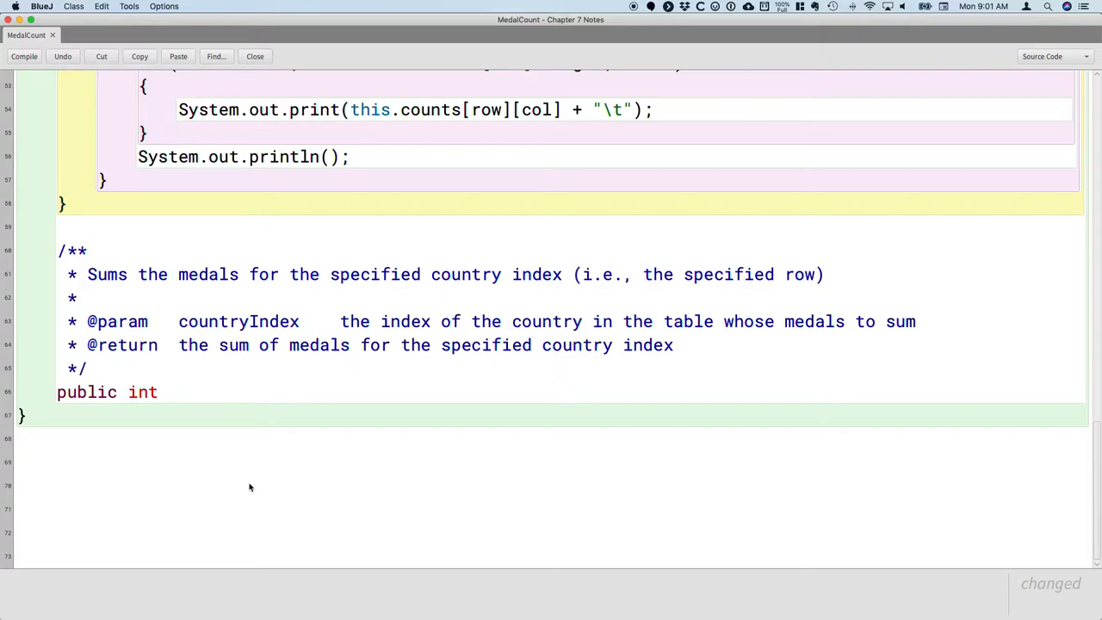
text(sumMeda)
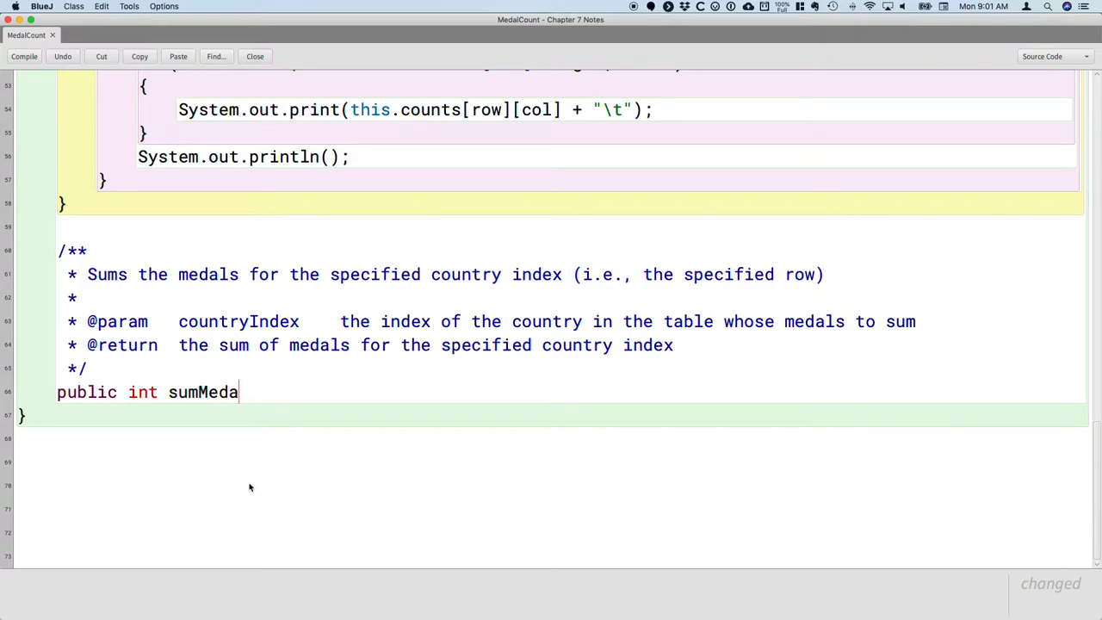
text(lsForCountry(int)
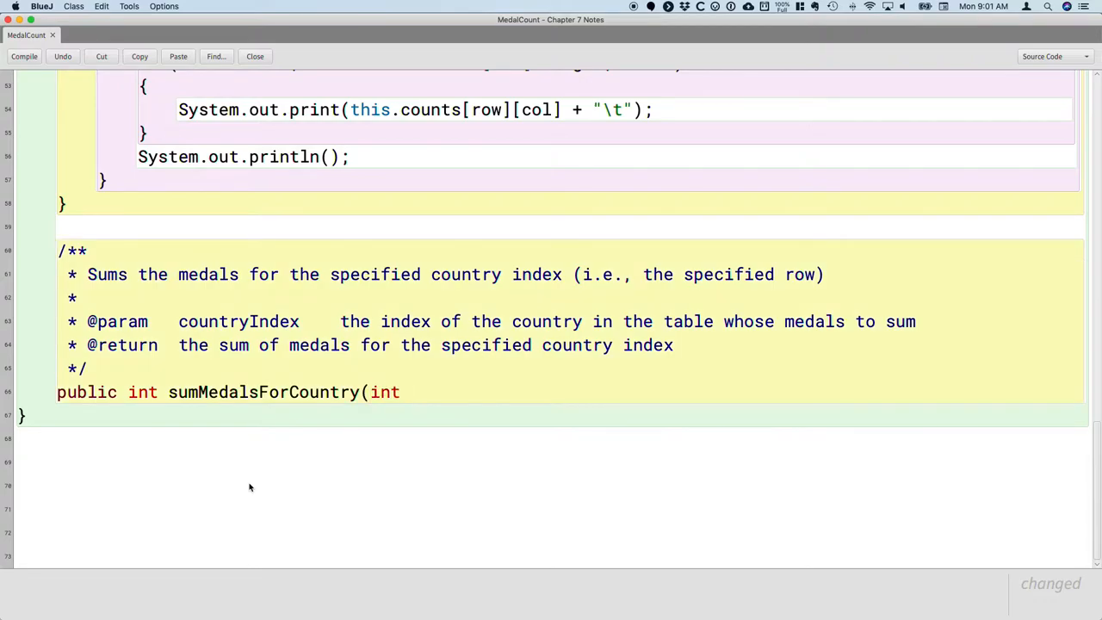
text(co)
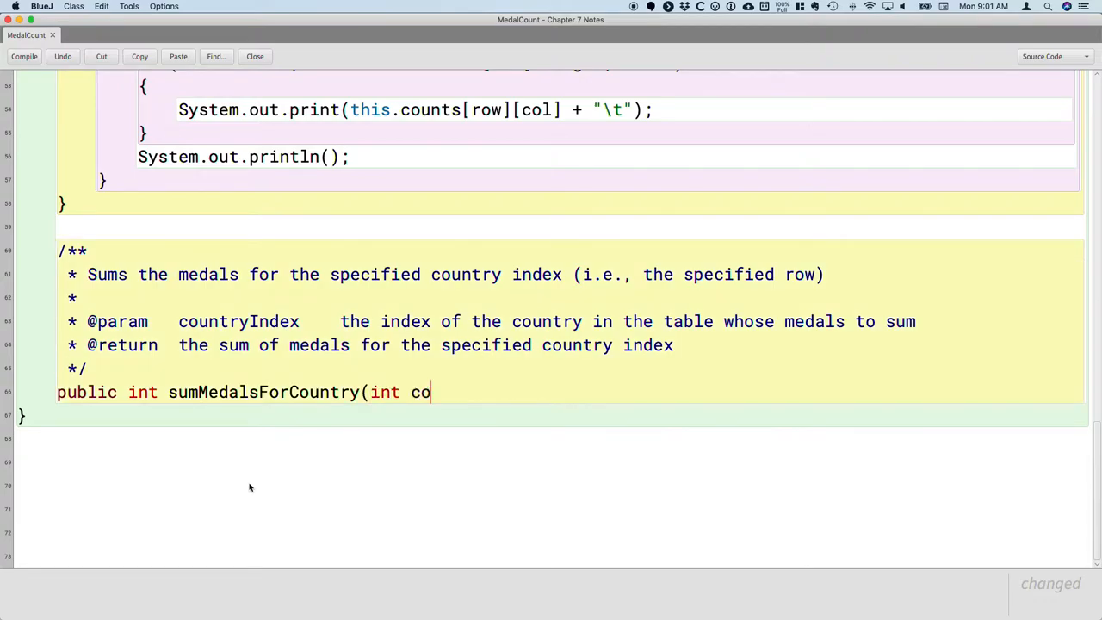
text(untryIndex))
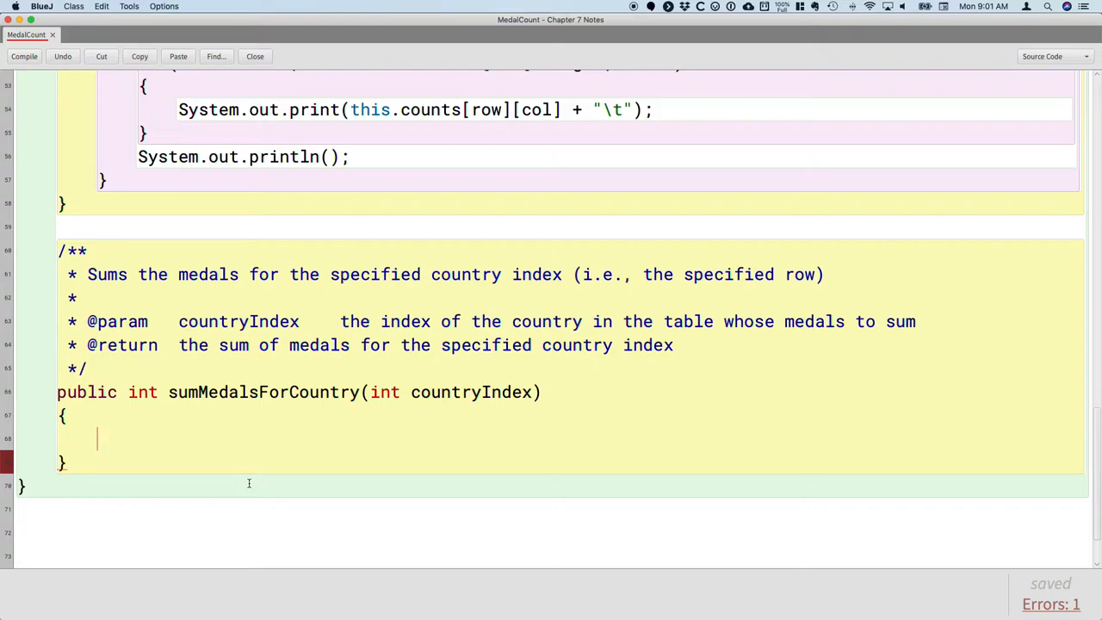
Step: Write the body skeleton with int sum = 0; and return sum;
text(int sum)
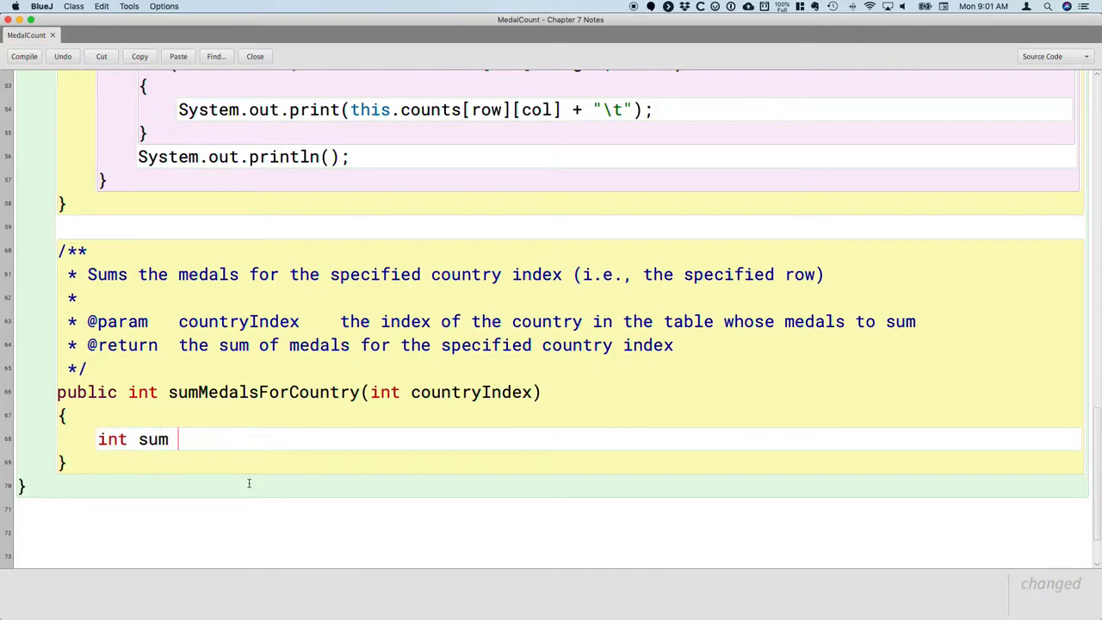
text(= 0;)
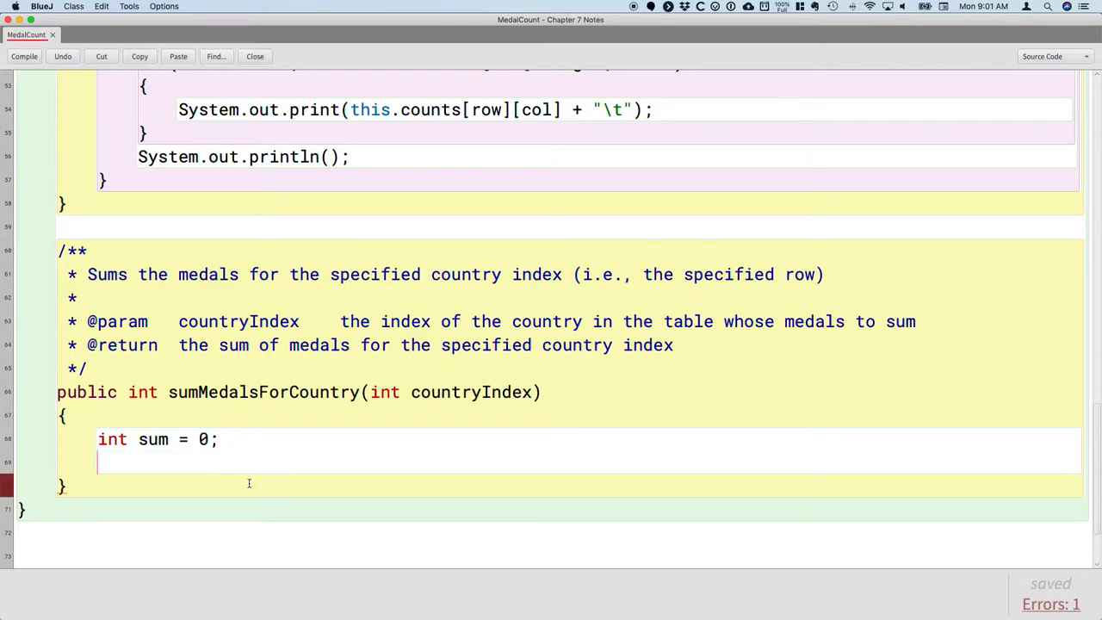
key(enter)
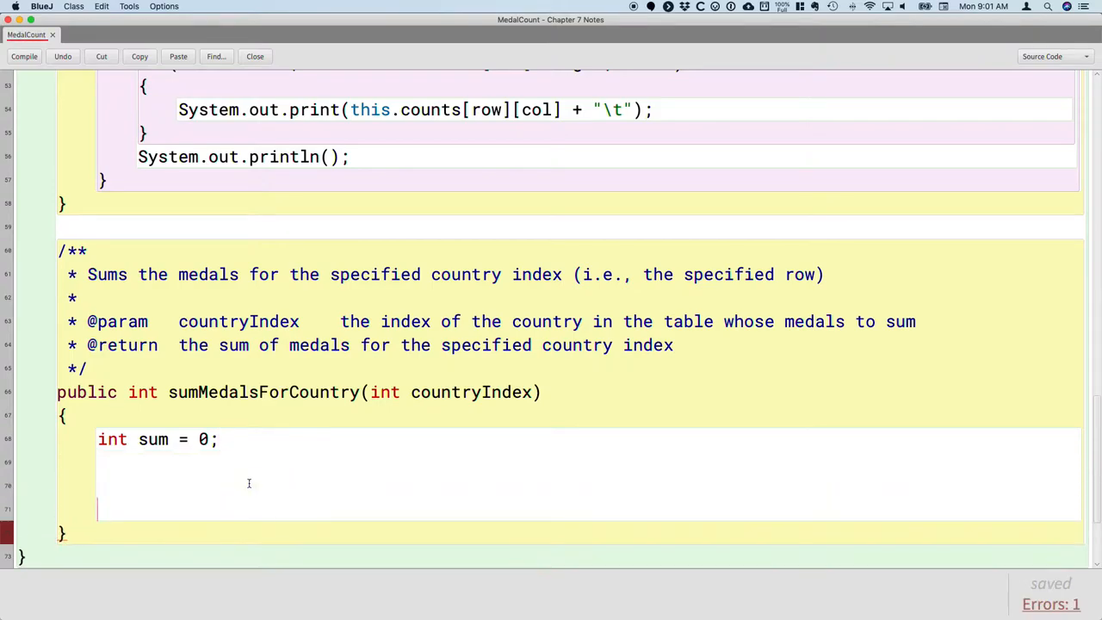
text(return su)
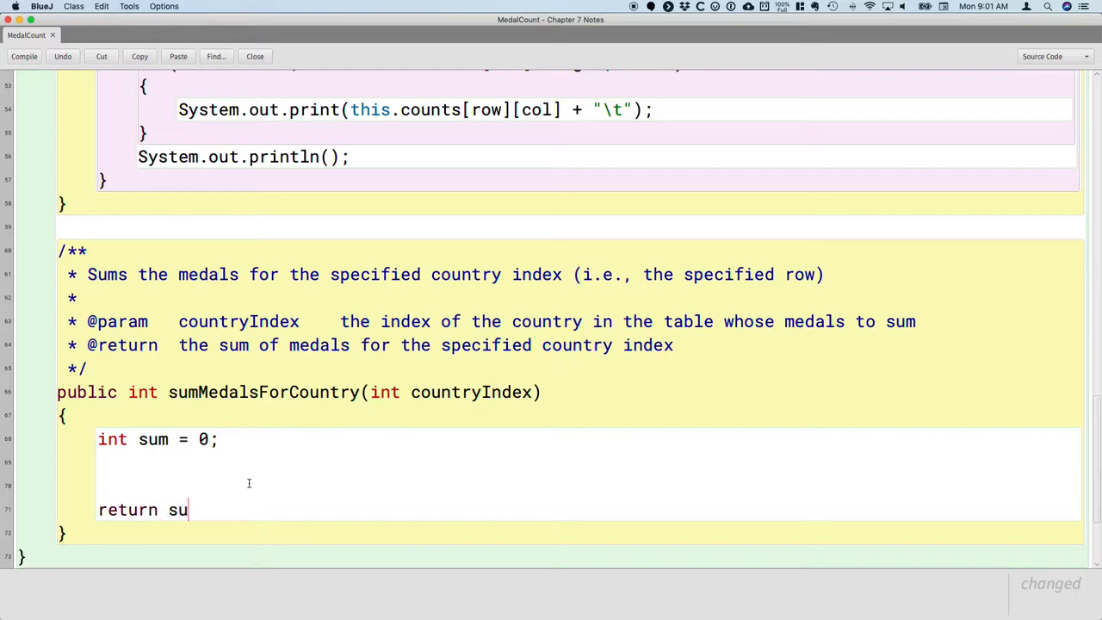
text(m;)
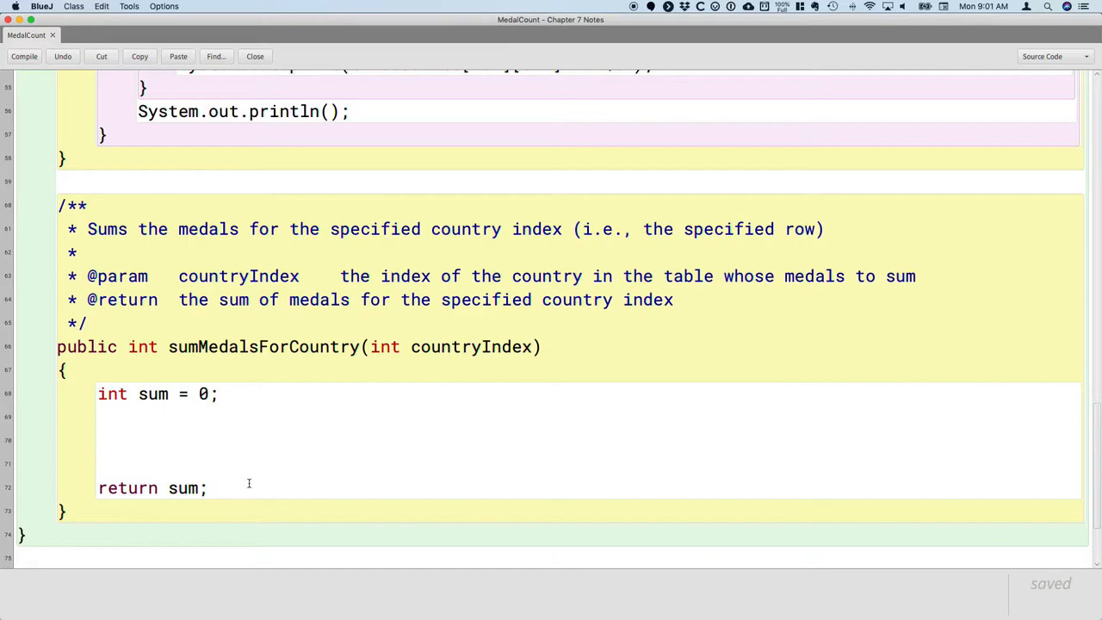
scroll(down, 3)
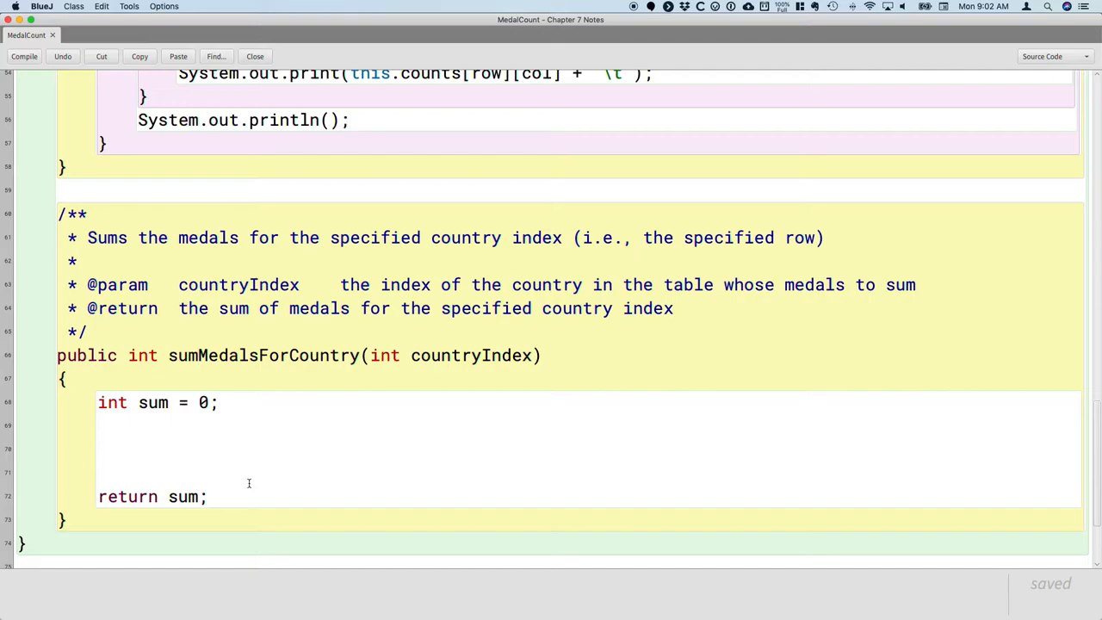
mouse_move(448, 339)
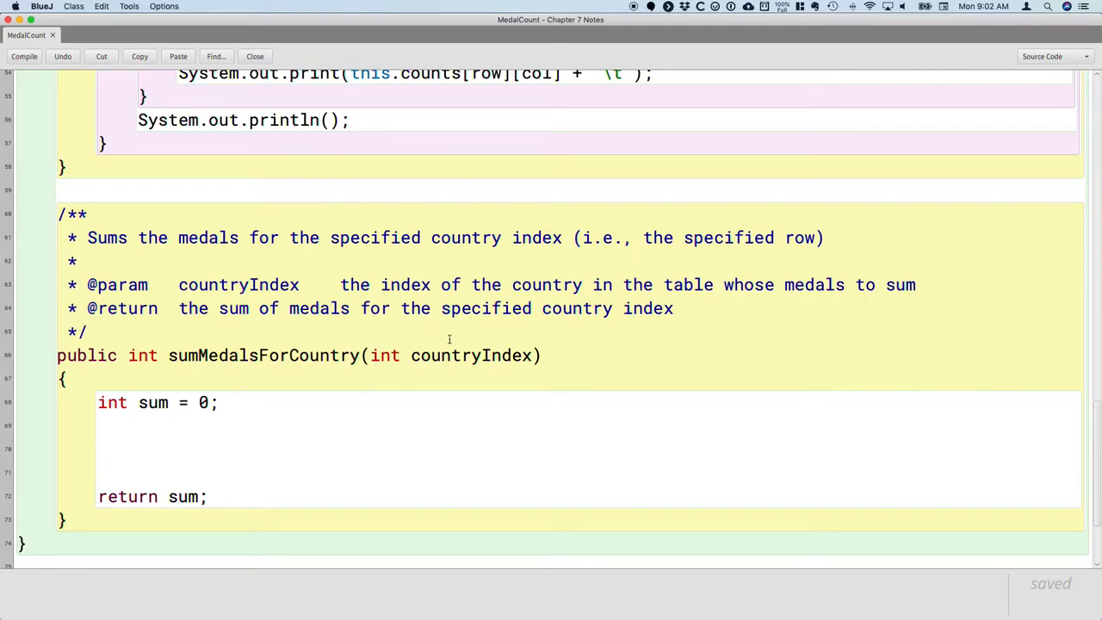
double_click(470, 355)
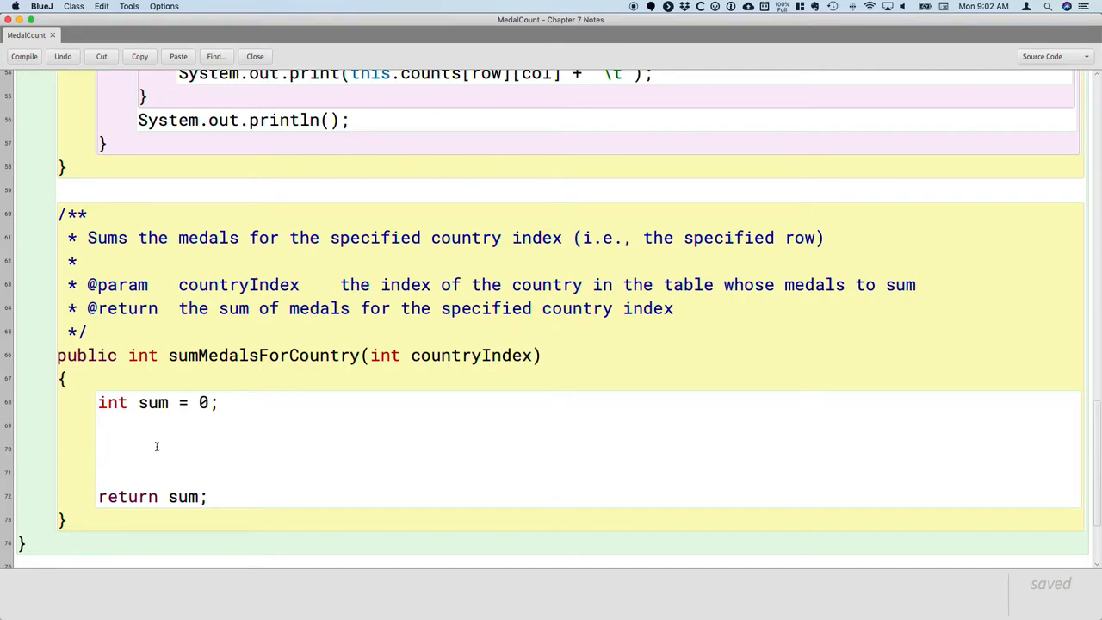
Step: Write the for loop header over col from 0 to this.counts[countryIndex].length
text(for)
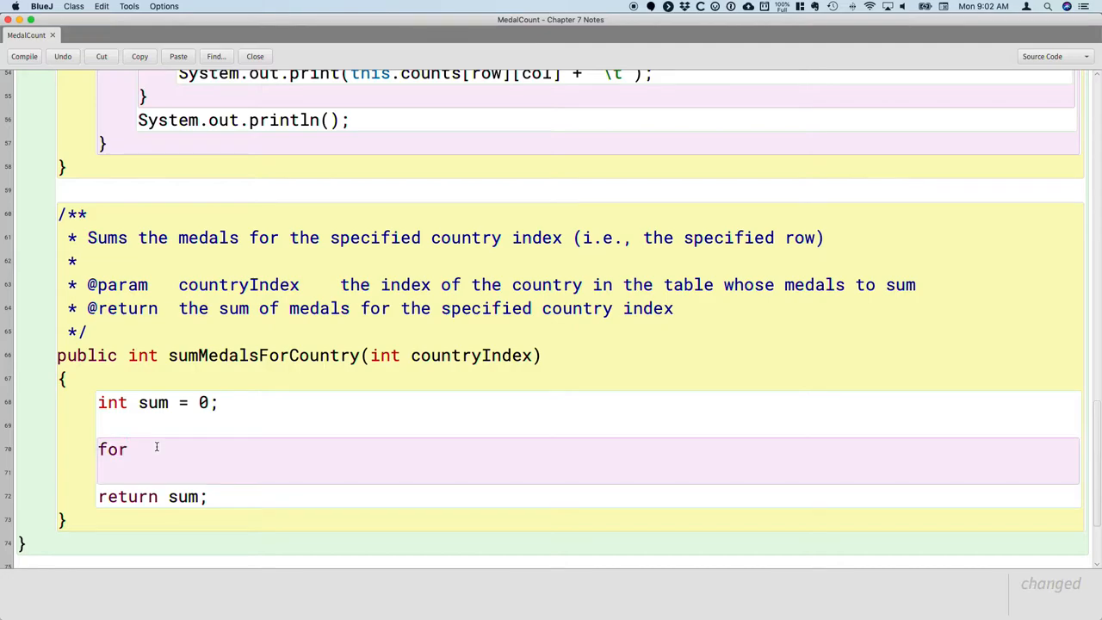
text((int)
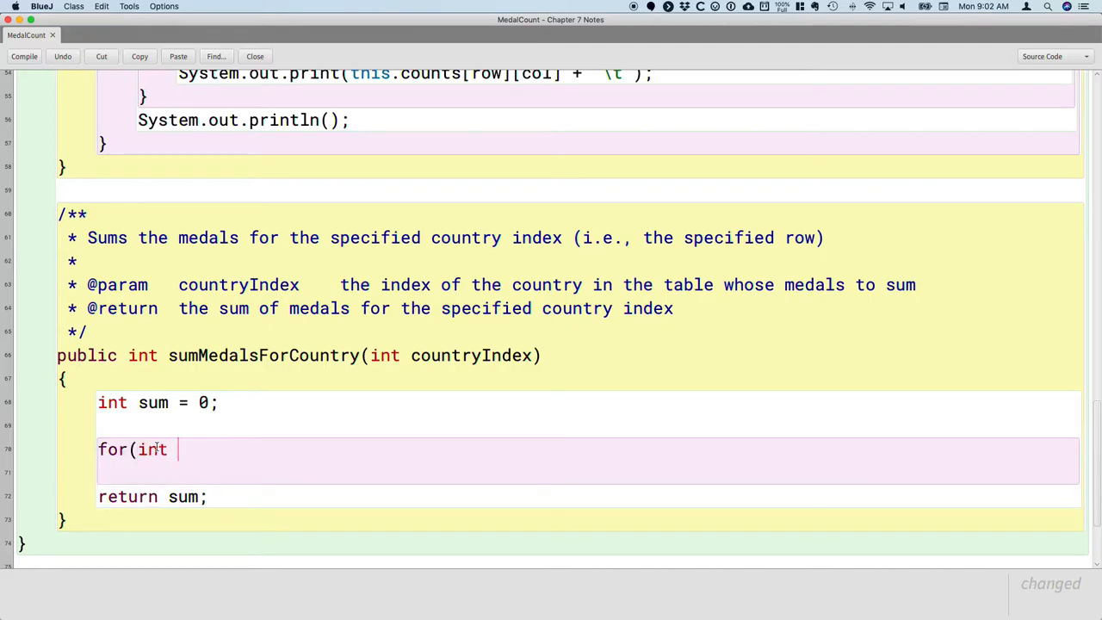
text(c)
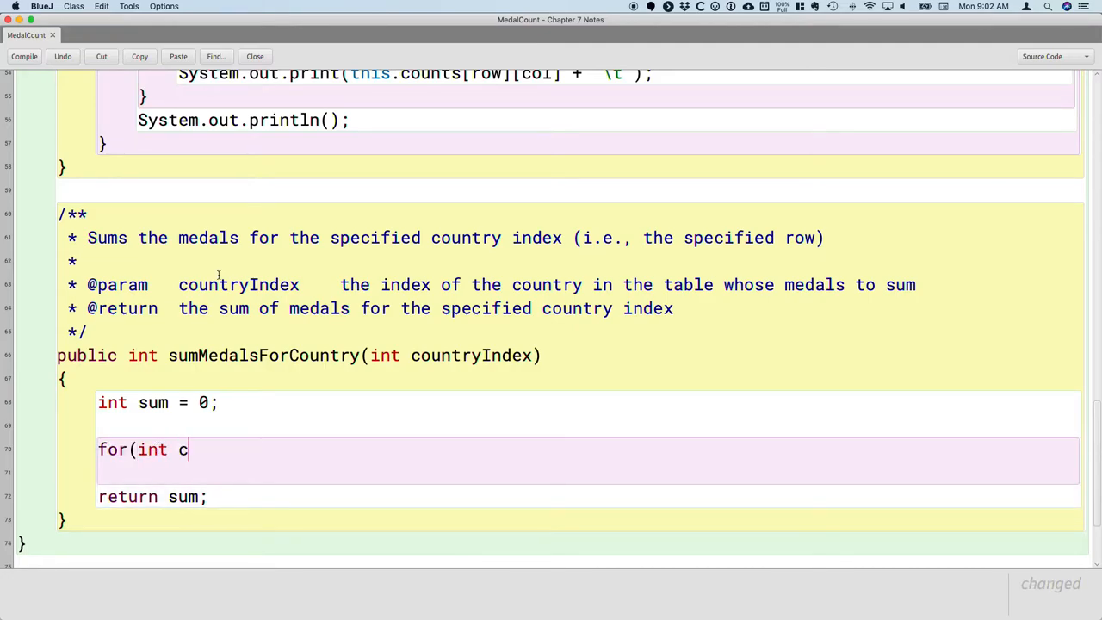
text(ol = 0;)
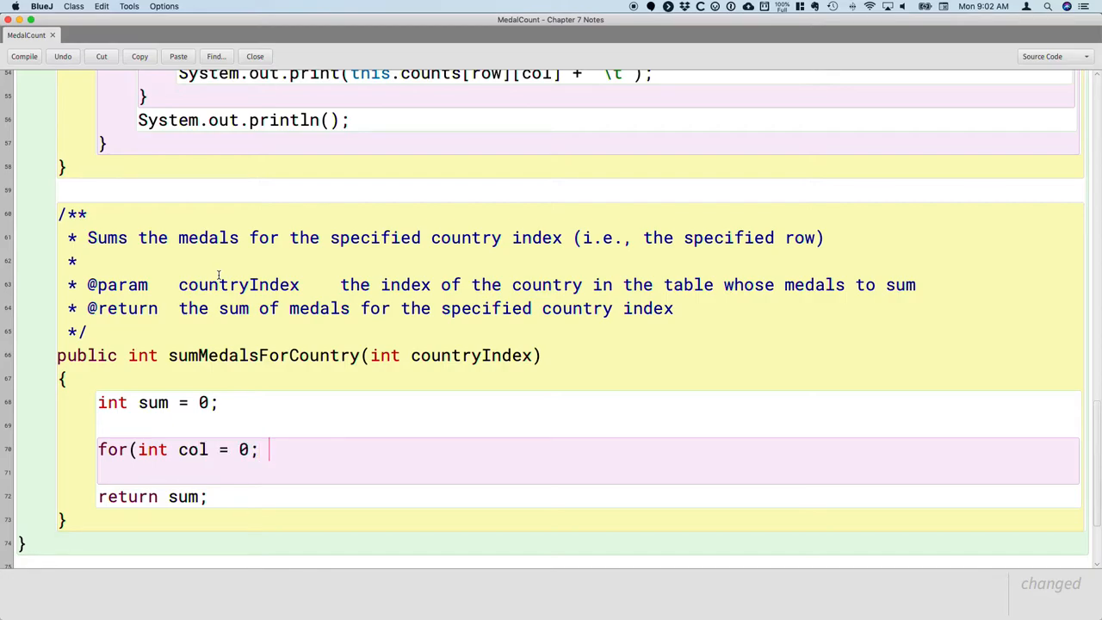
text(col < this)
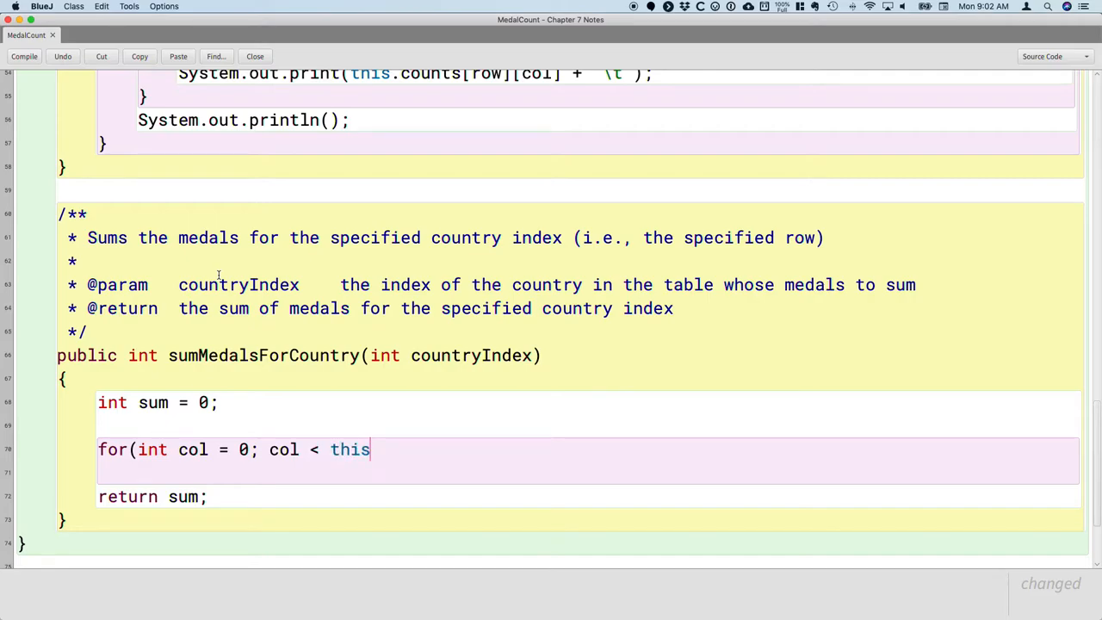
text(.)
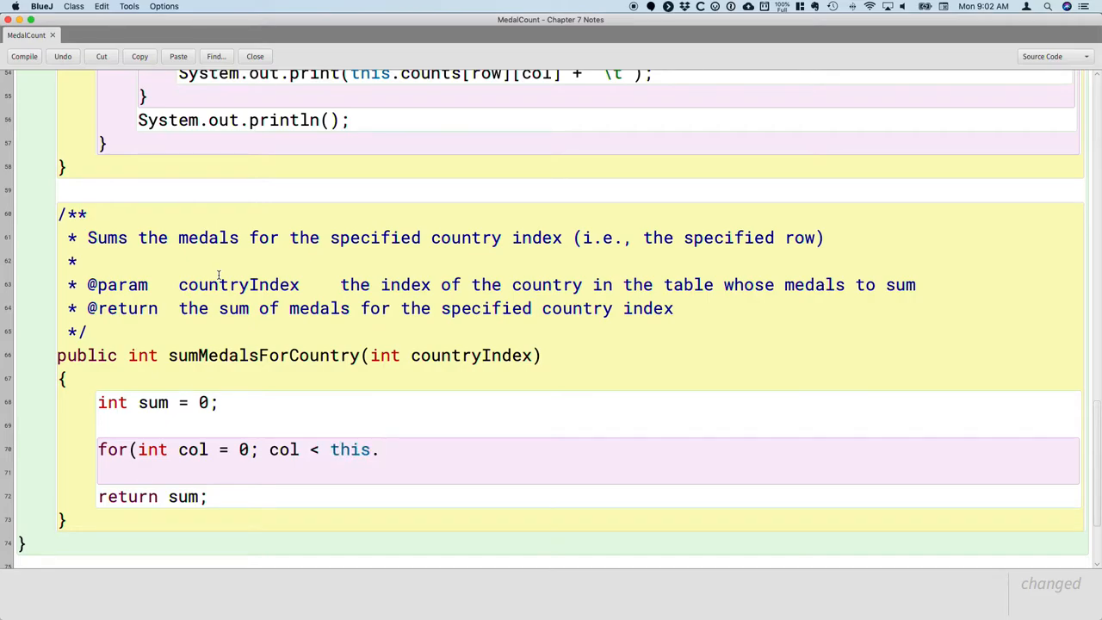
text(cou)
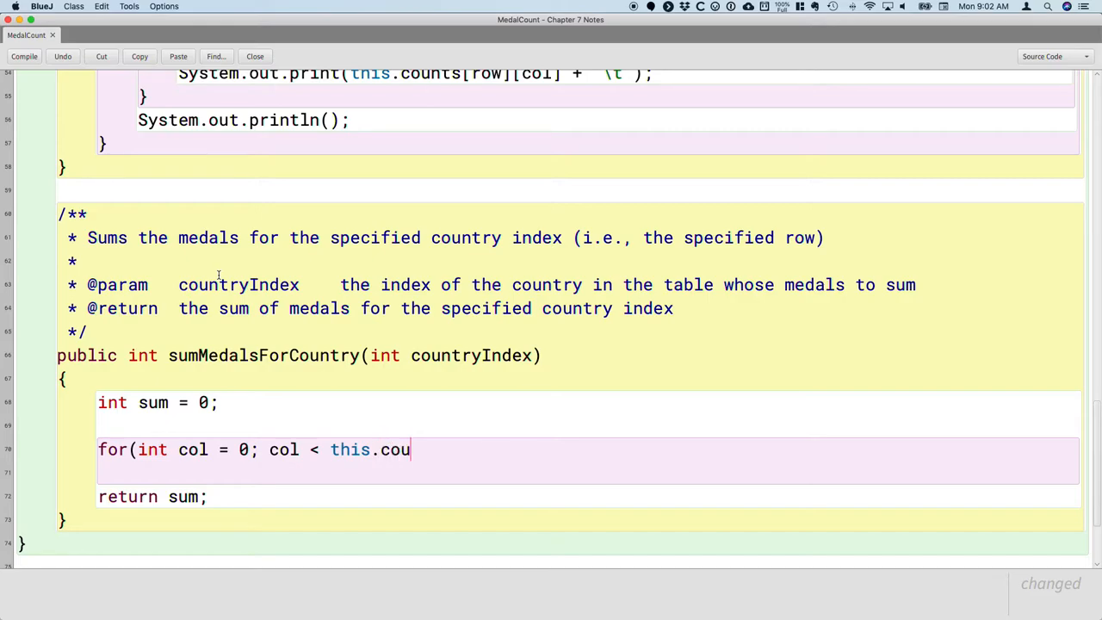
text(nts)
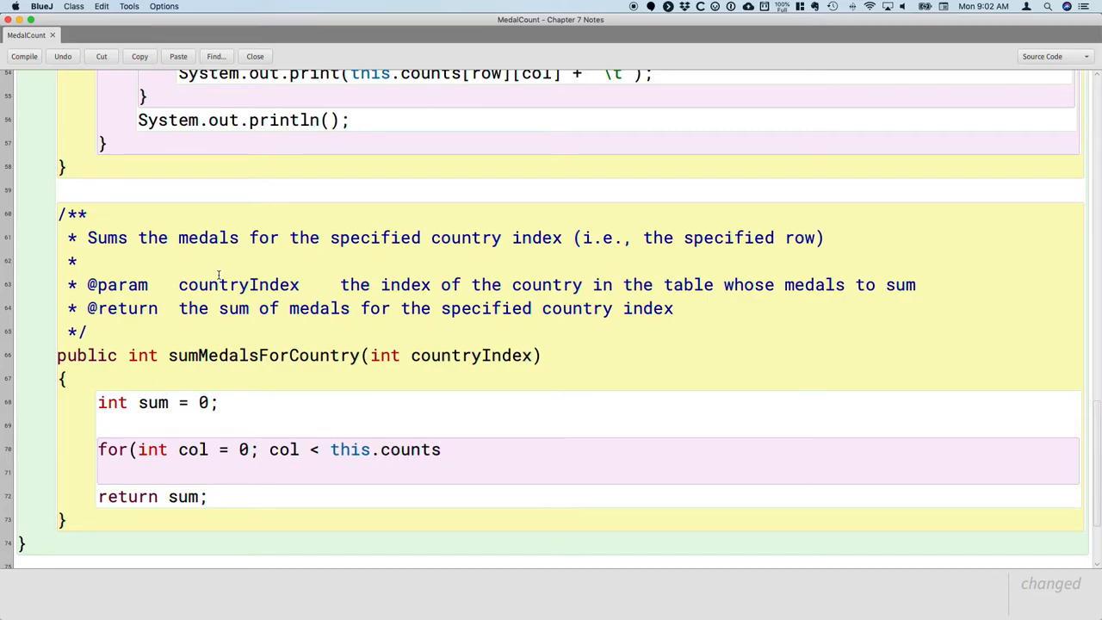
text([)
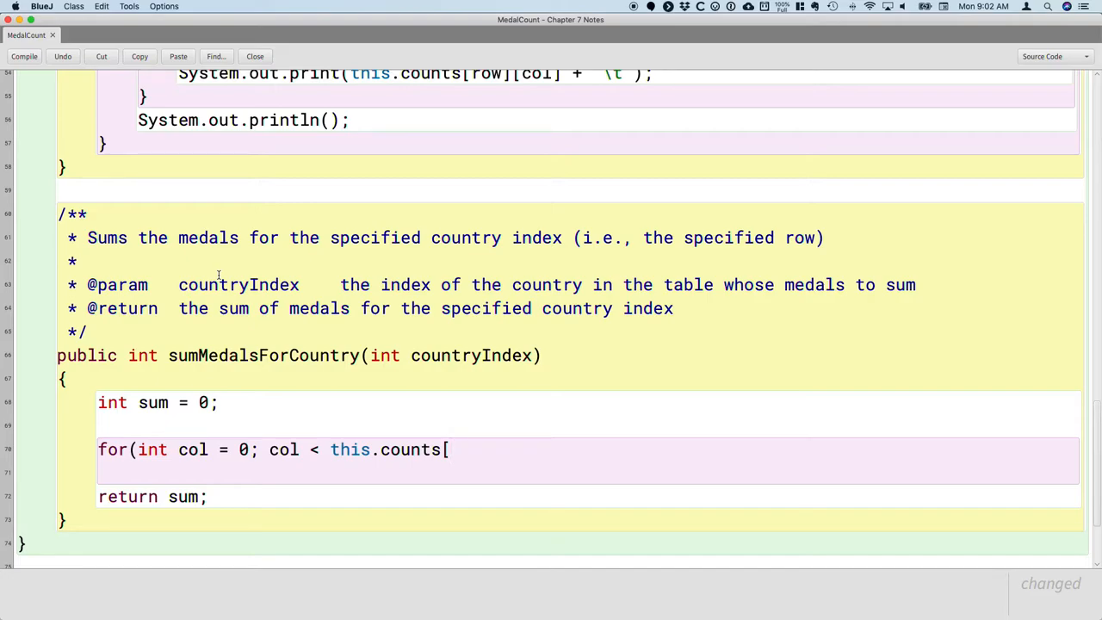
text(countryIndex])
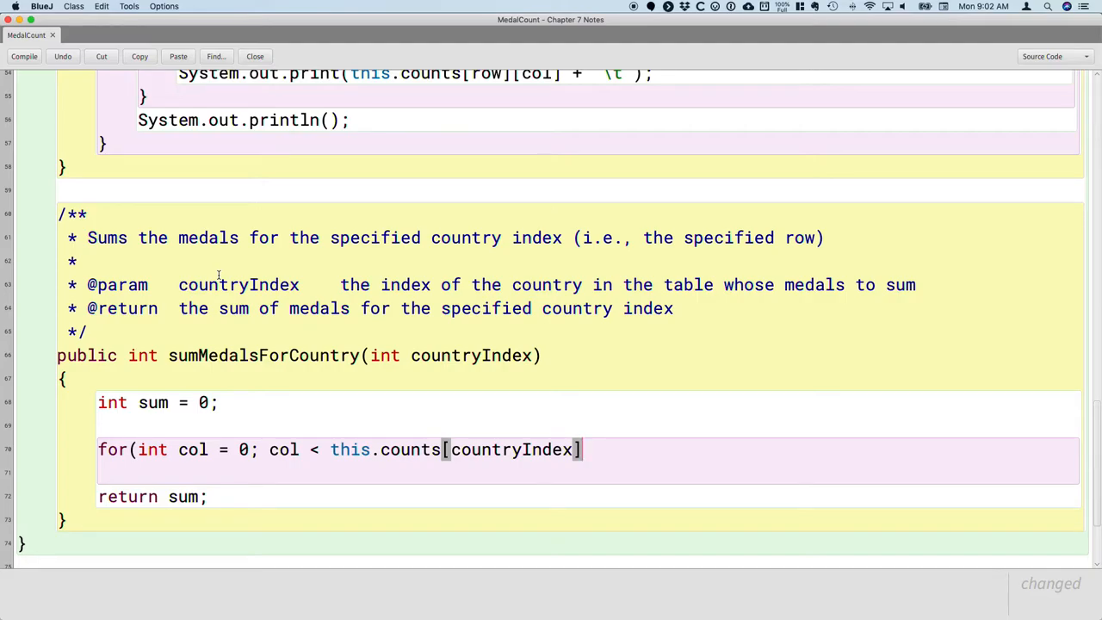
text(.length)
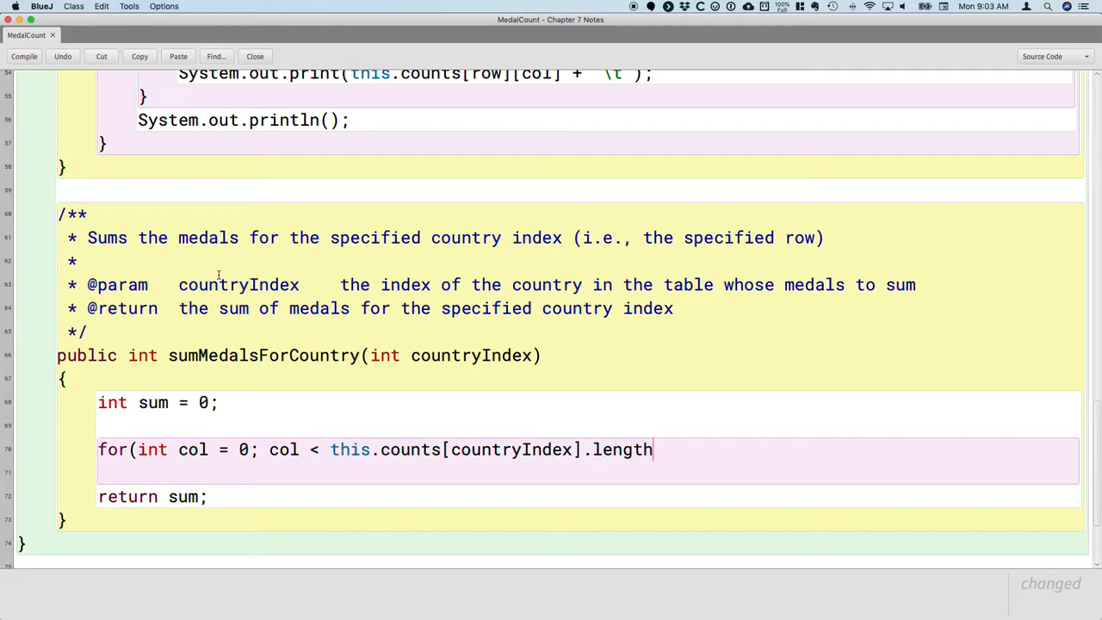
text(;)
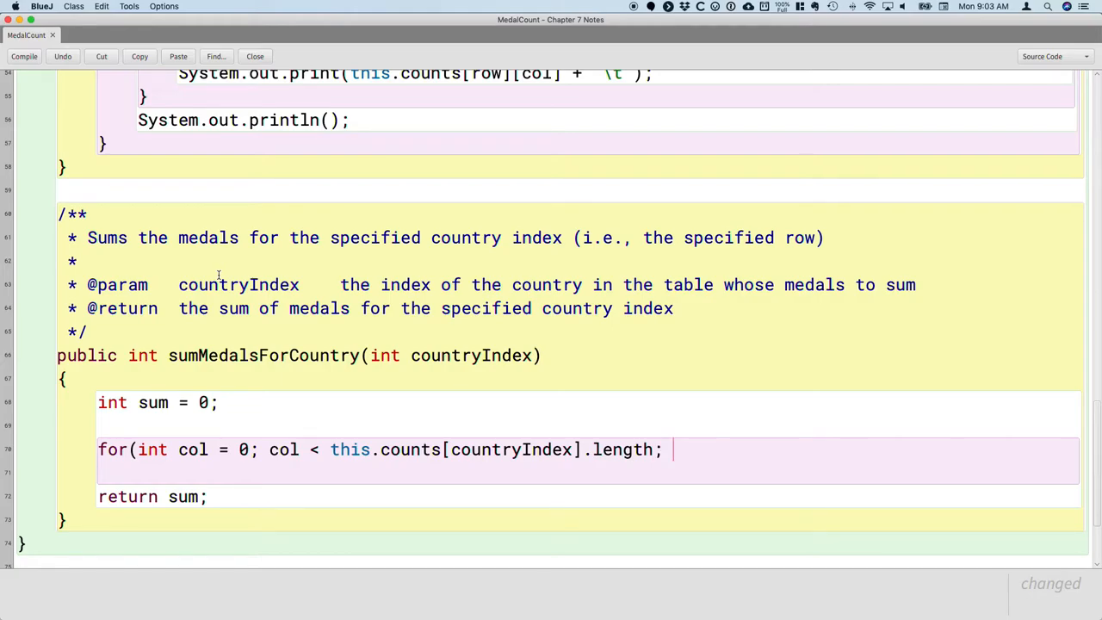
text(col++)
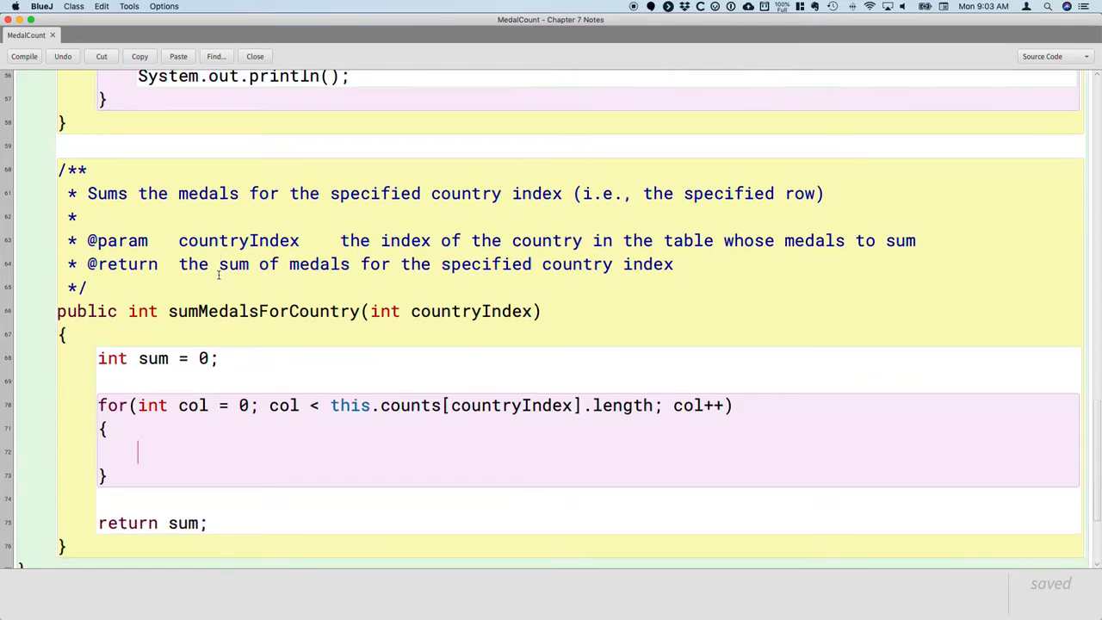
Step: Inside the loop, add sum += this.counts[countryIndex][col];
text(sum +)
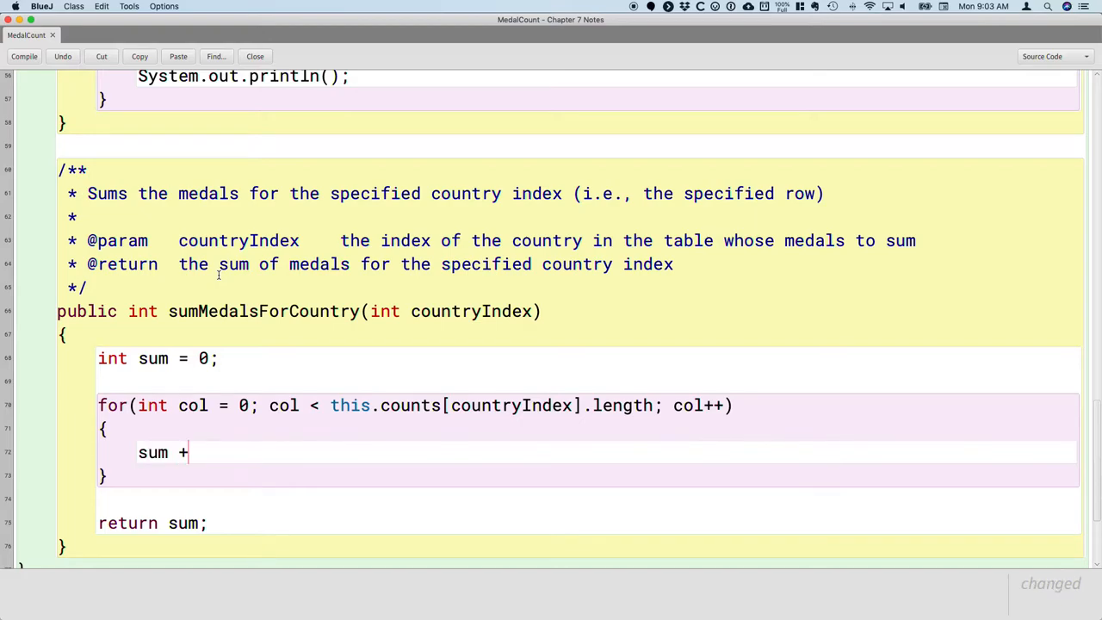
text(=)
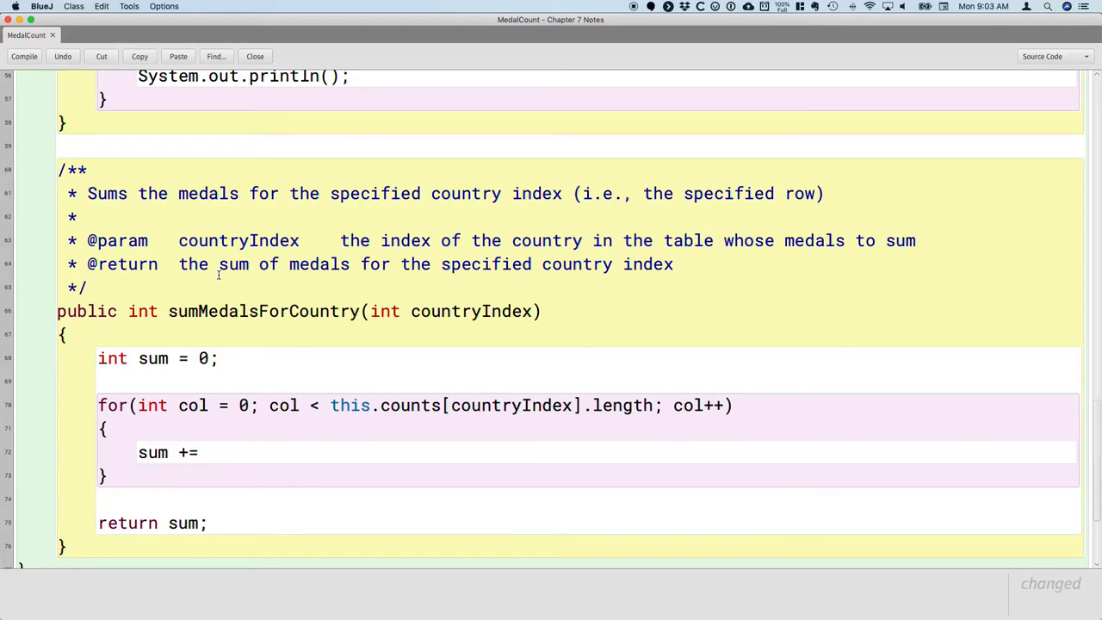
text(this.cou)
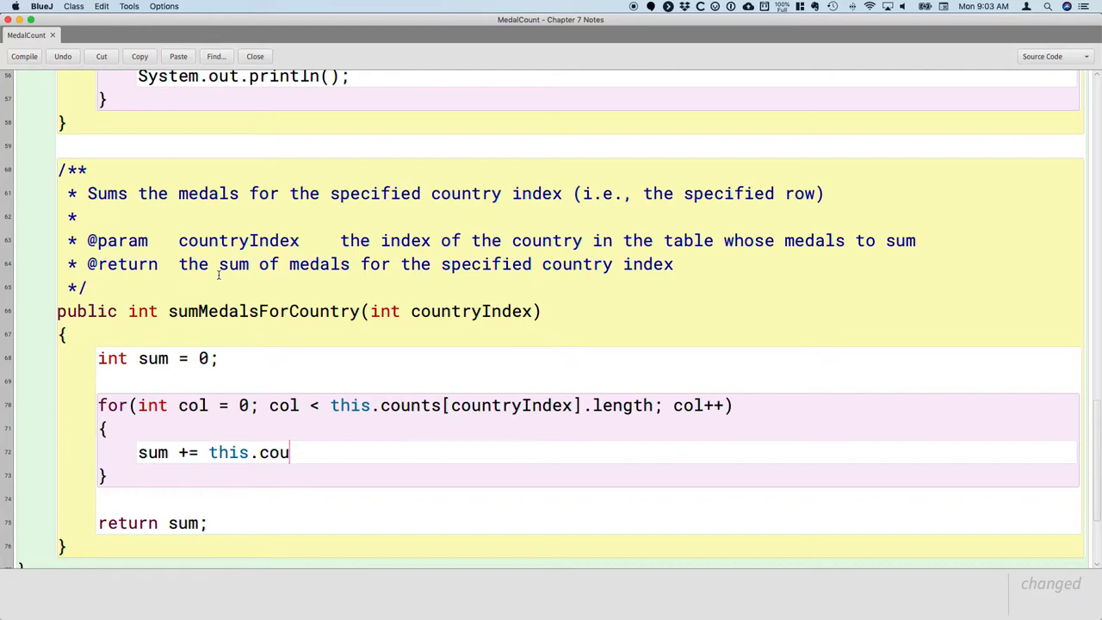
text(nts)
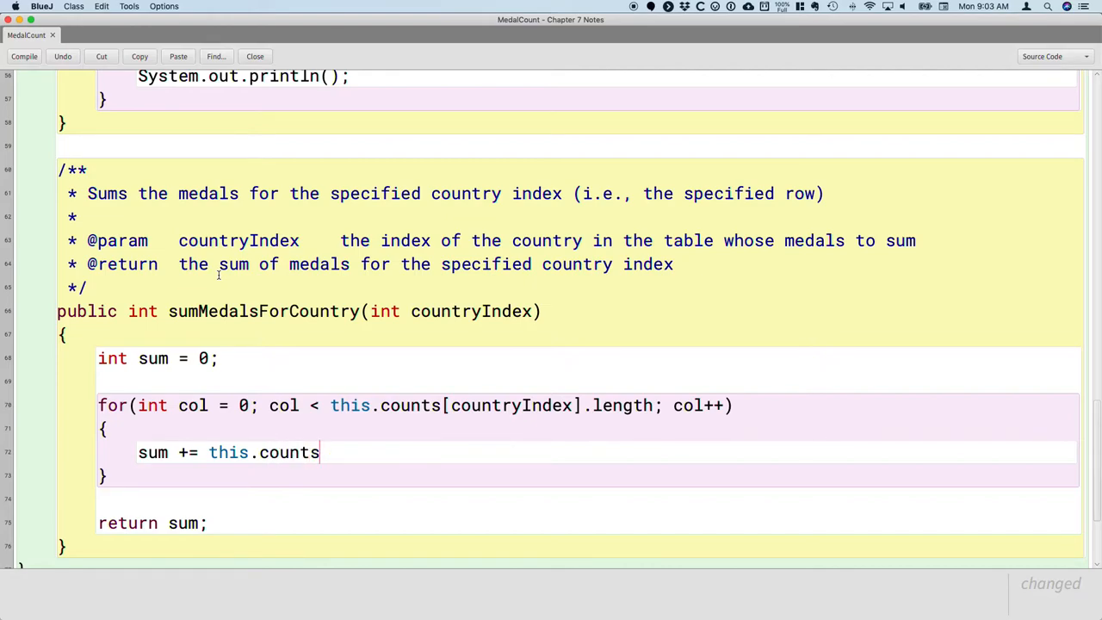
text([country)
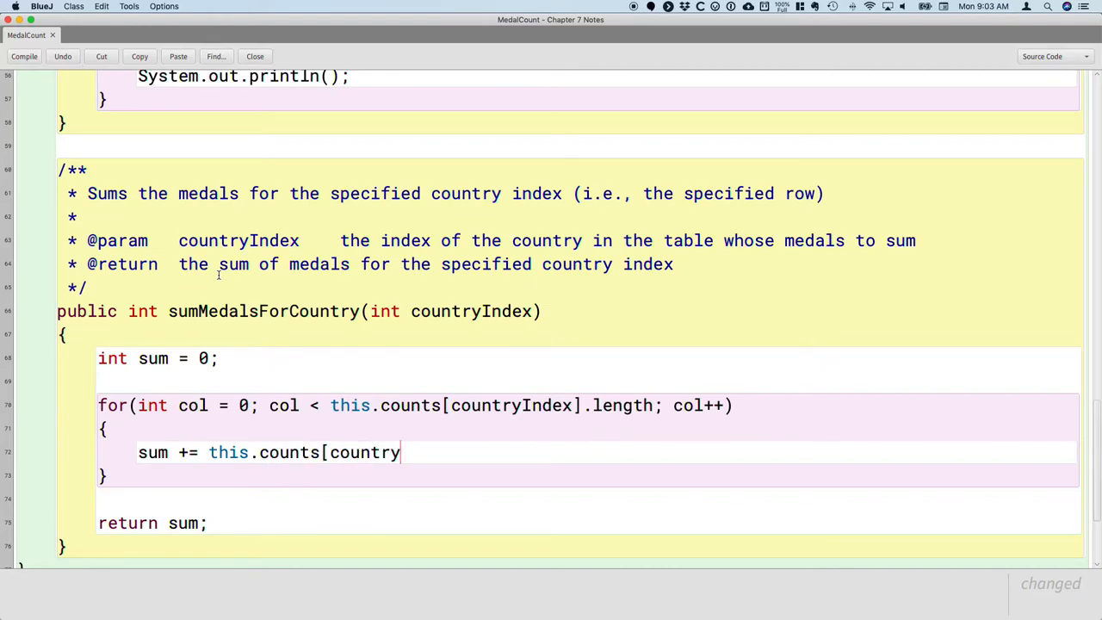
text(Index])
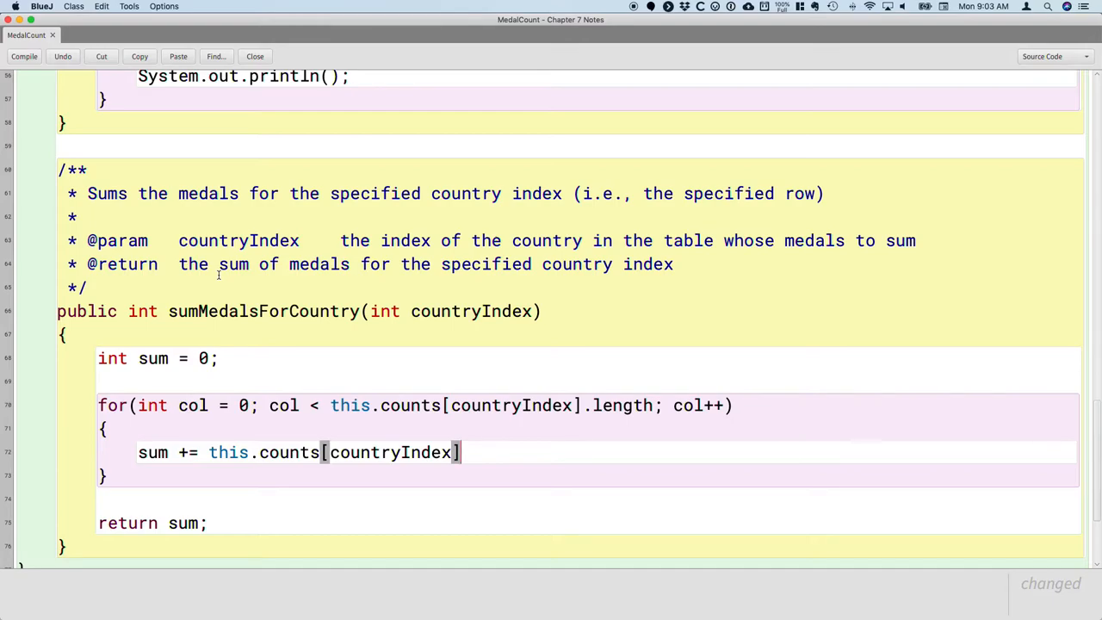
text([col)
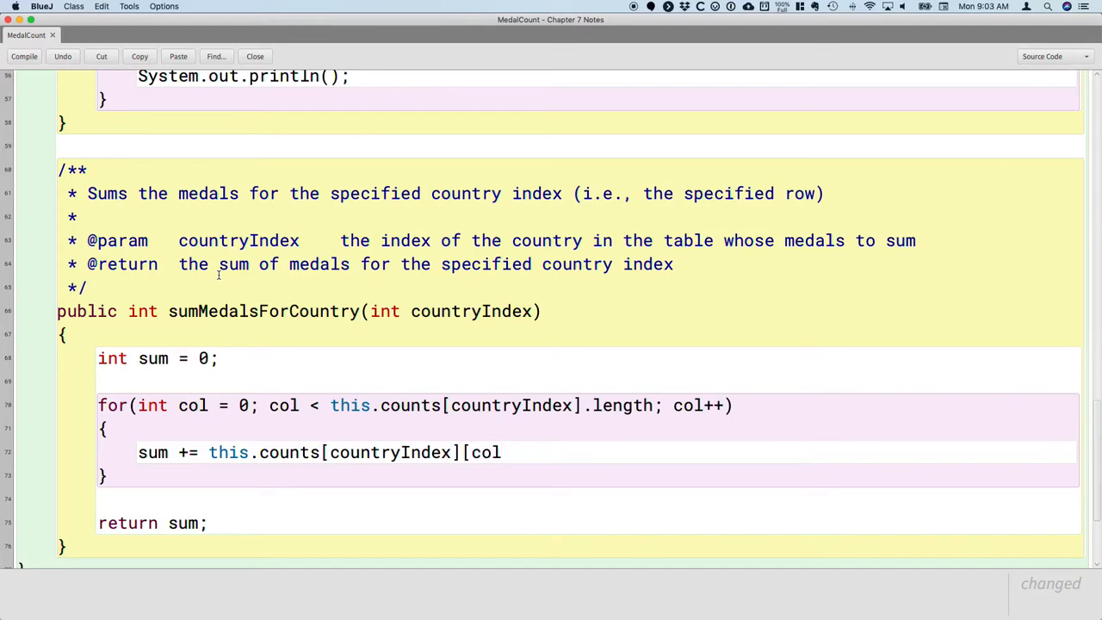
text(];)
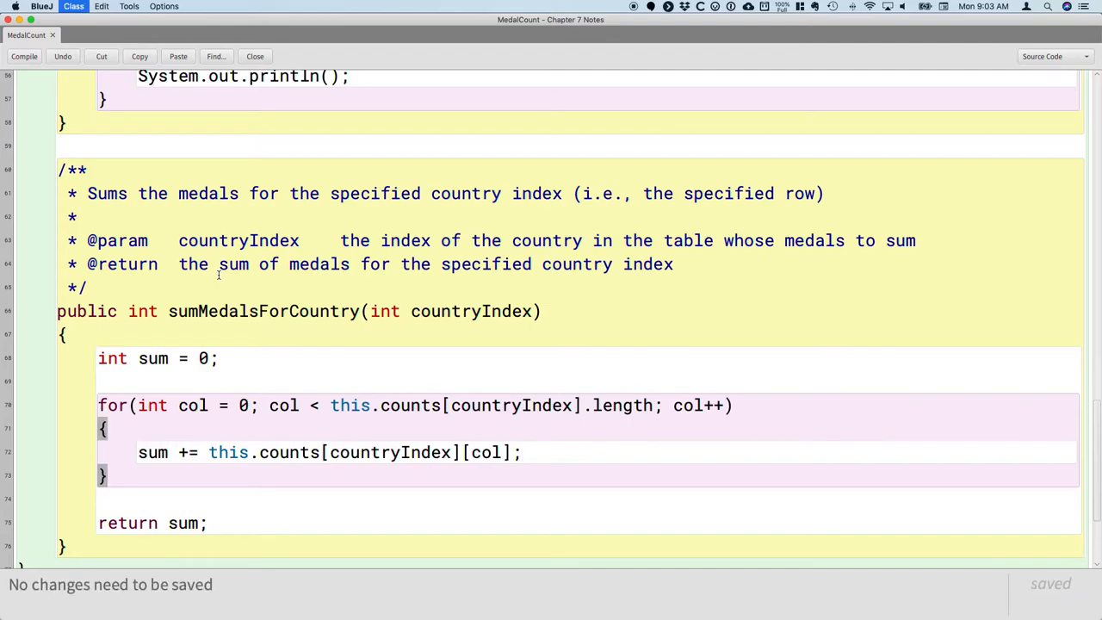
Step: Compile the MedalCount class to check sumMedalsForCountry for errors
click(24, 56)
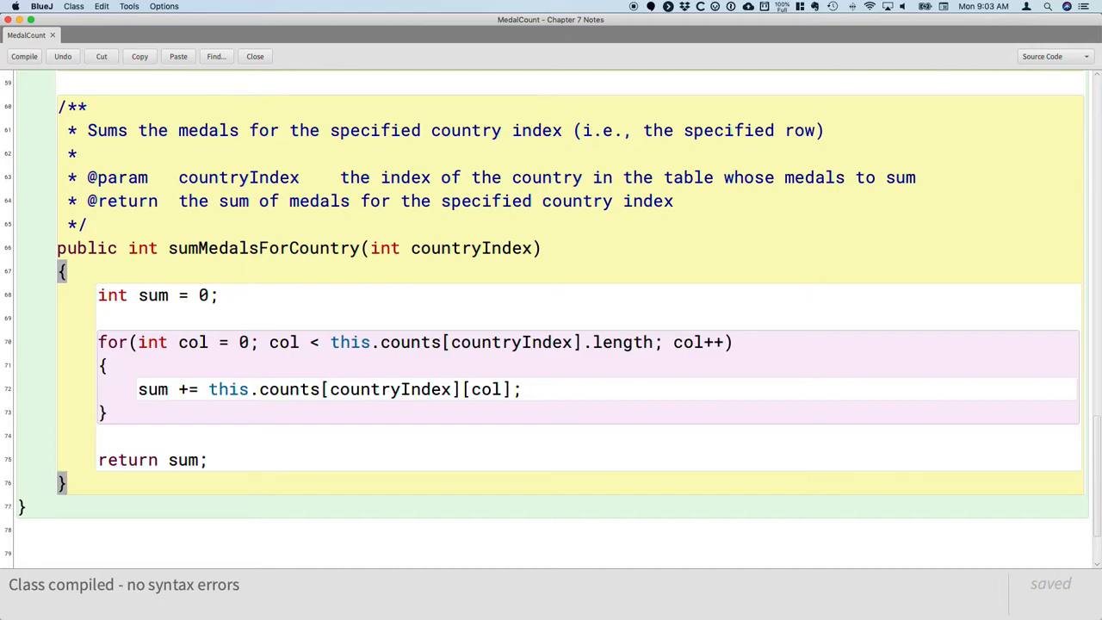
mouse_move(689, 475)
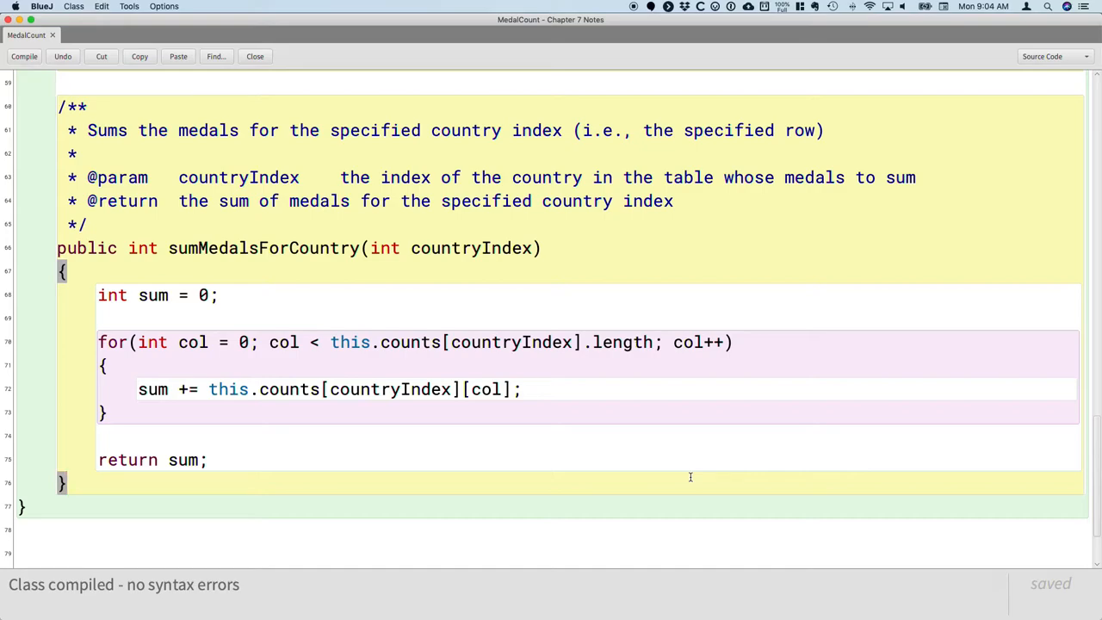
mouse_move(693, 481)
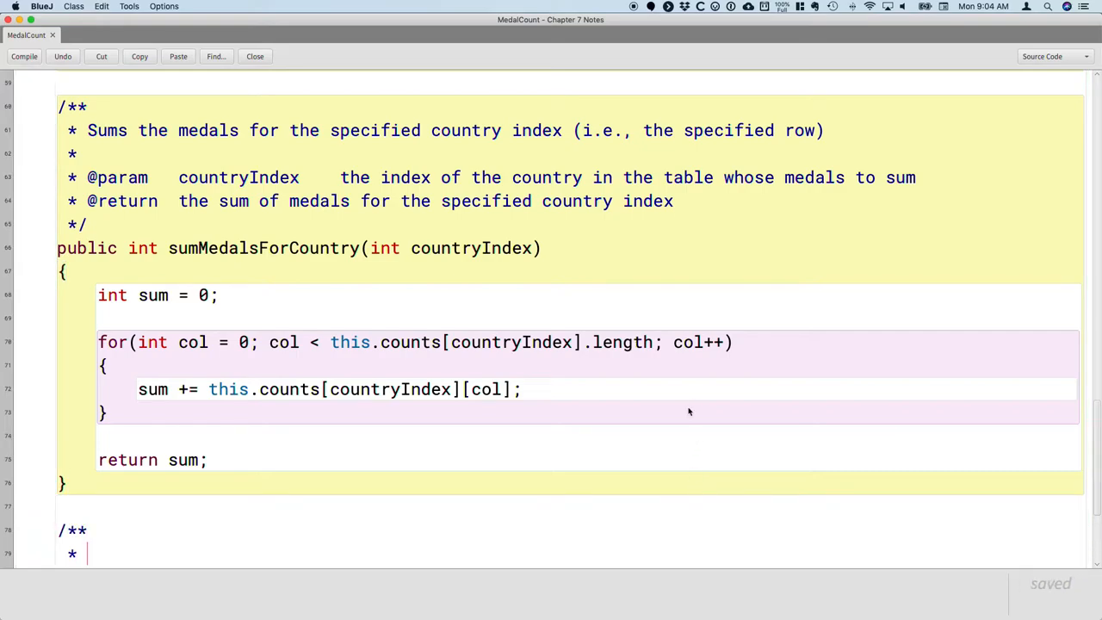
Step: Write the Javadoc summary: sums medals for the specified medal index (i.e., the specified column)
scroll(down, 3)
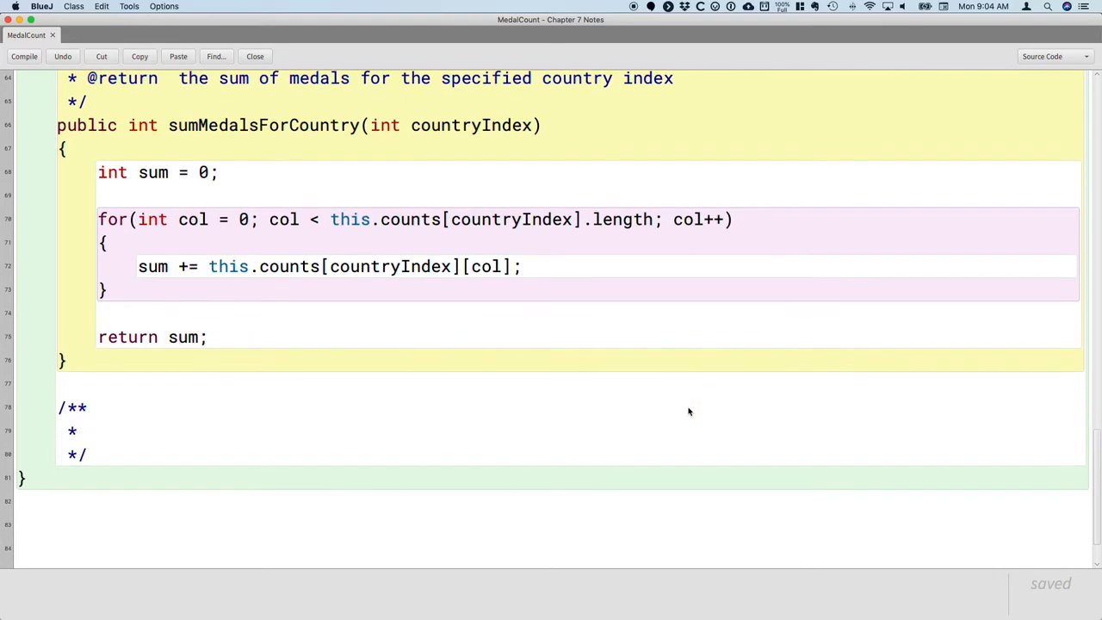
text(Sums the de)
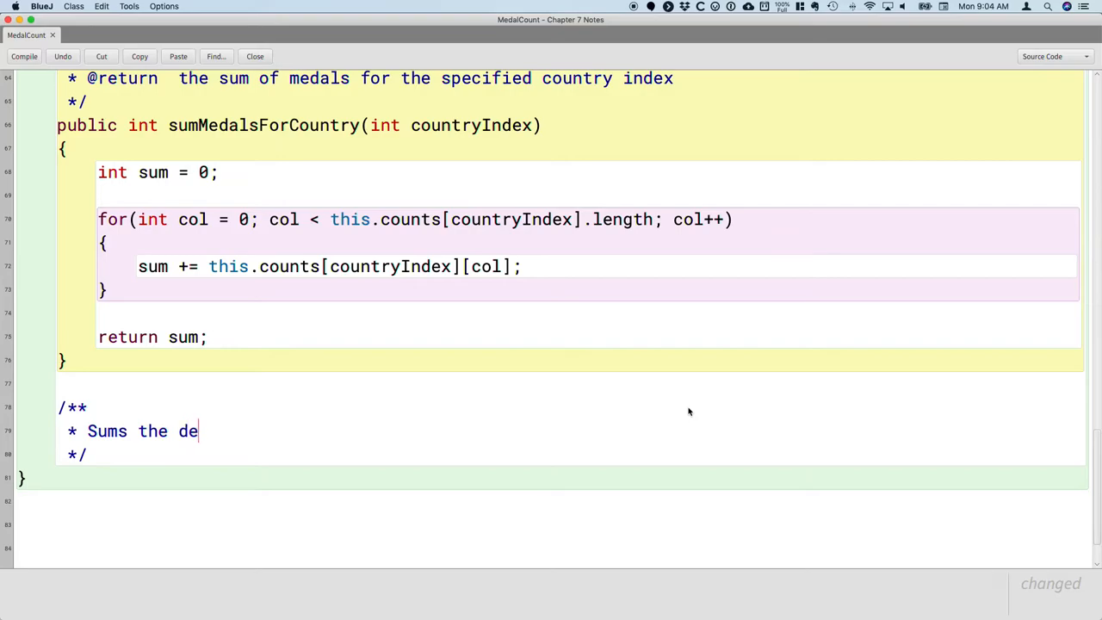
text(me)
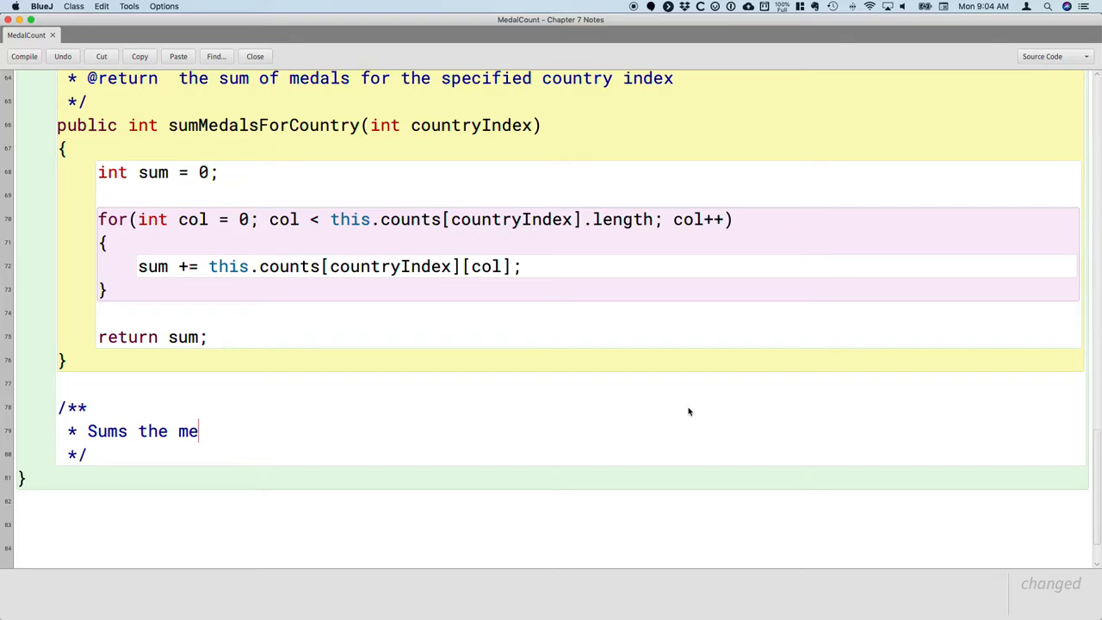
text(dals for the s)
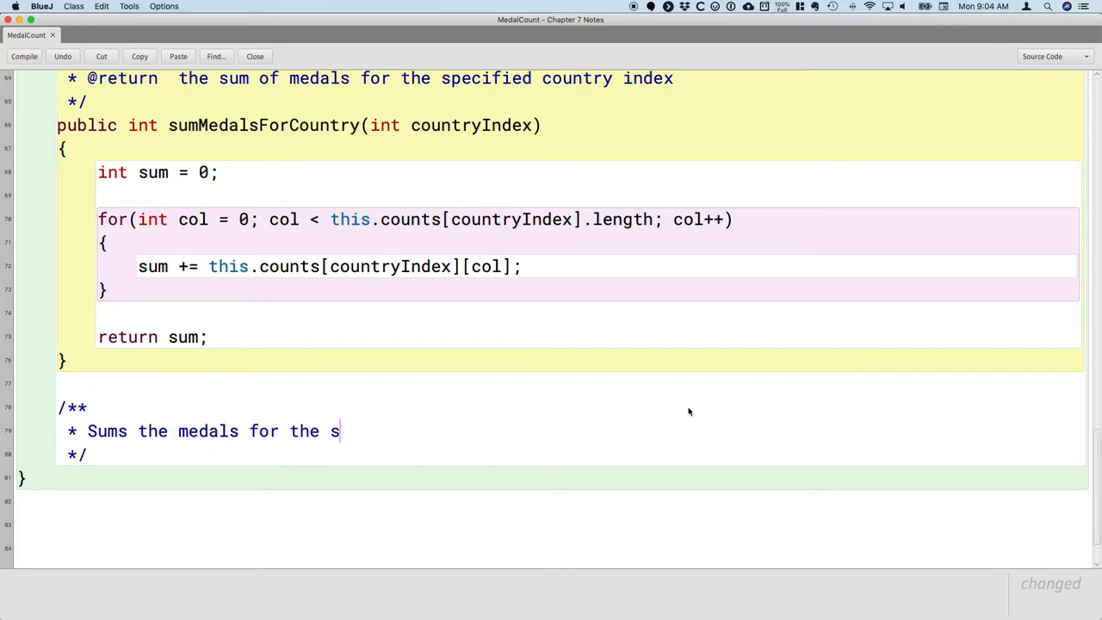
text(pecified medal inde)
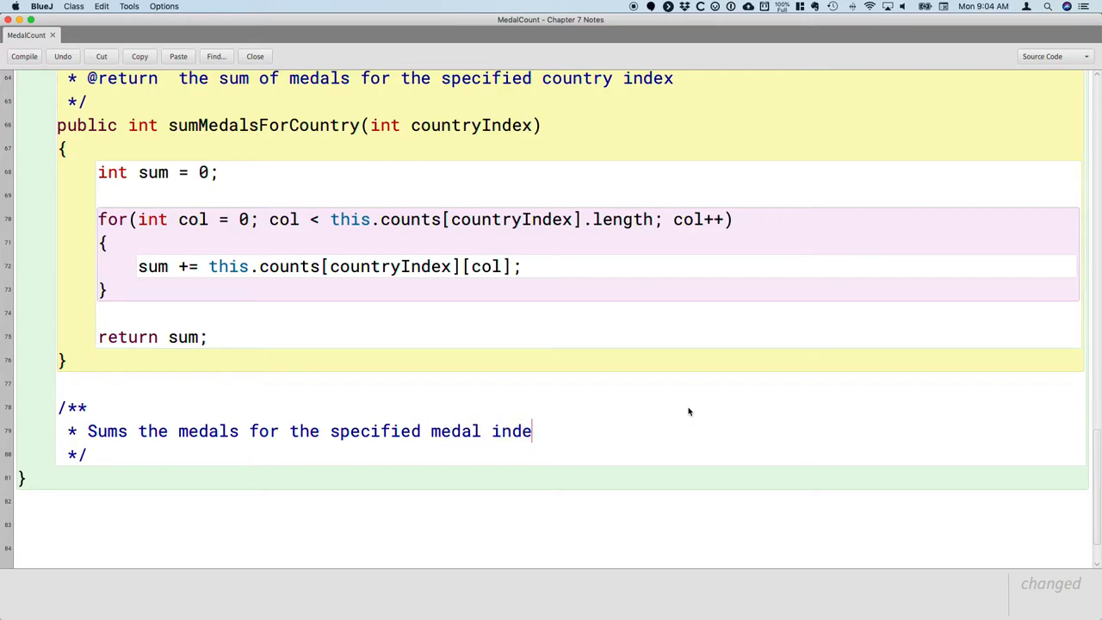
text(x)
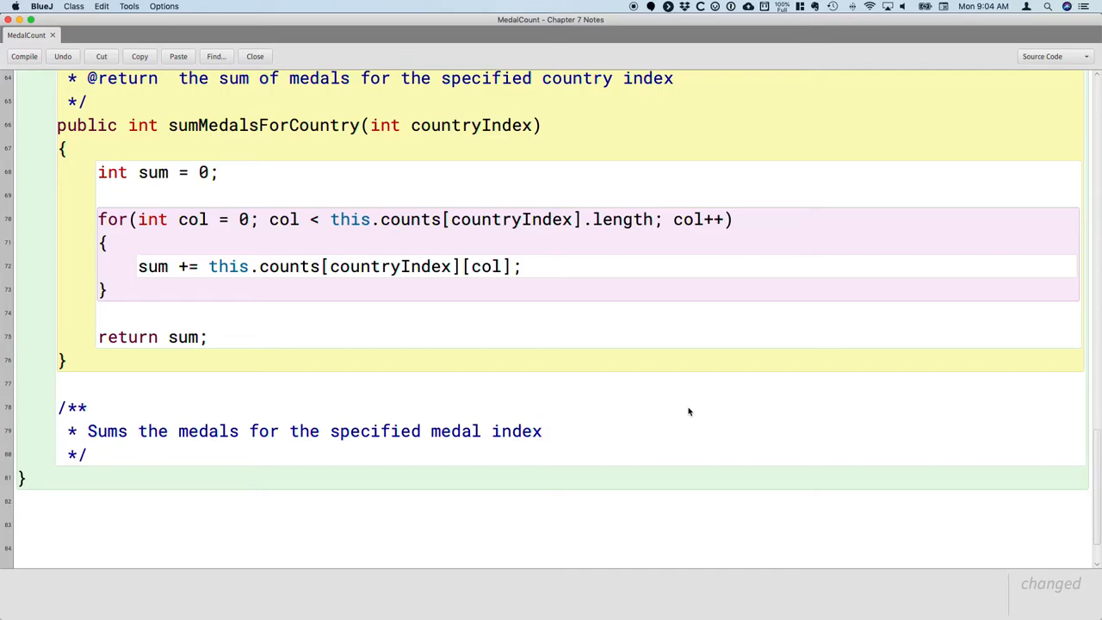
text((i)
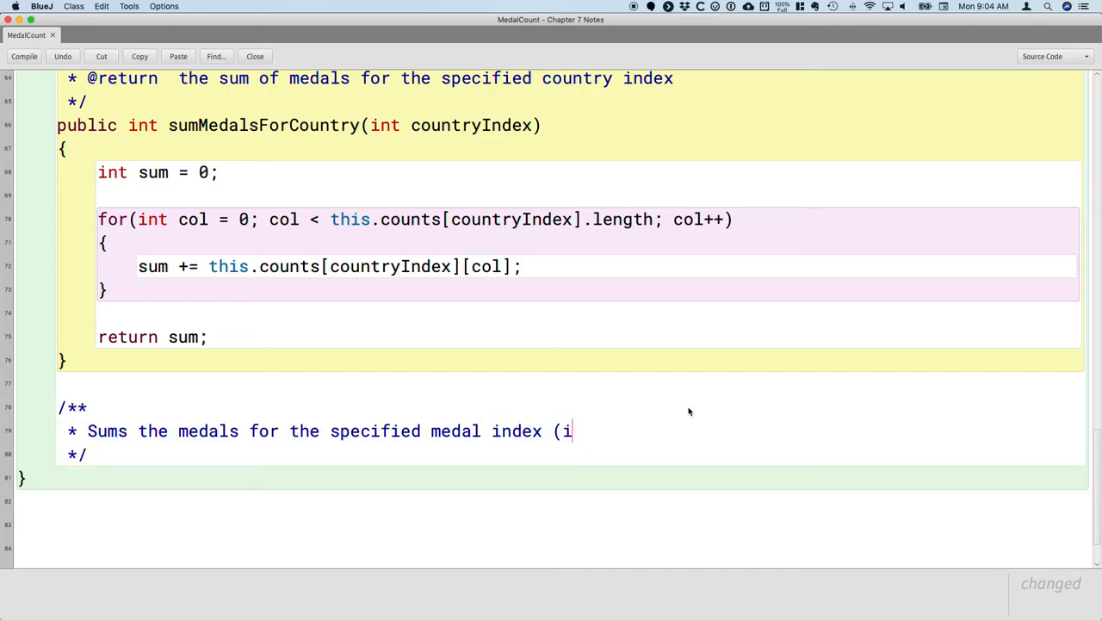
text(.e.,)
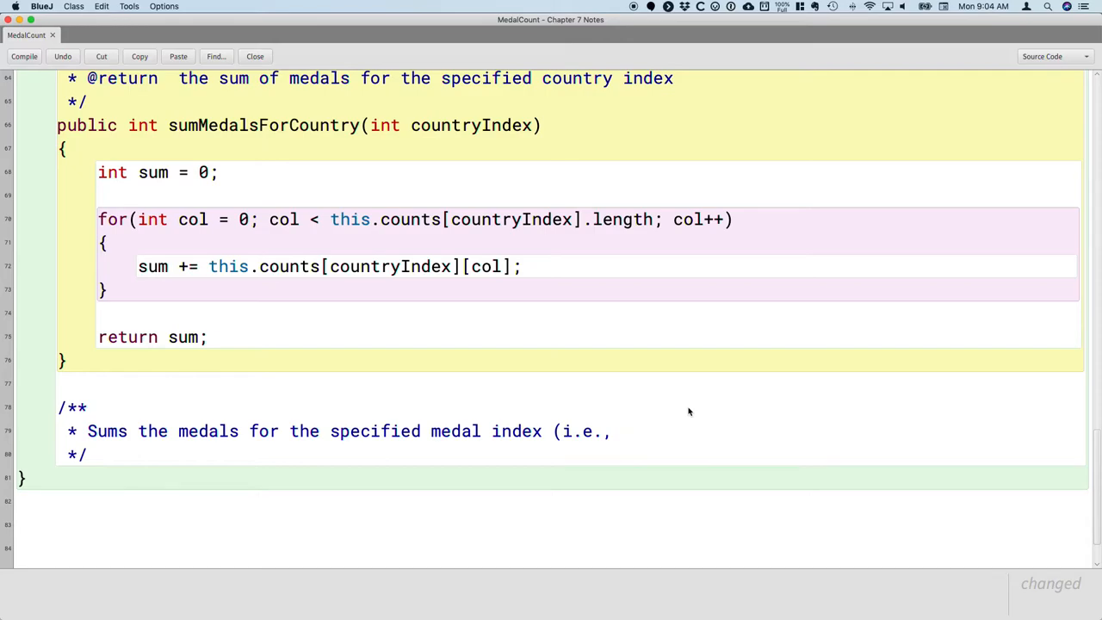
text(the spe)
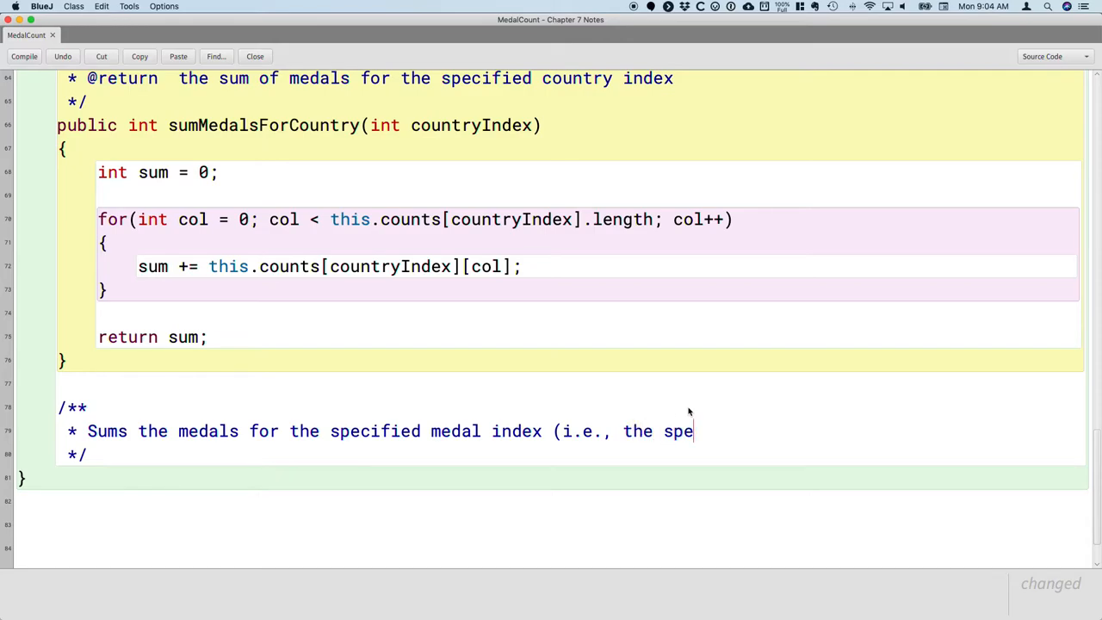
text(cified colu)
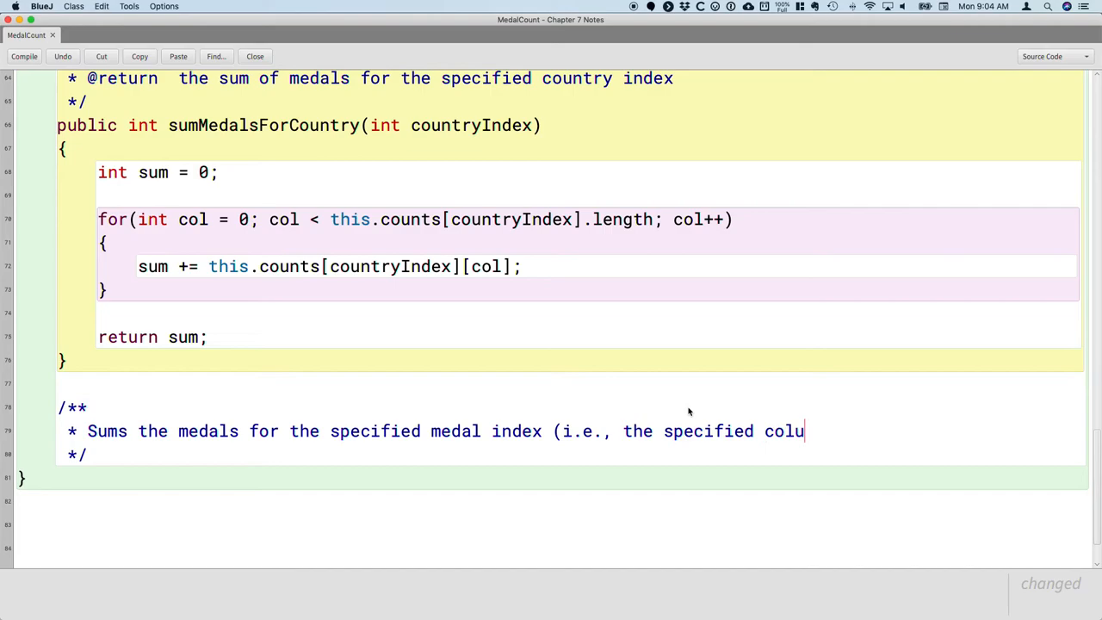
text(mn))
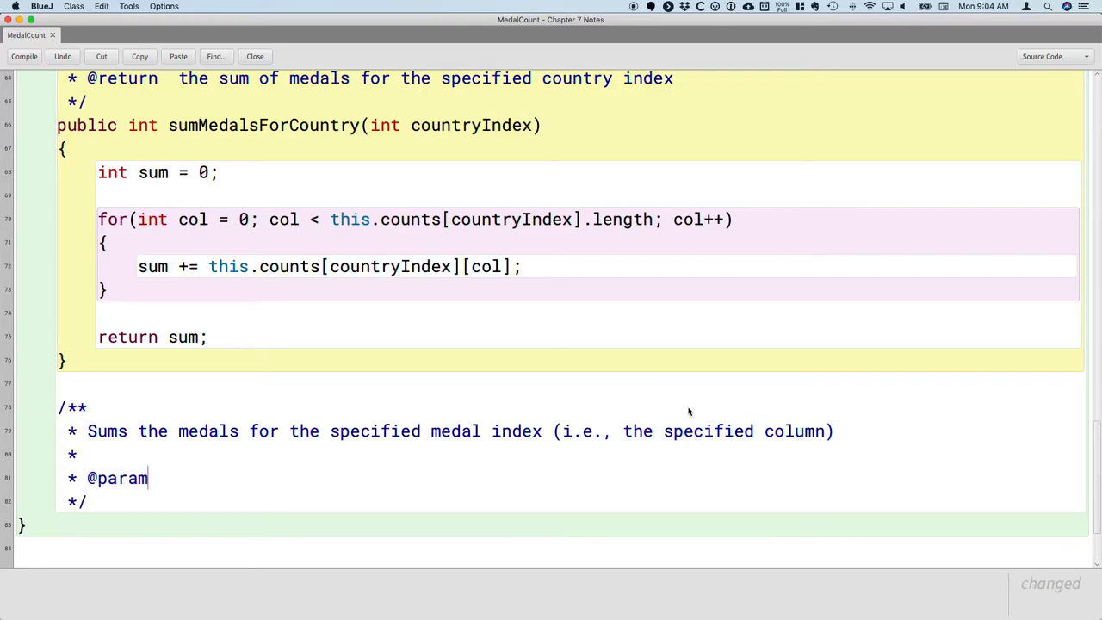
text(medalI)
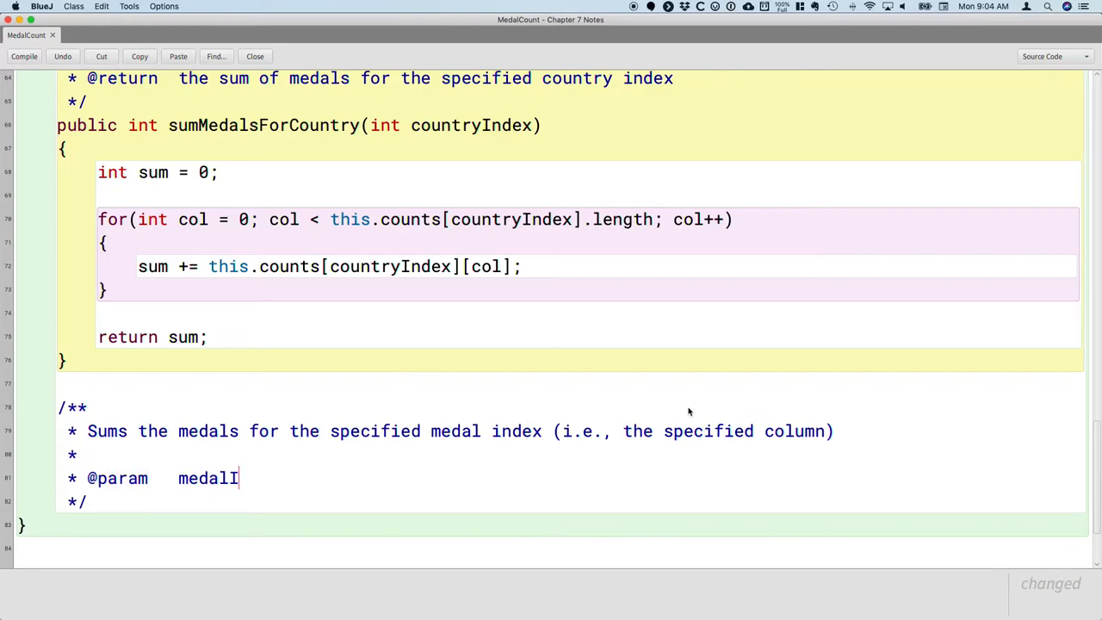
text(ndex)
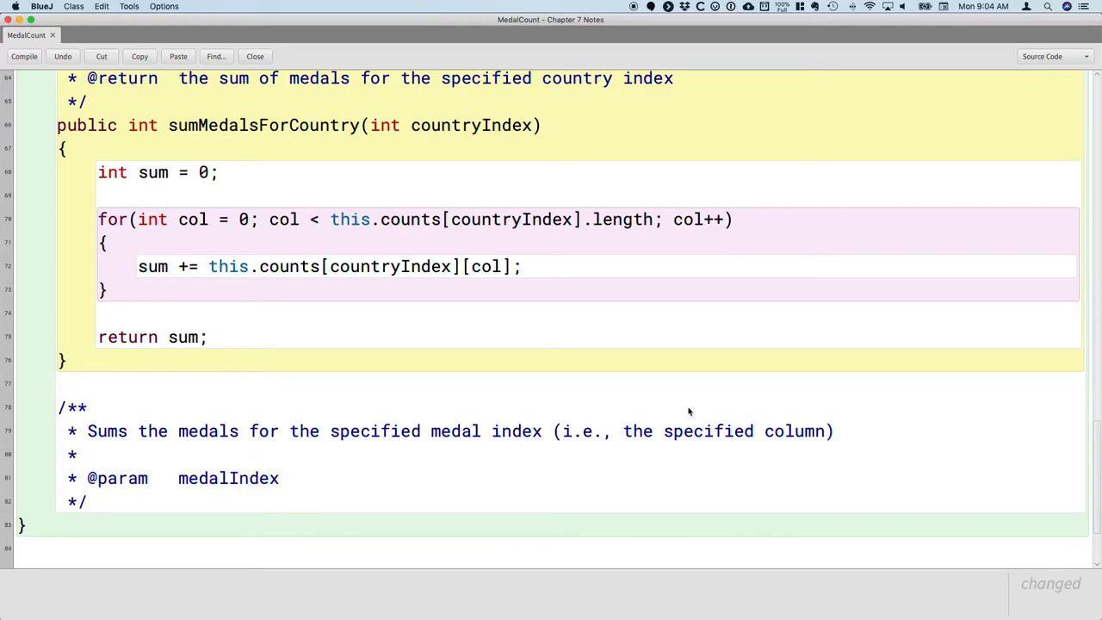
text(the idnex)
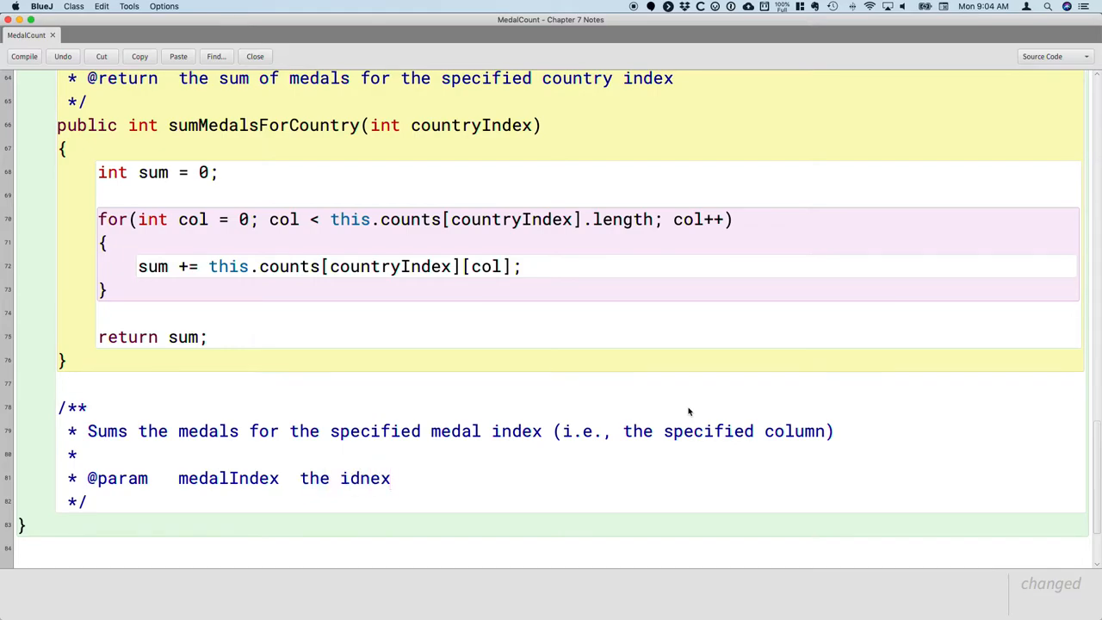
text(index of t)
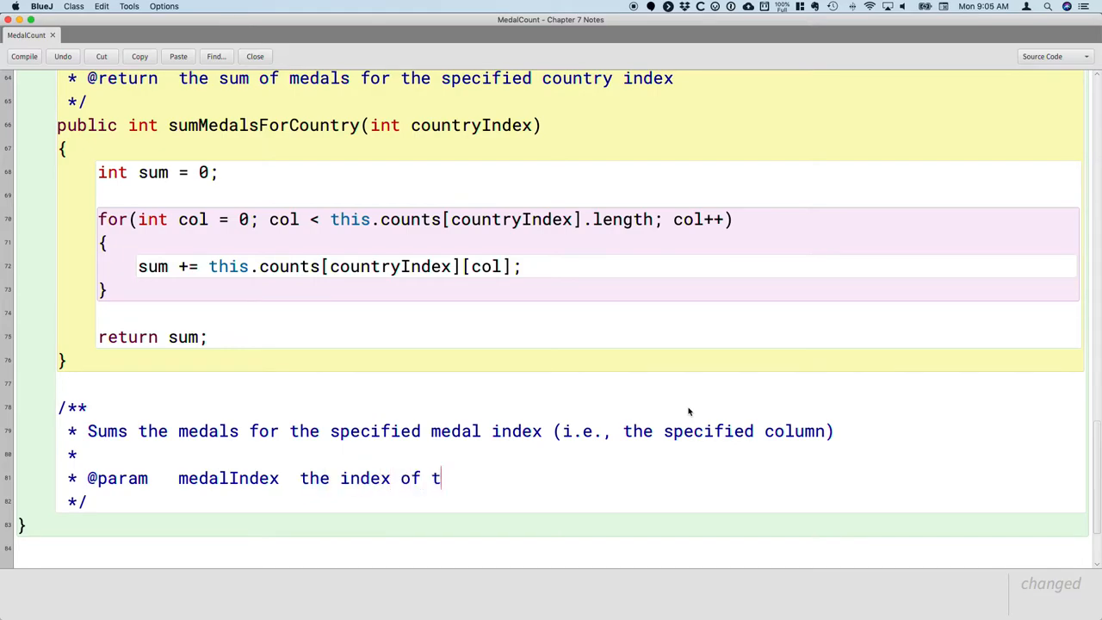
text(he type of medal)
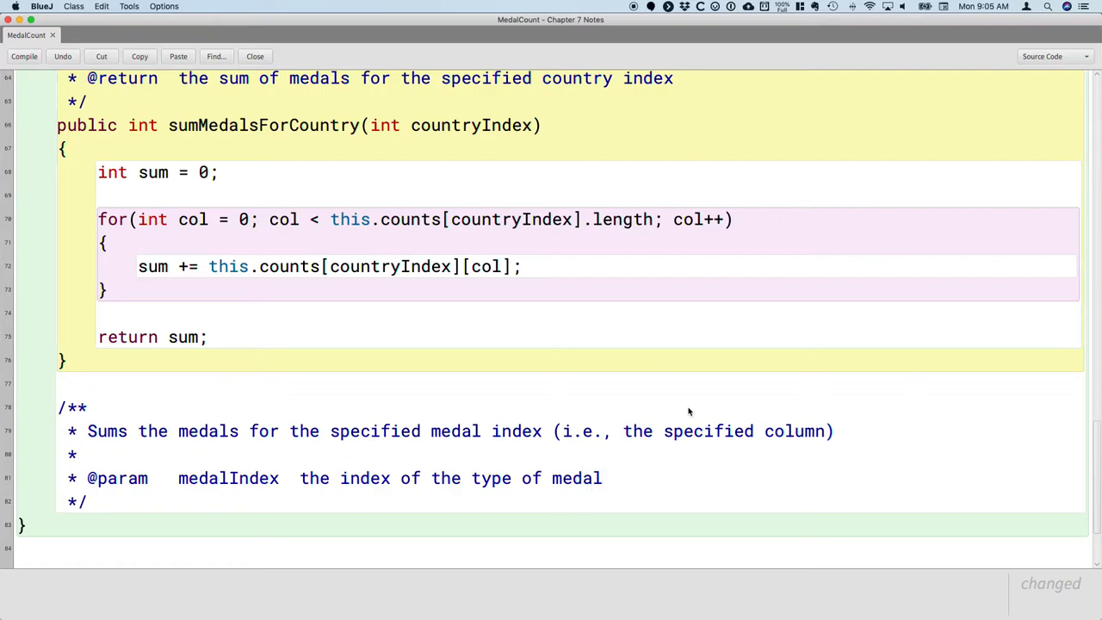
text(in the)
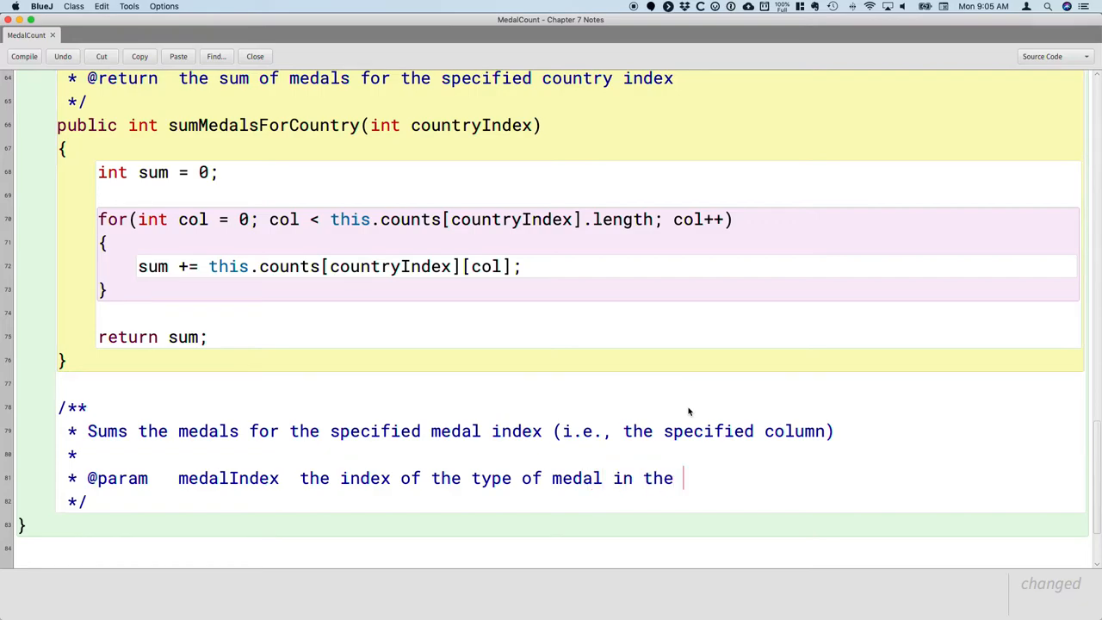
text(table to sum for all countries)
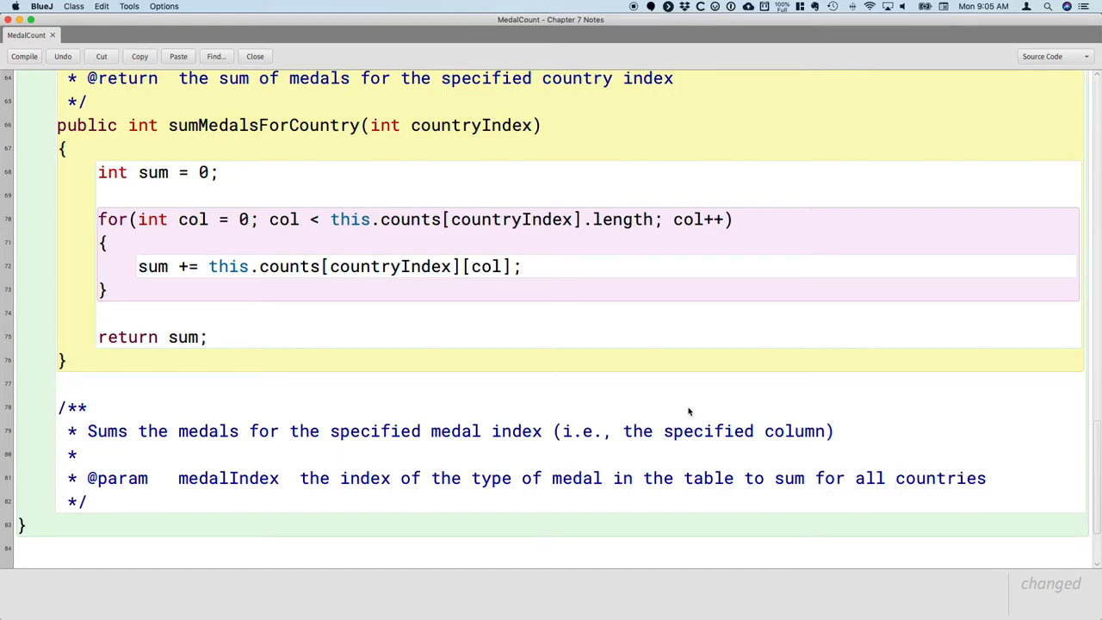
text(@return)
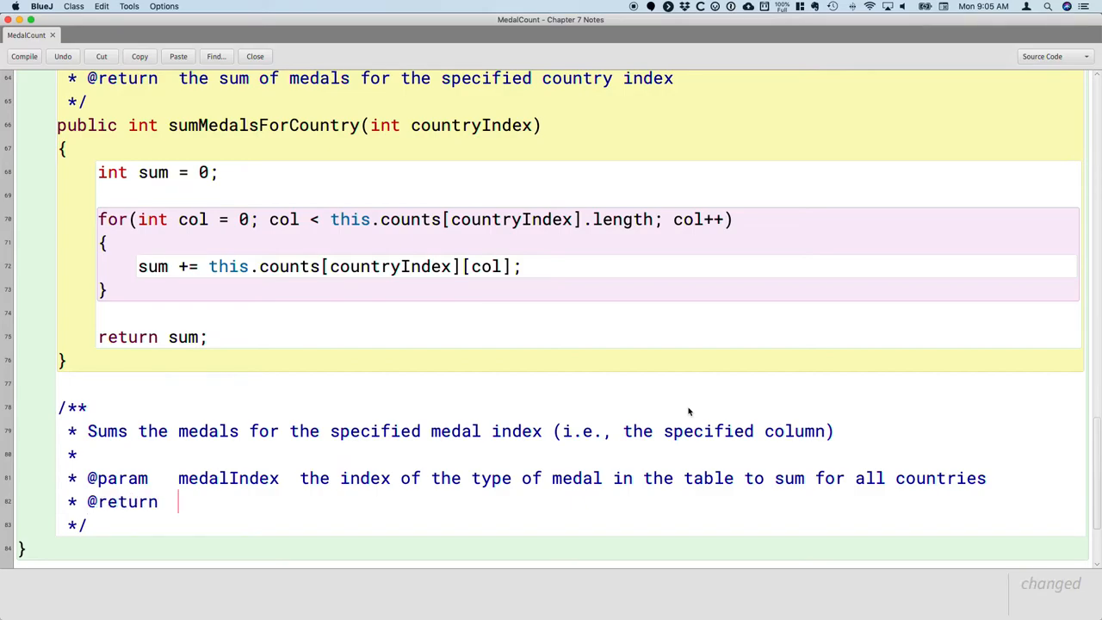
text(the sum of medals)
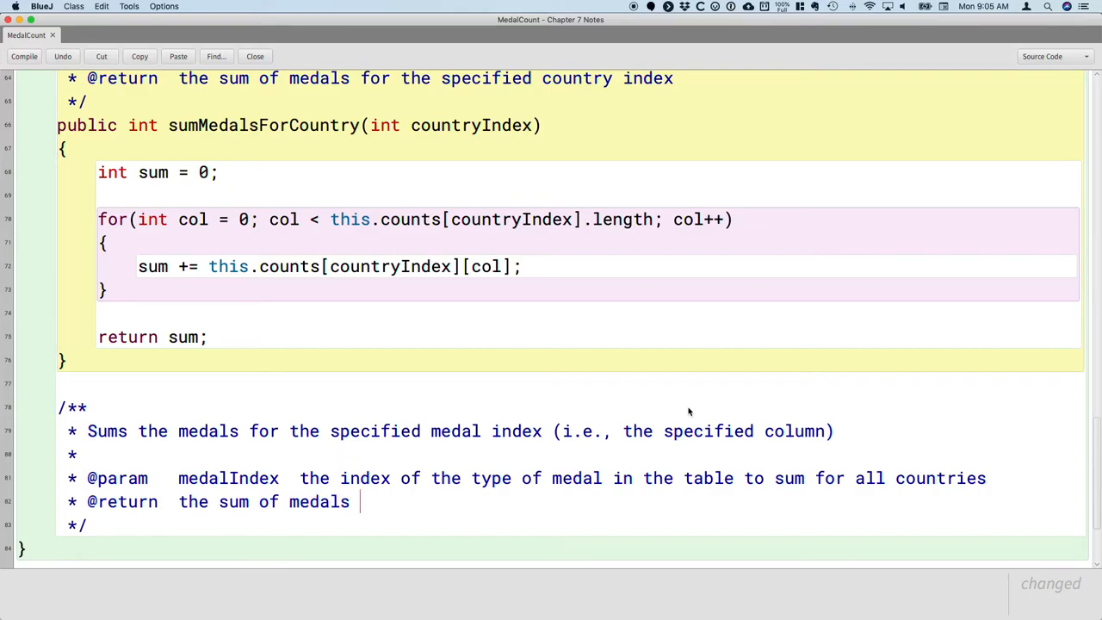
text(of teh specified index for all countr)
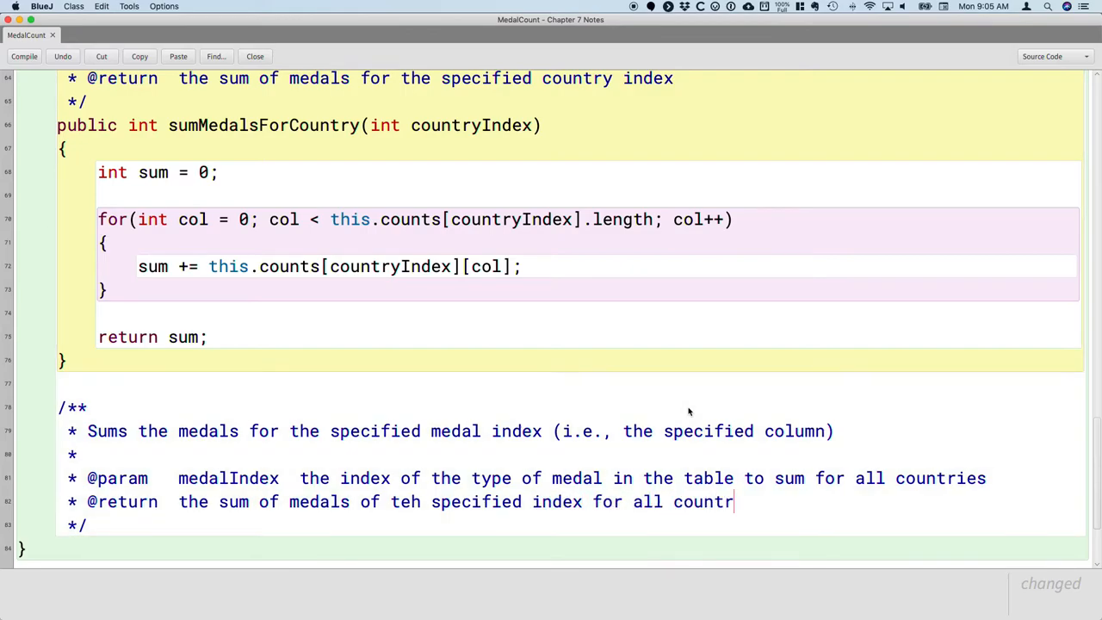
text(ies)
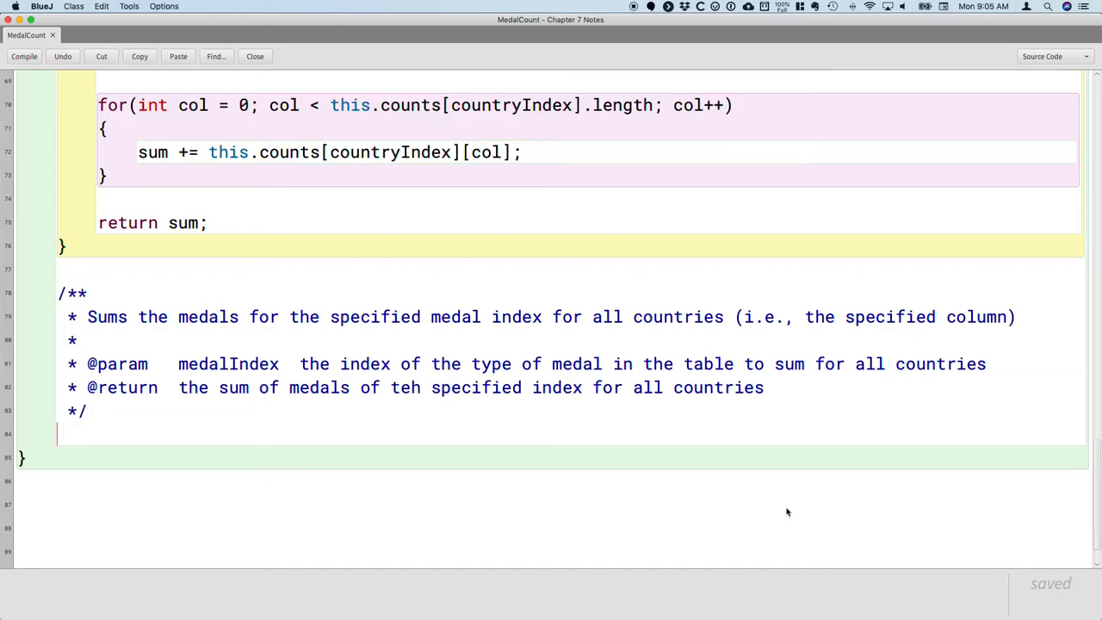
Step: Declare the header public int sumMedalsForType(int medalIndex)
text(publ)
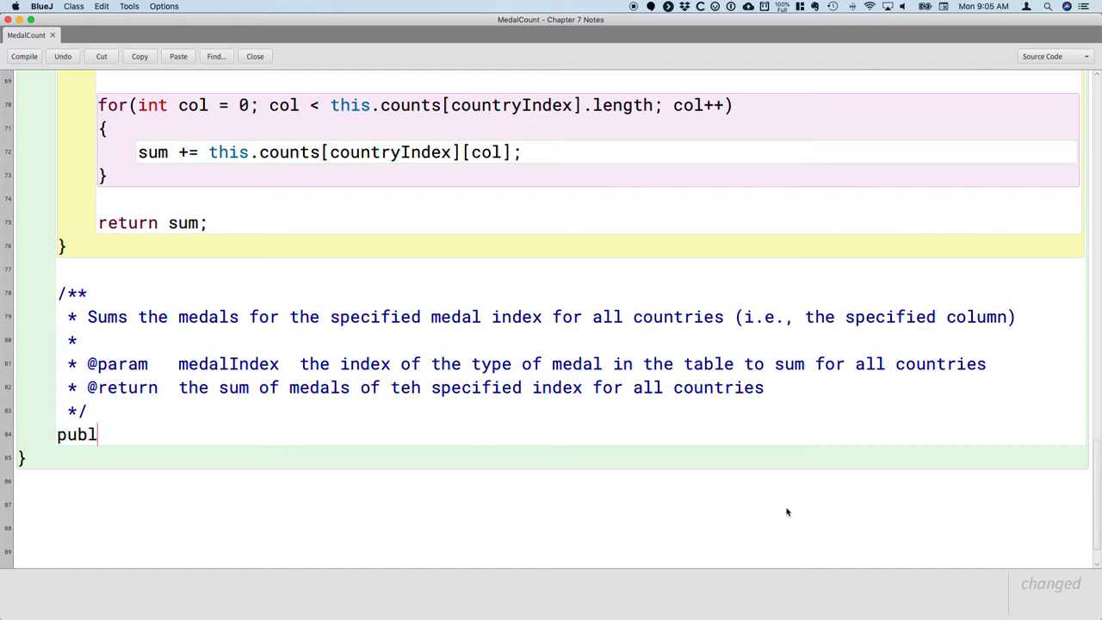
text(ic)
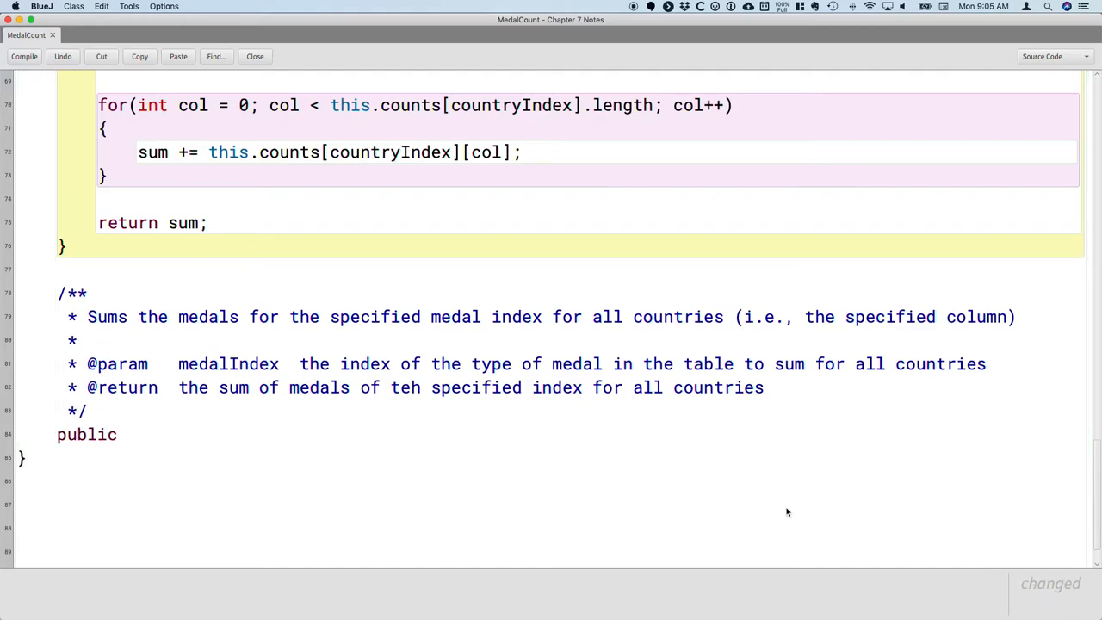
text(int)
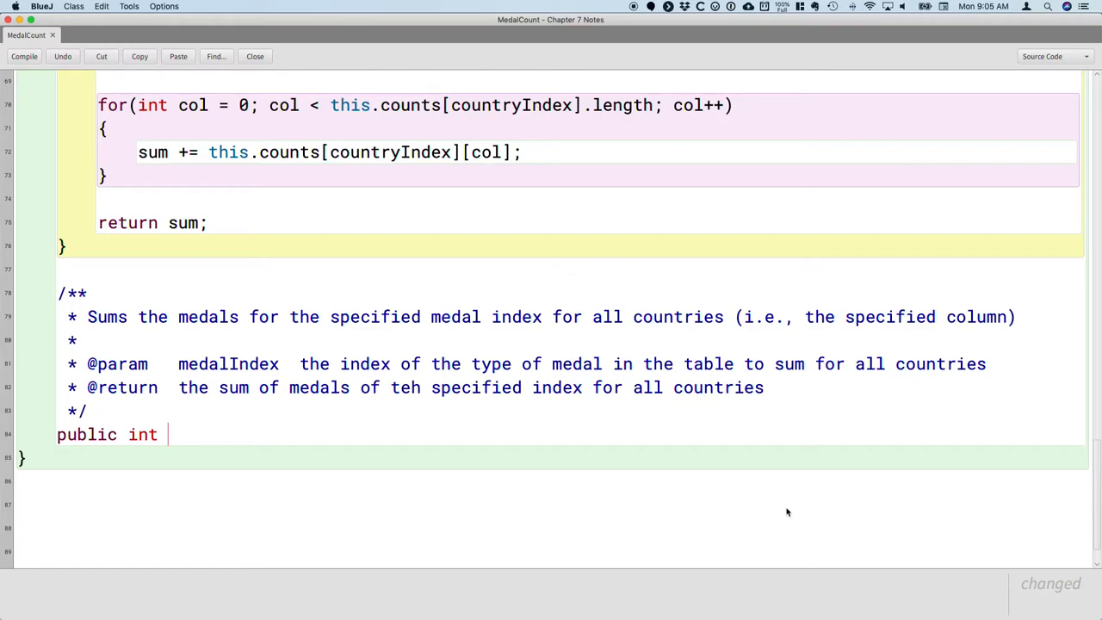
text(sum)
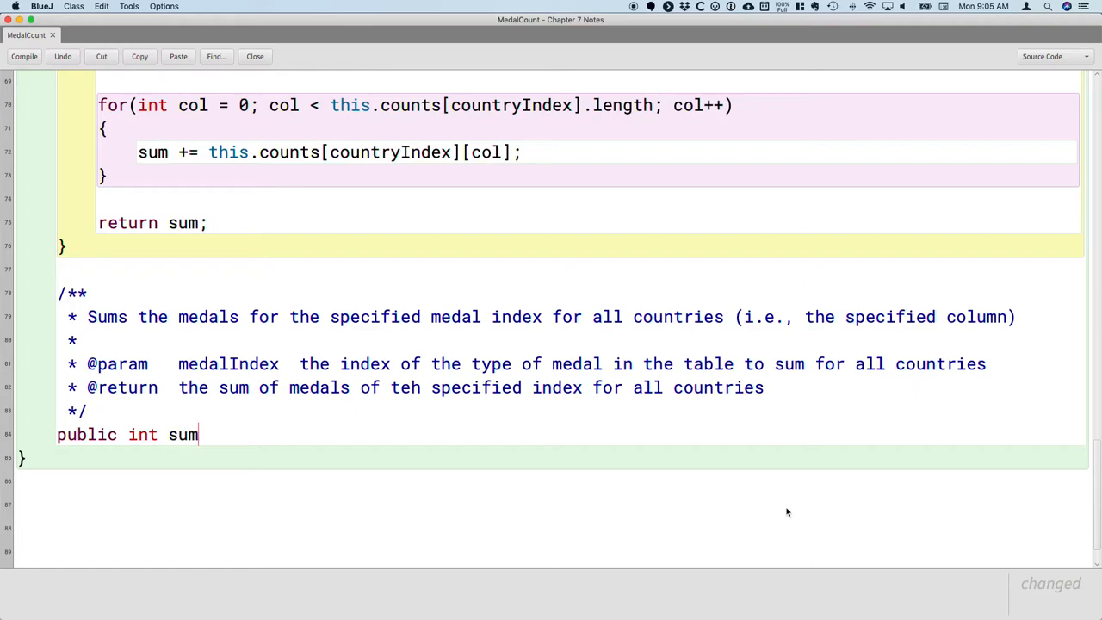
text(Medal)
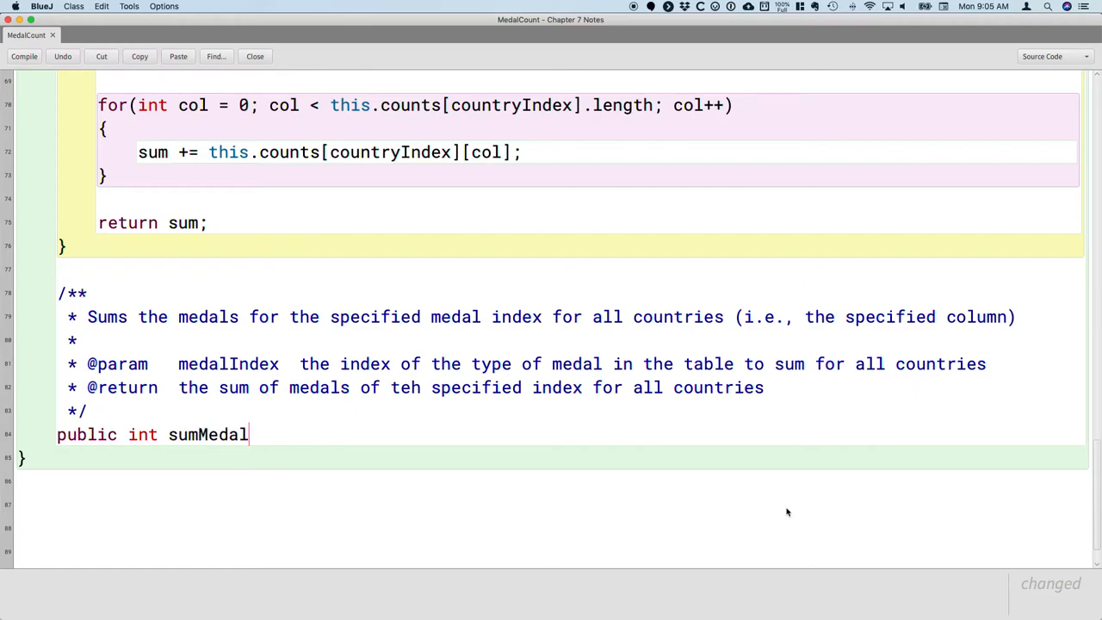
text(sForType)
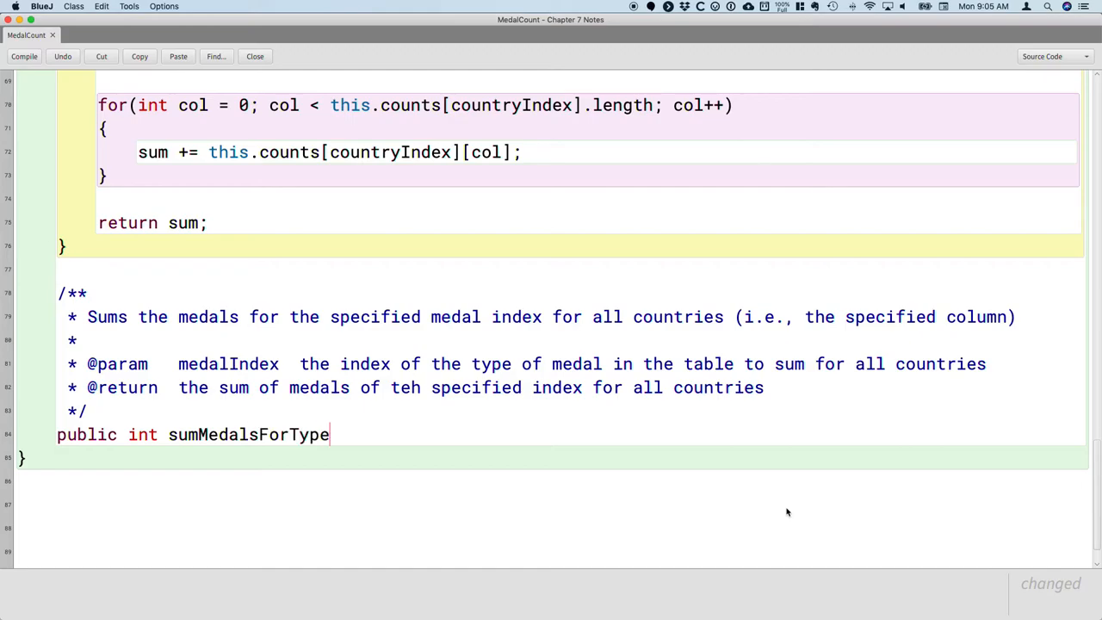
text((int)
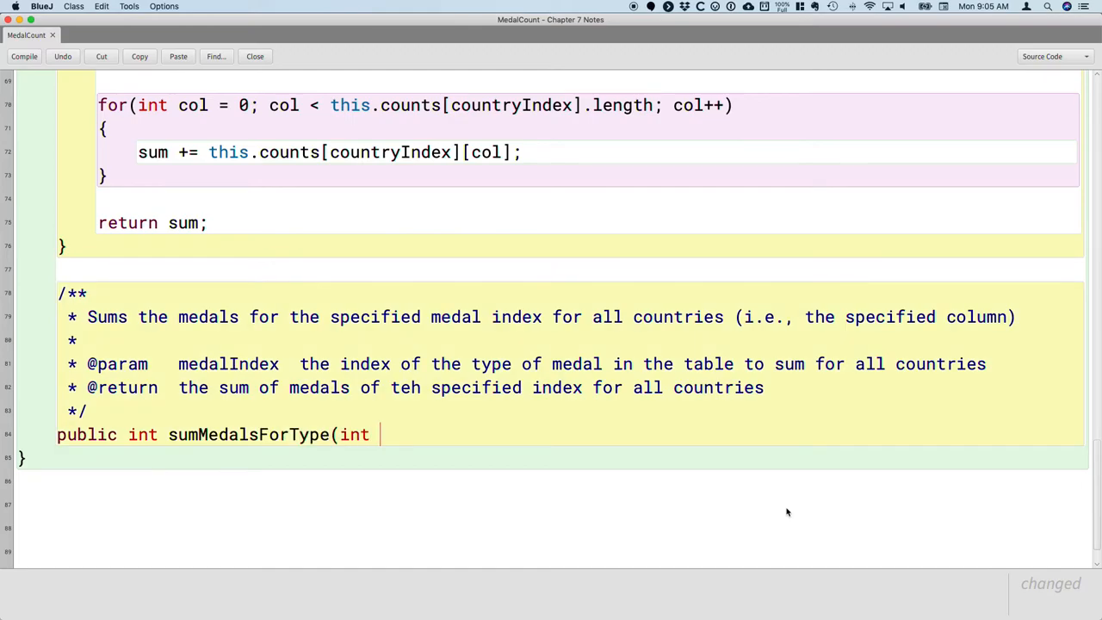
text(medalIndex)
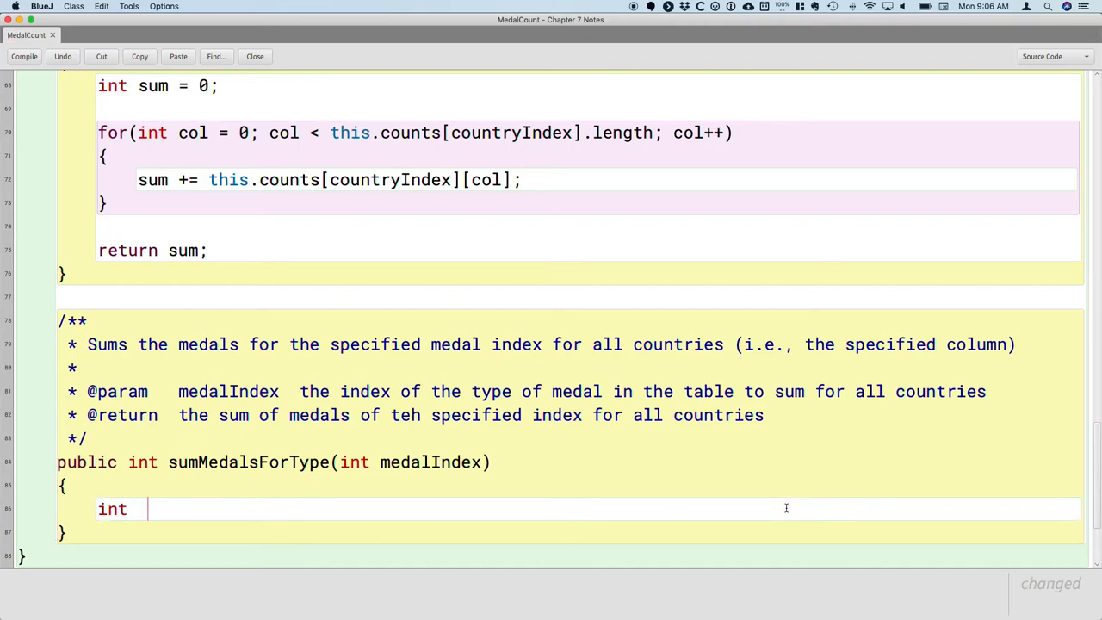
text(sum = 0;)
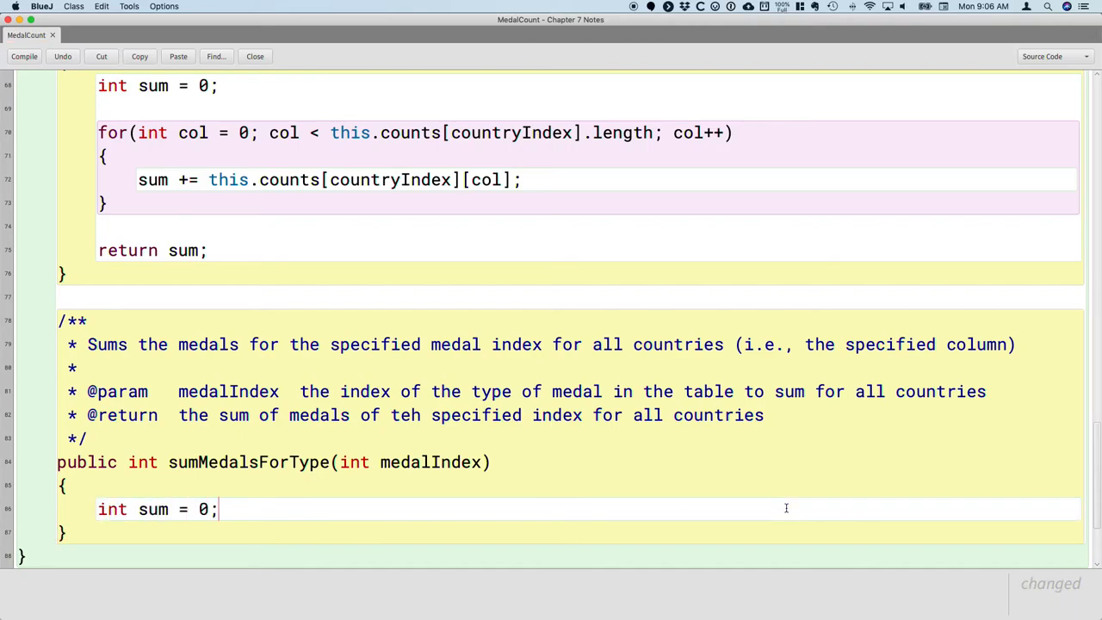
text(return 0l;)
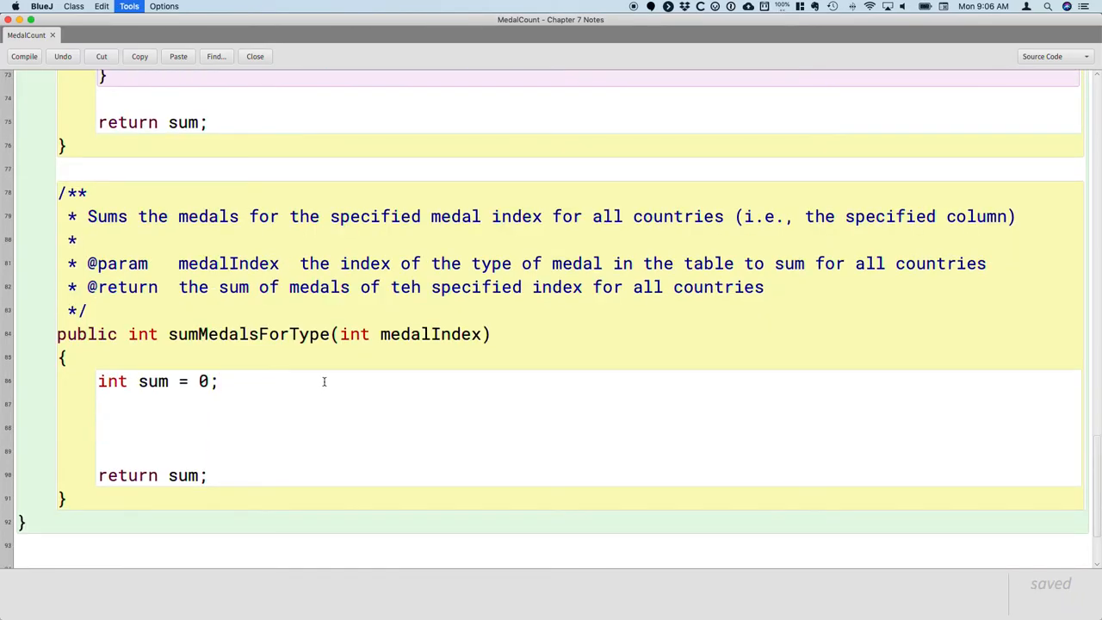
click(24, 55)
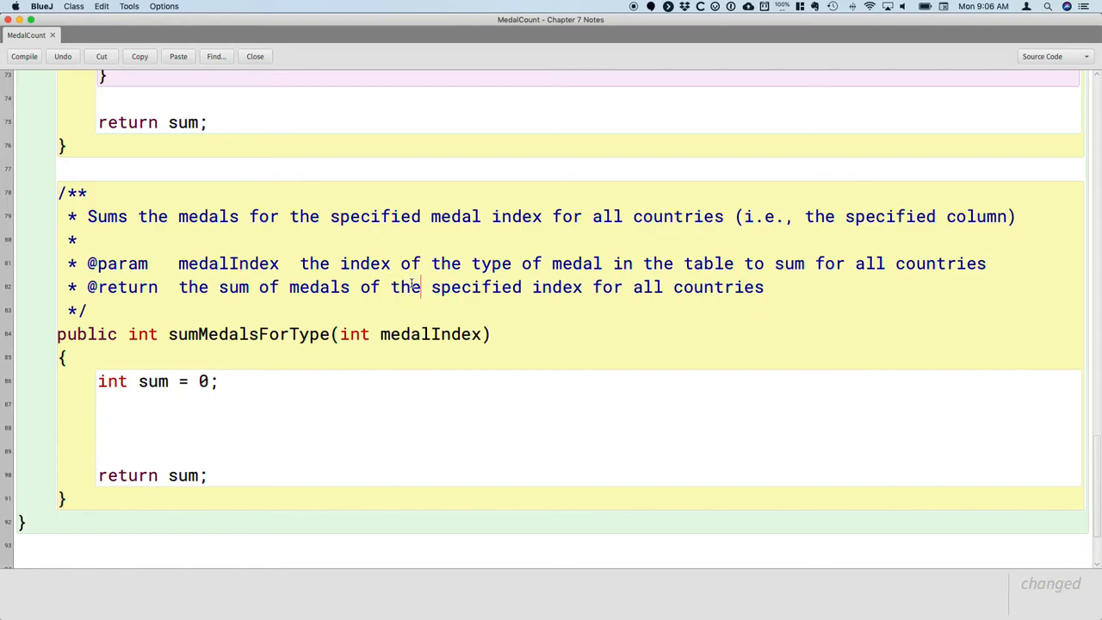
Step: Write the for loop header over row from 0 to this.counts.length
text(kf)
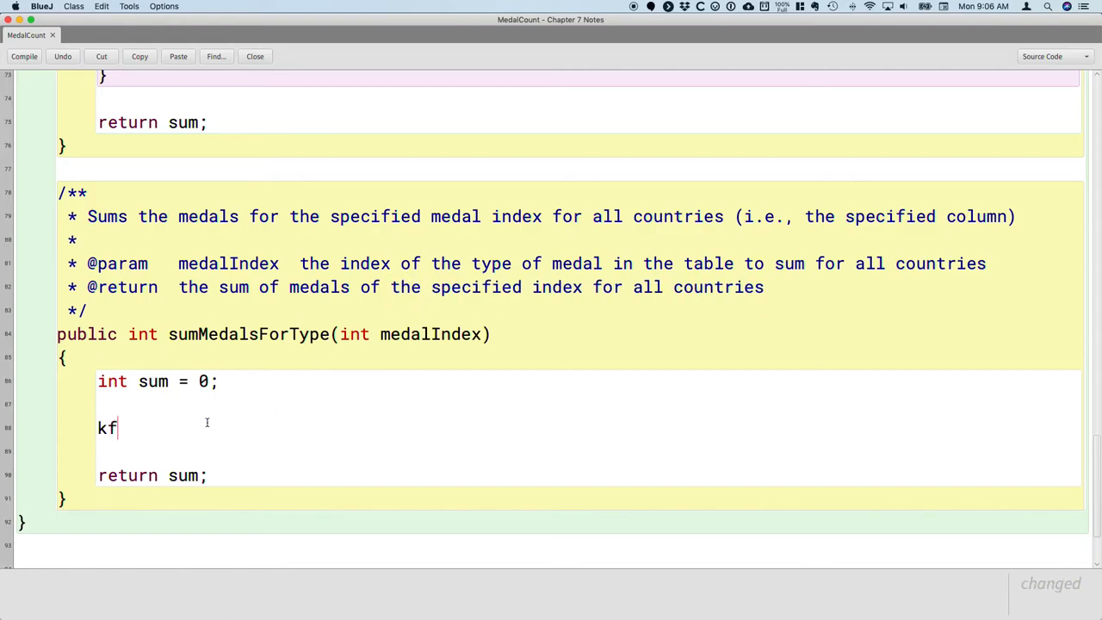
text(for()
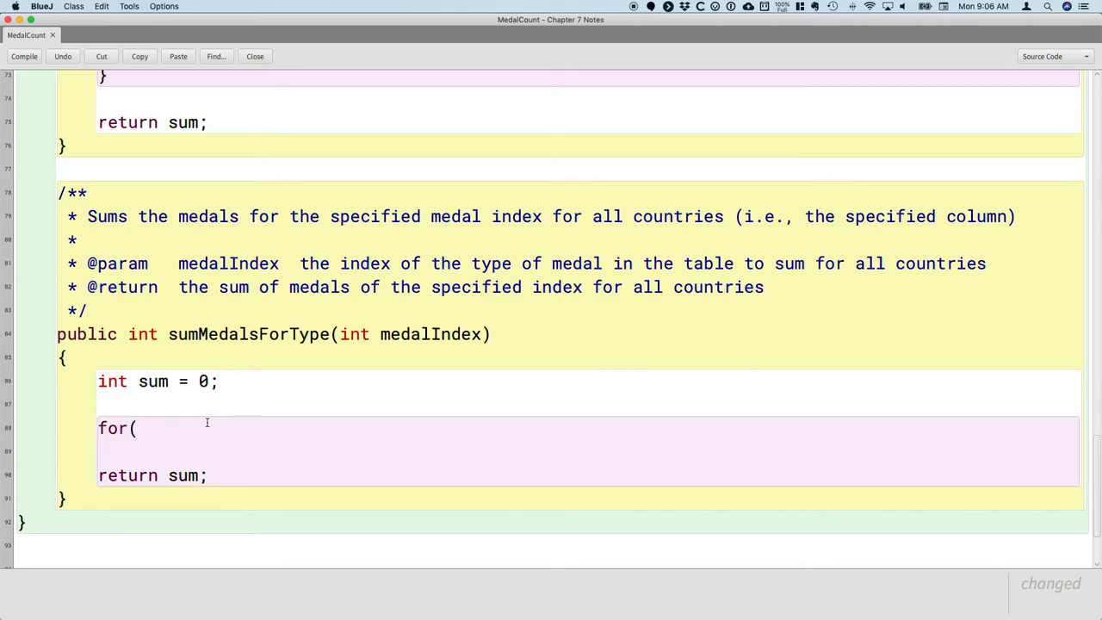
text(int row = 0;)
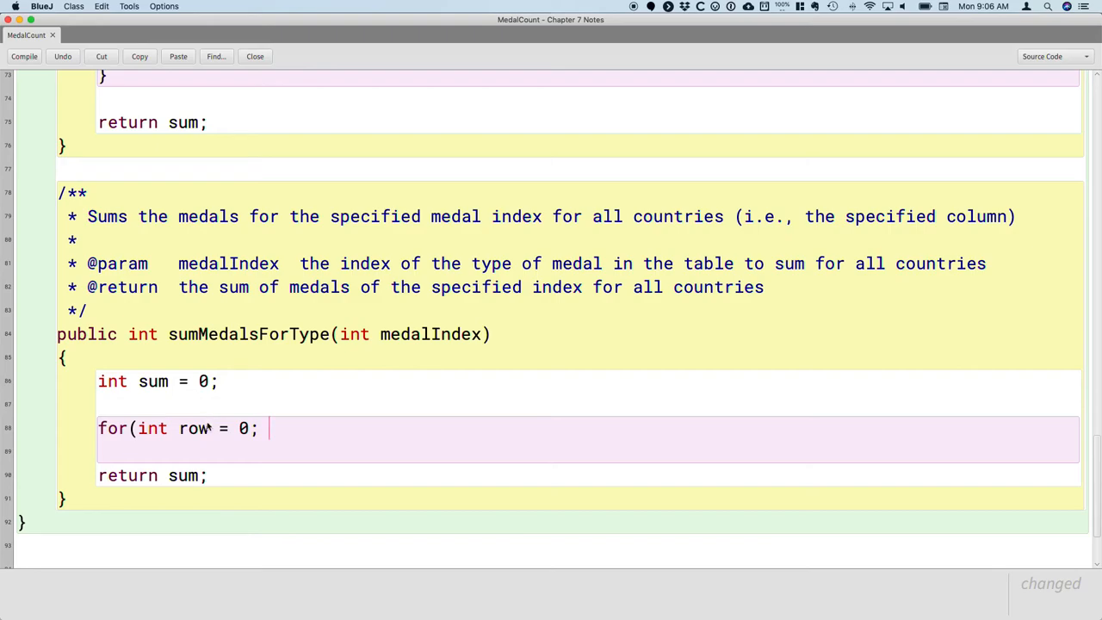
text(row)
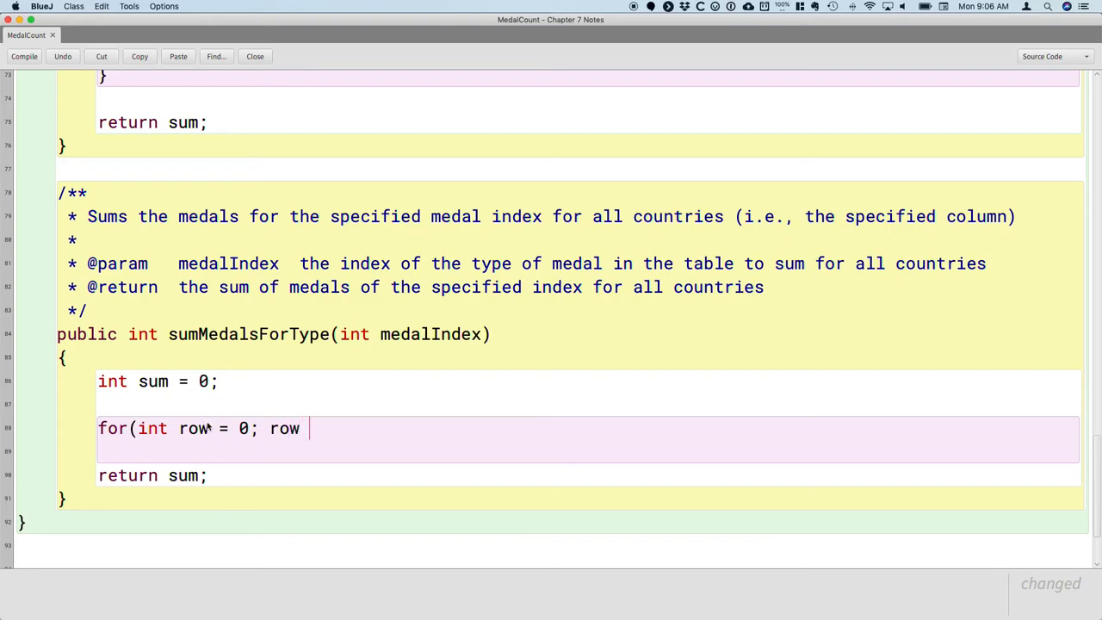
text(< this.coun)
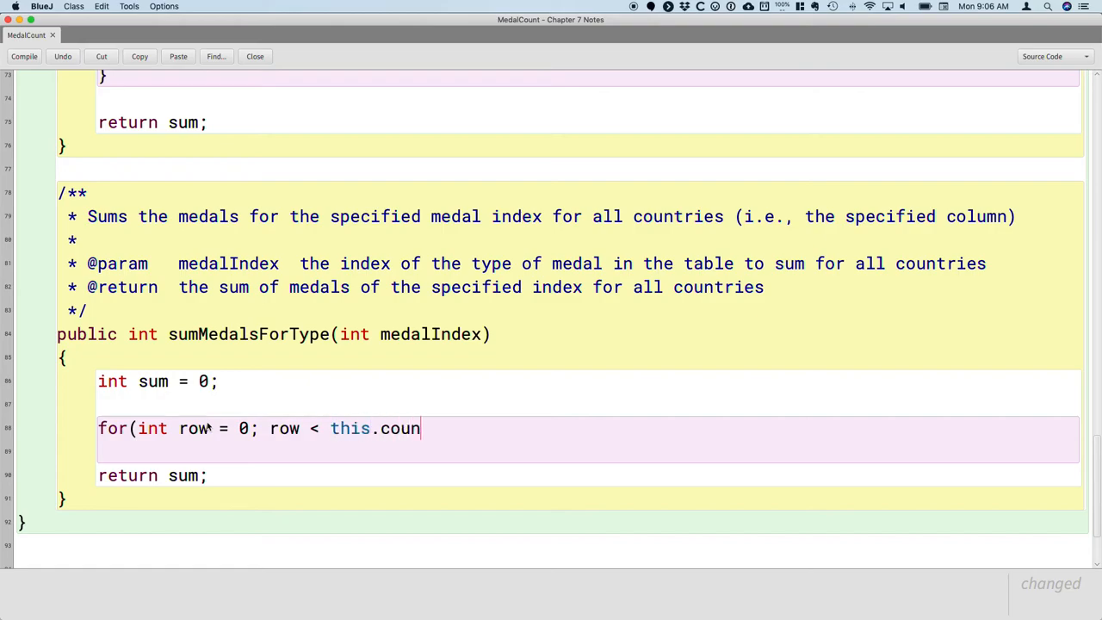
text(ts)
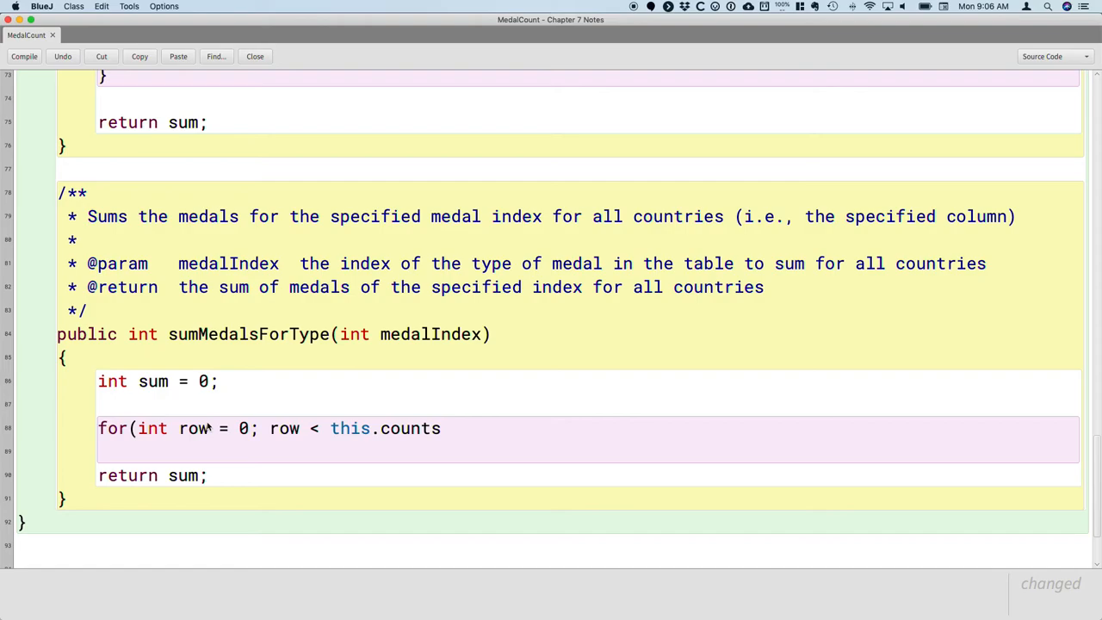
text(.length)
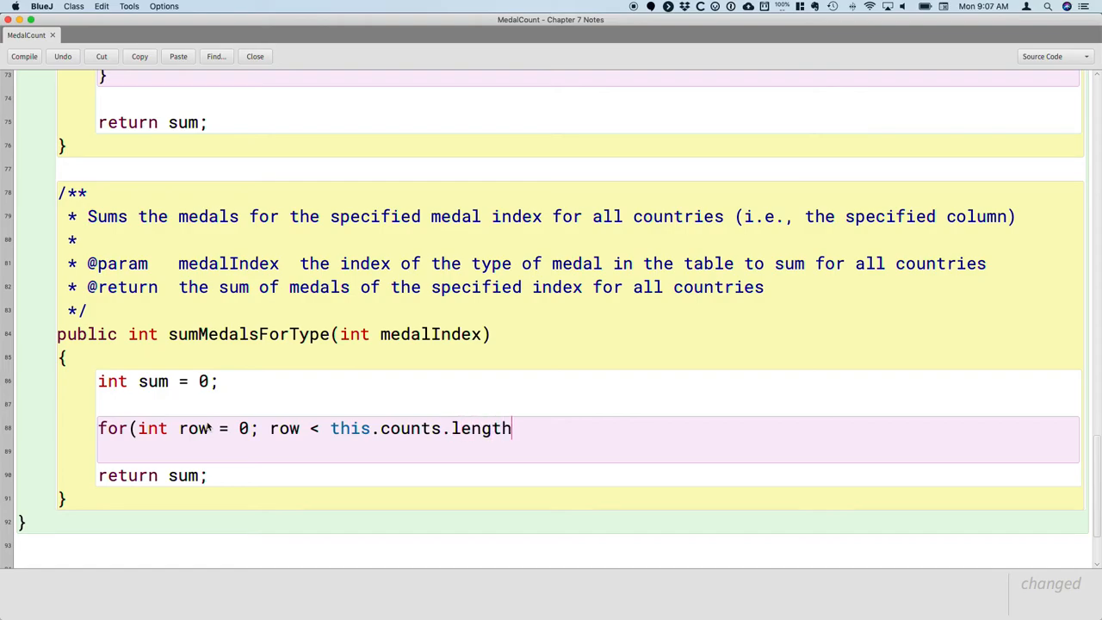
text(;)
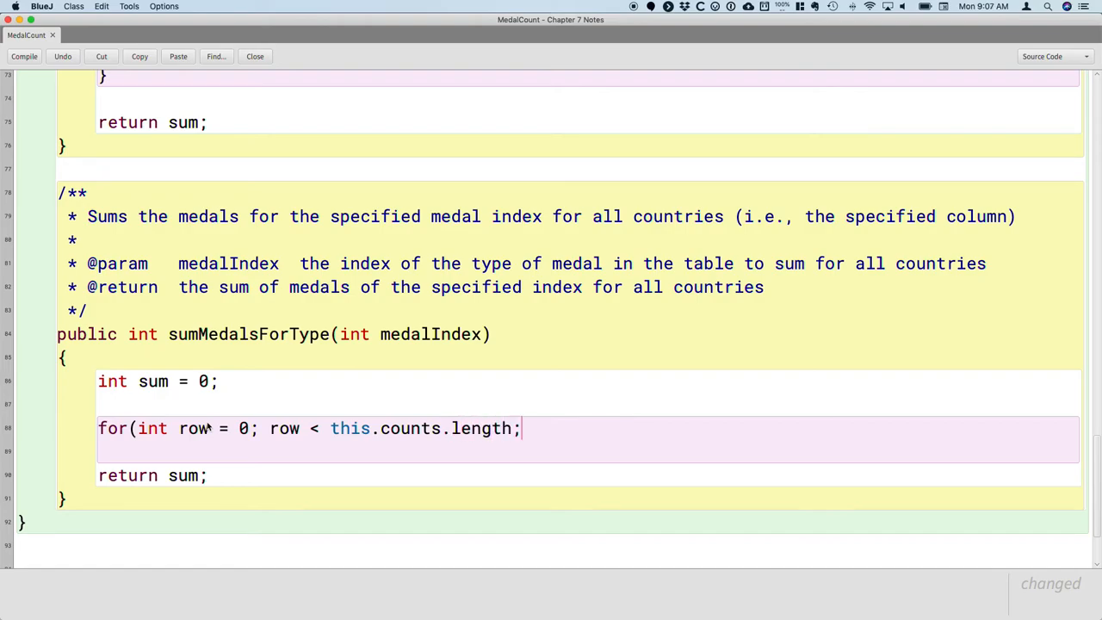
text(r)
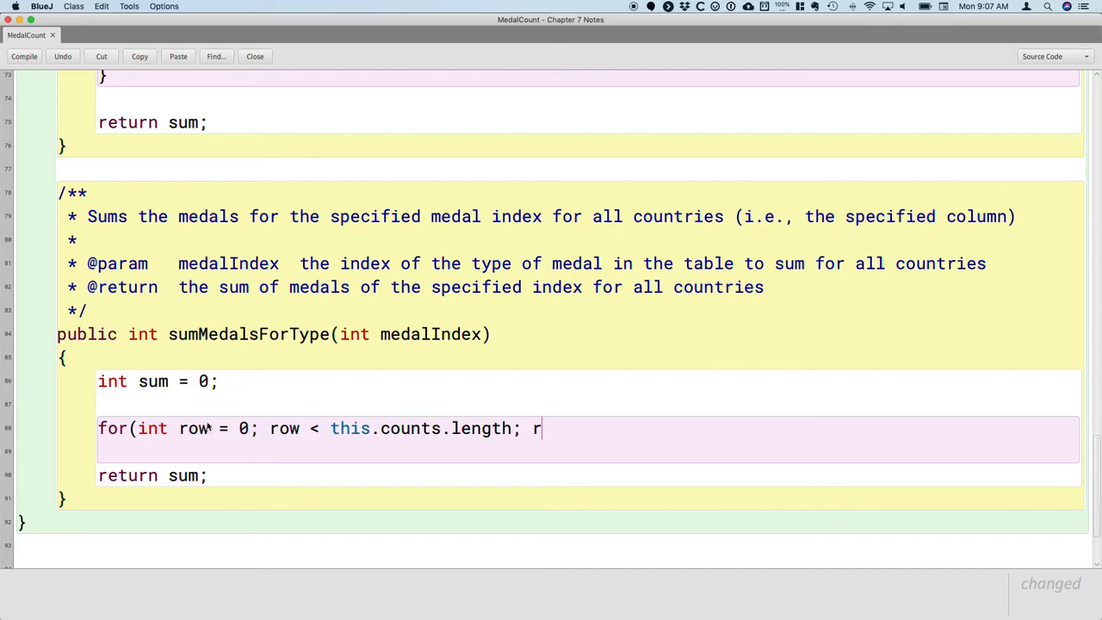
text(ow++))
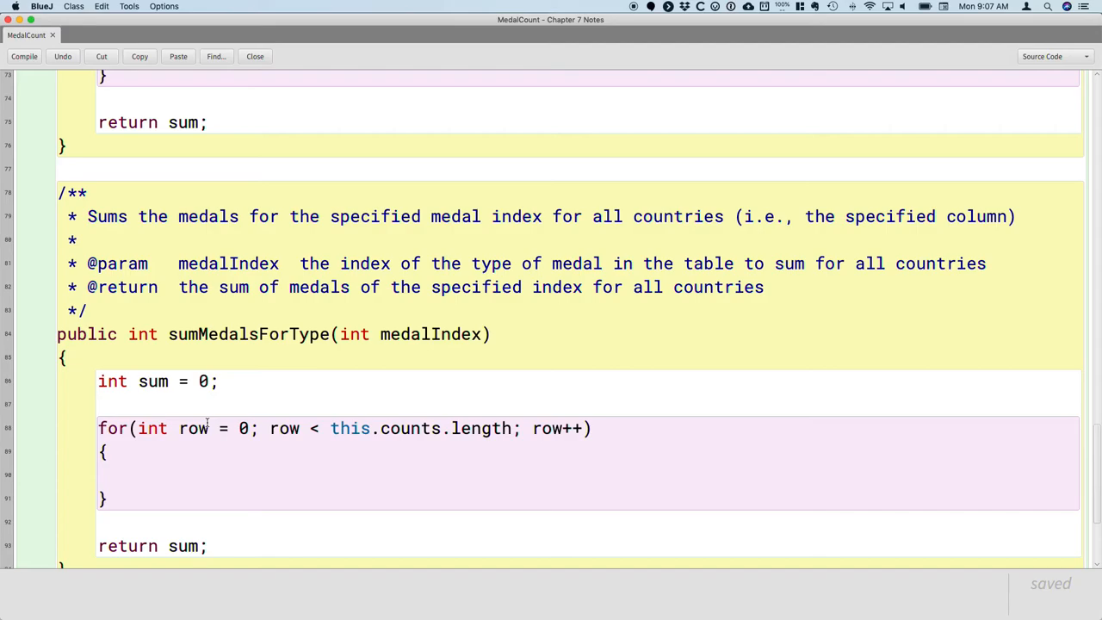
Step: Inside the loop, add sum += this.counts[row][medalIndex];
text(sum +=)
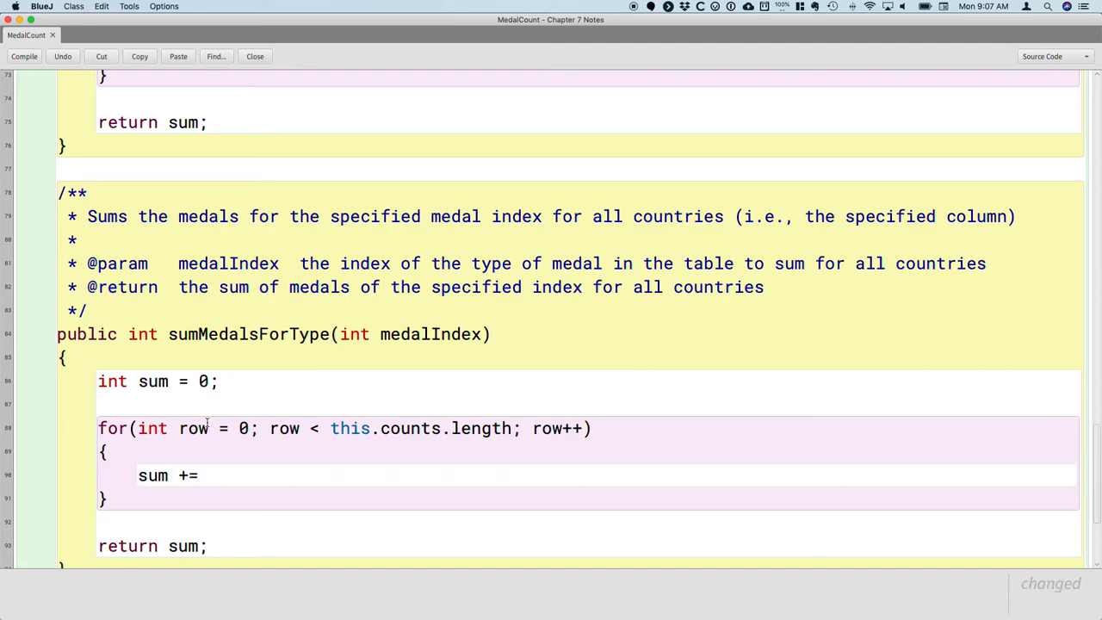
text(this.counts)
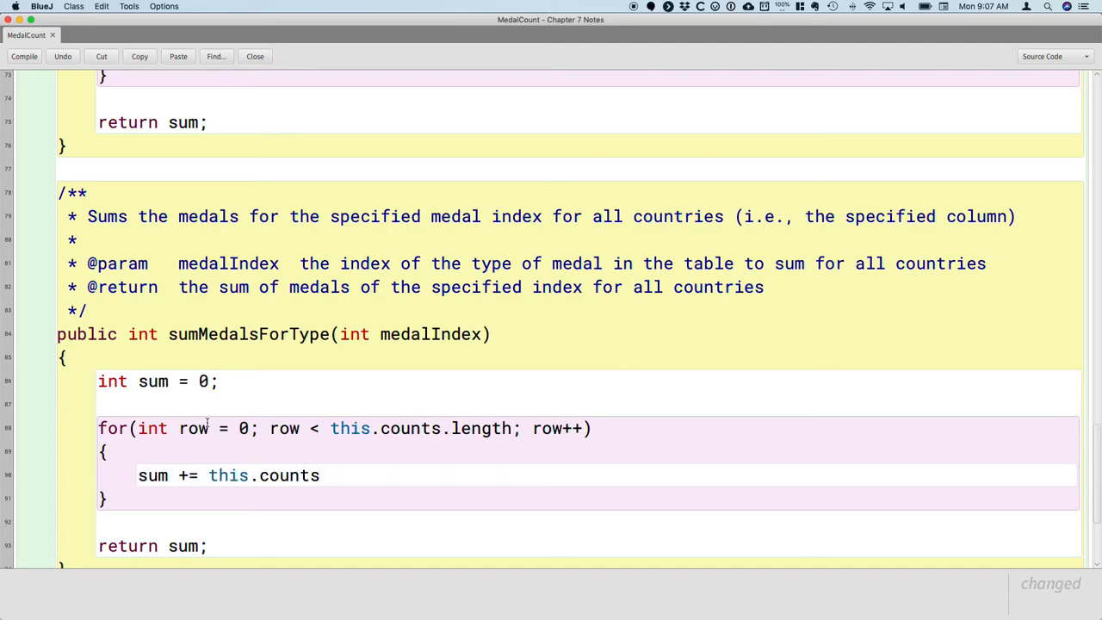
text([)
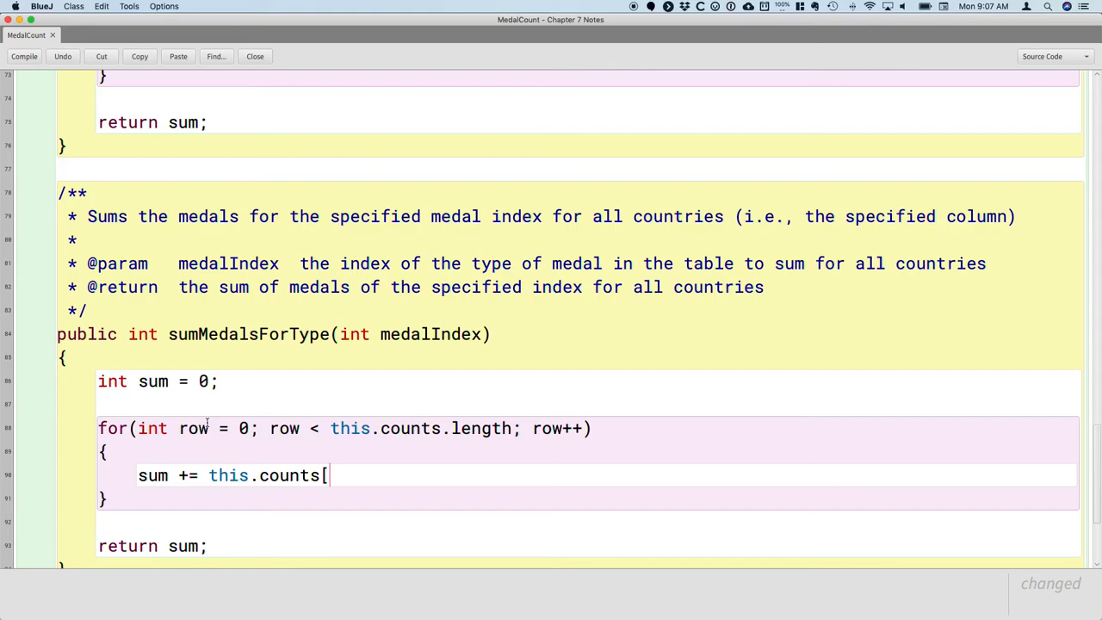
text(row])
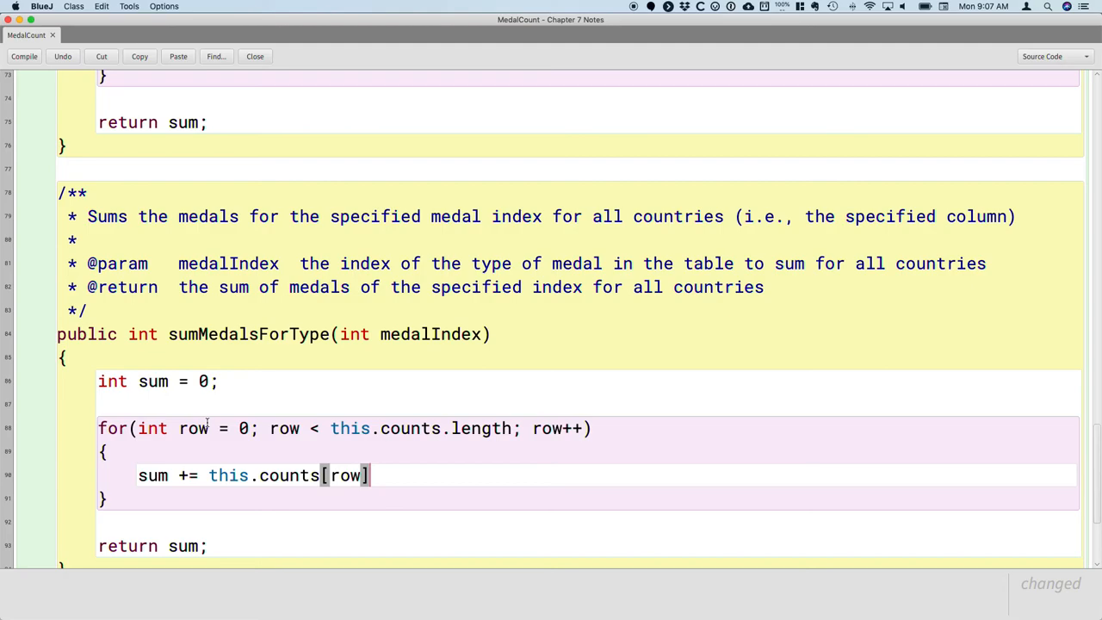
text([)
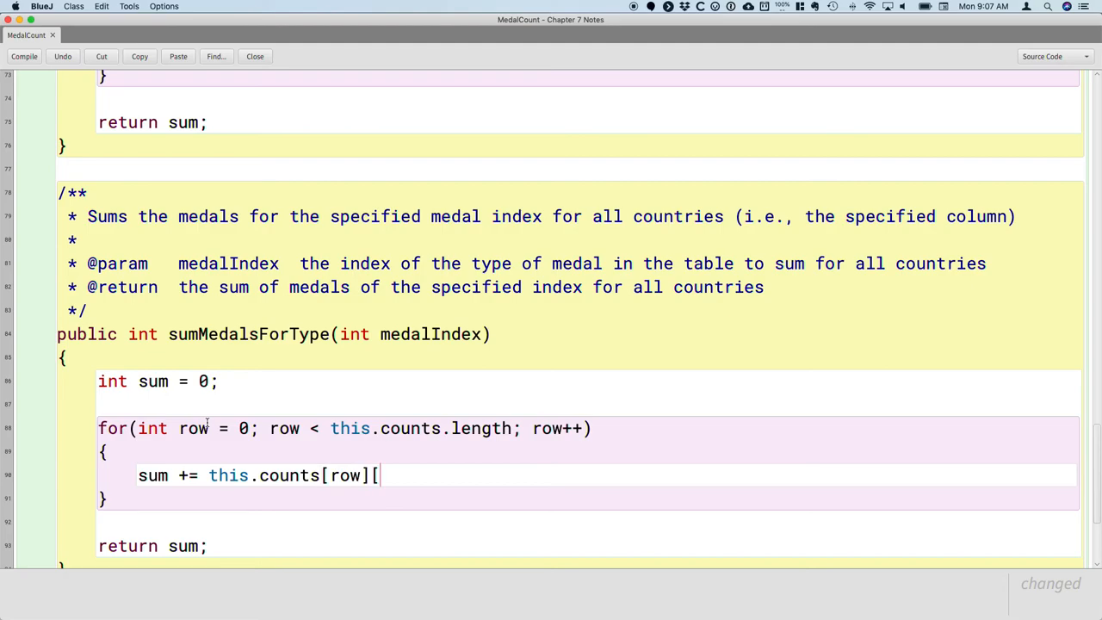
text(me)
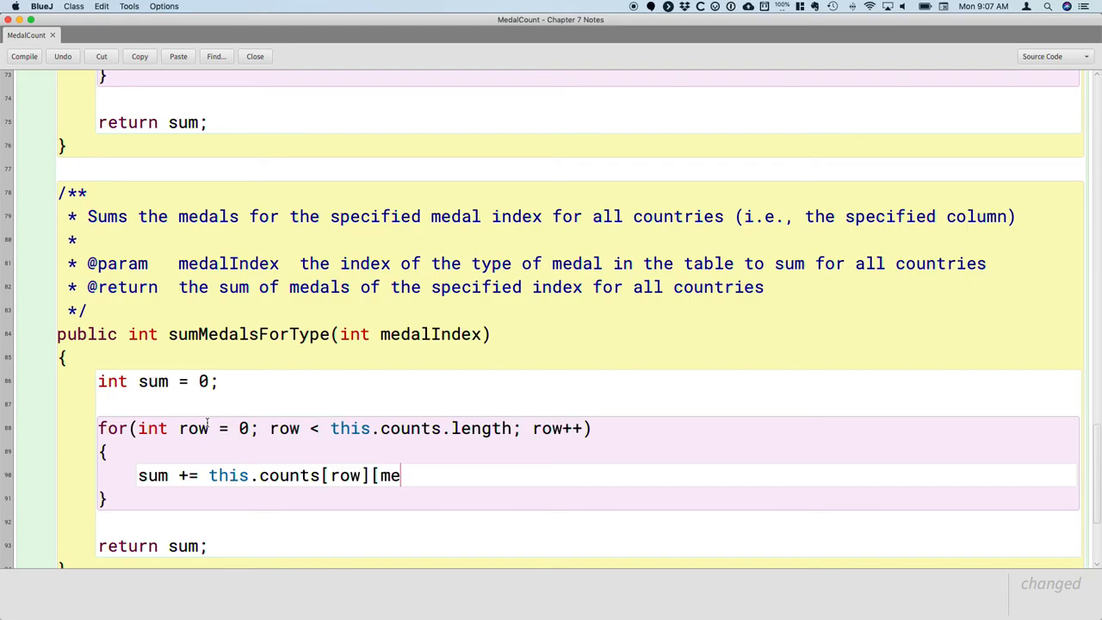
text(dalIndex];)
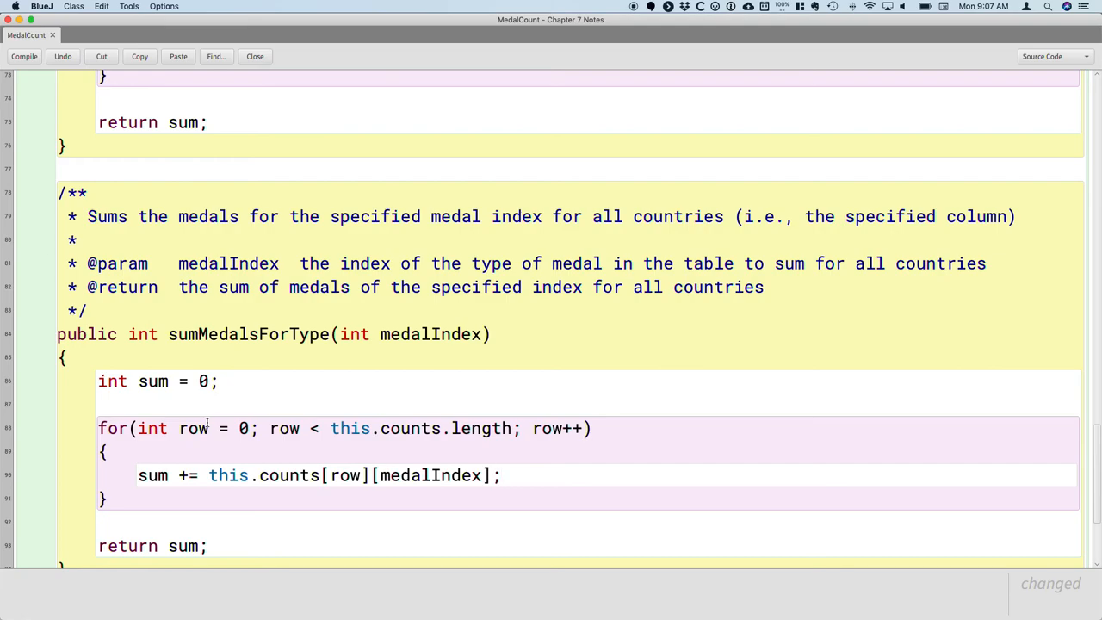
Step: Compile MedalCount so it reports no syntax errors
click(24, 55)
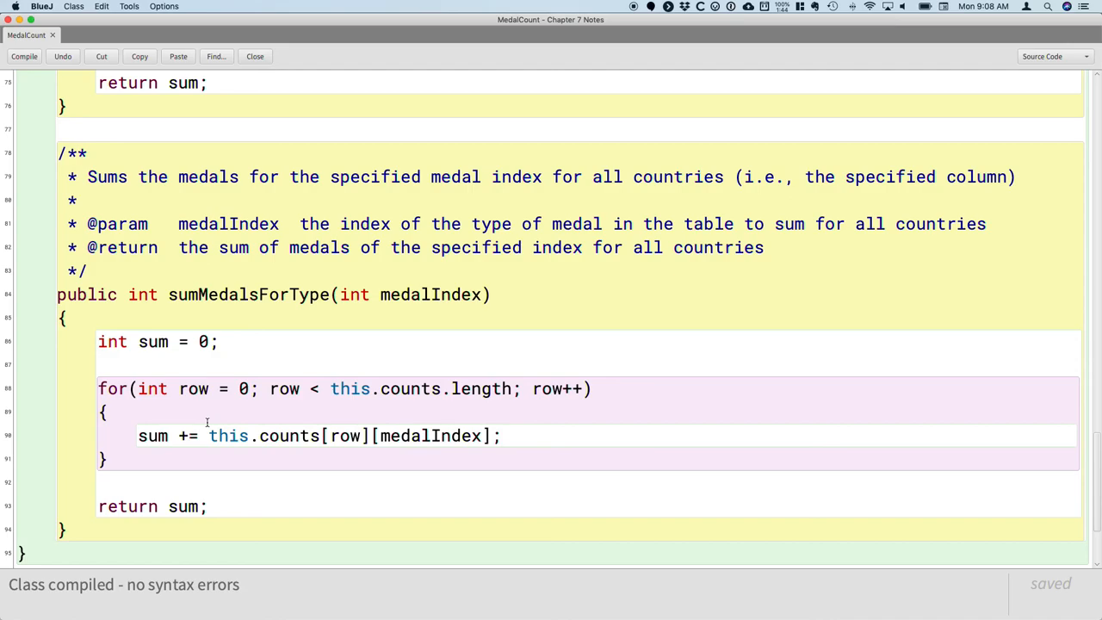
mouse_move(410, 385)
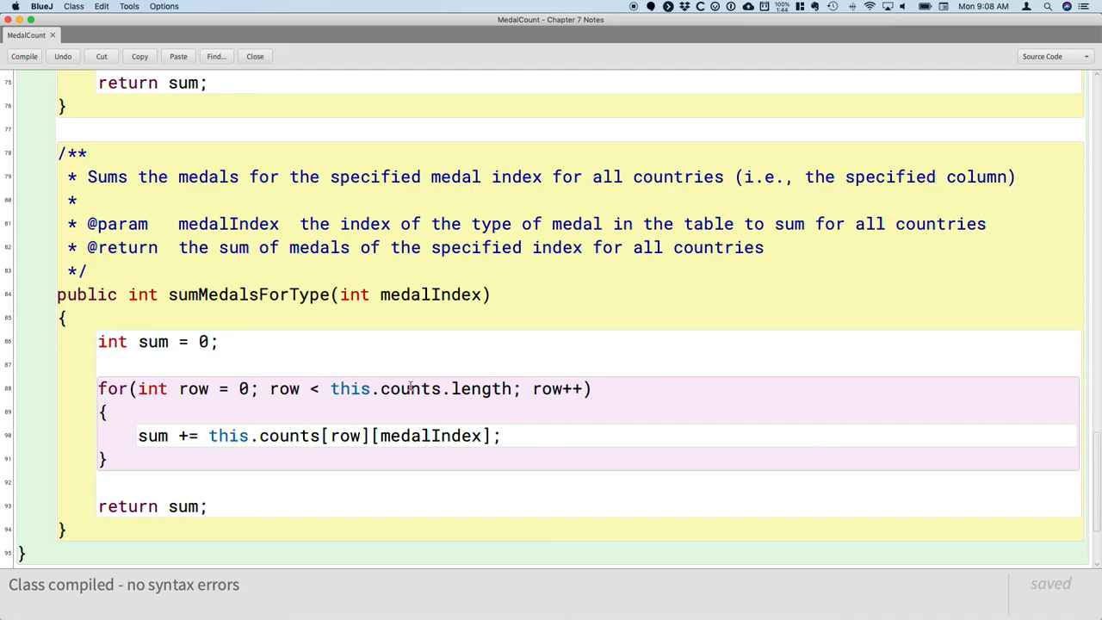